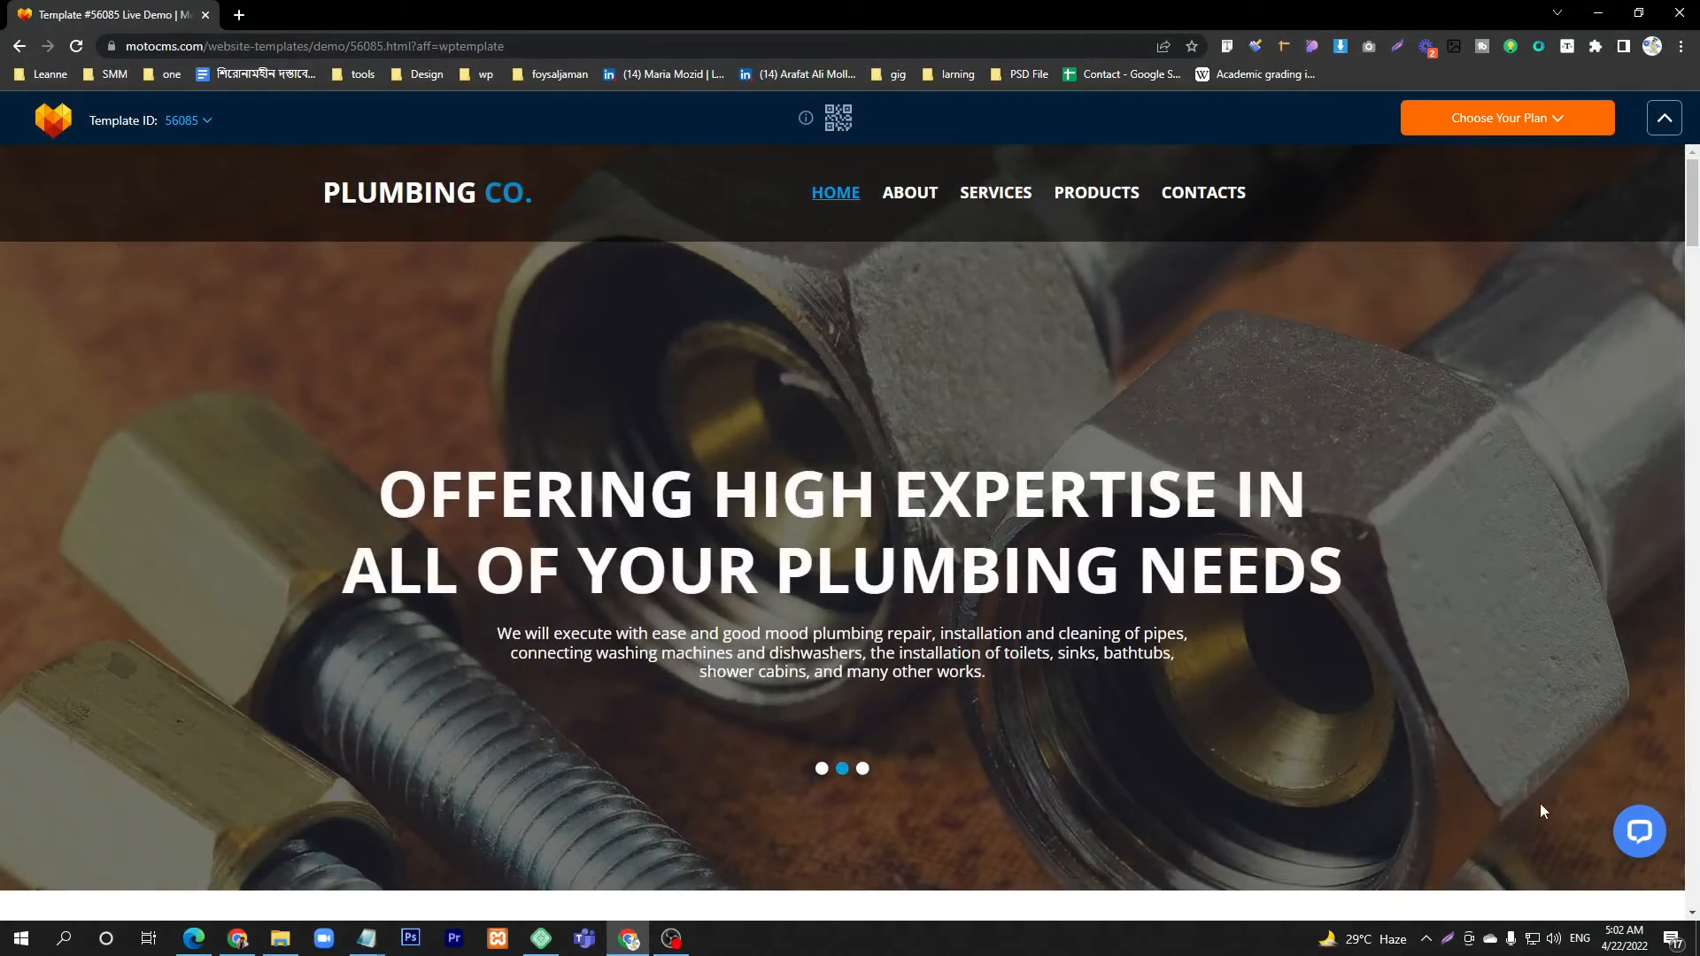
mouse_move(1657, 863)
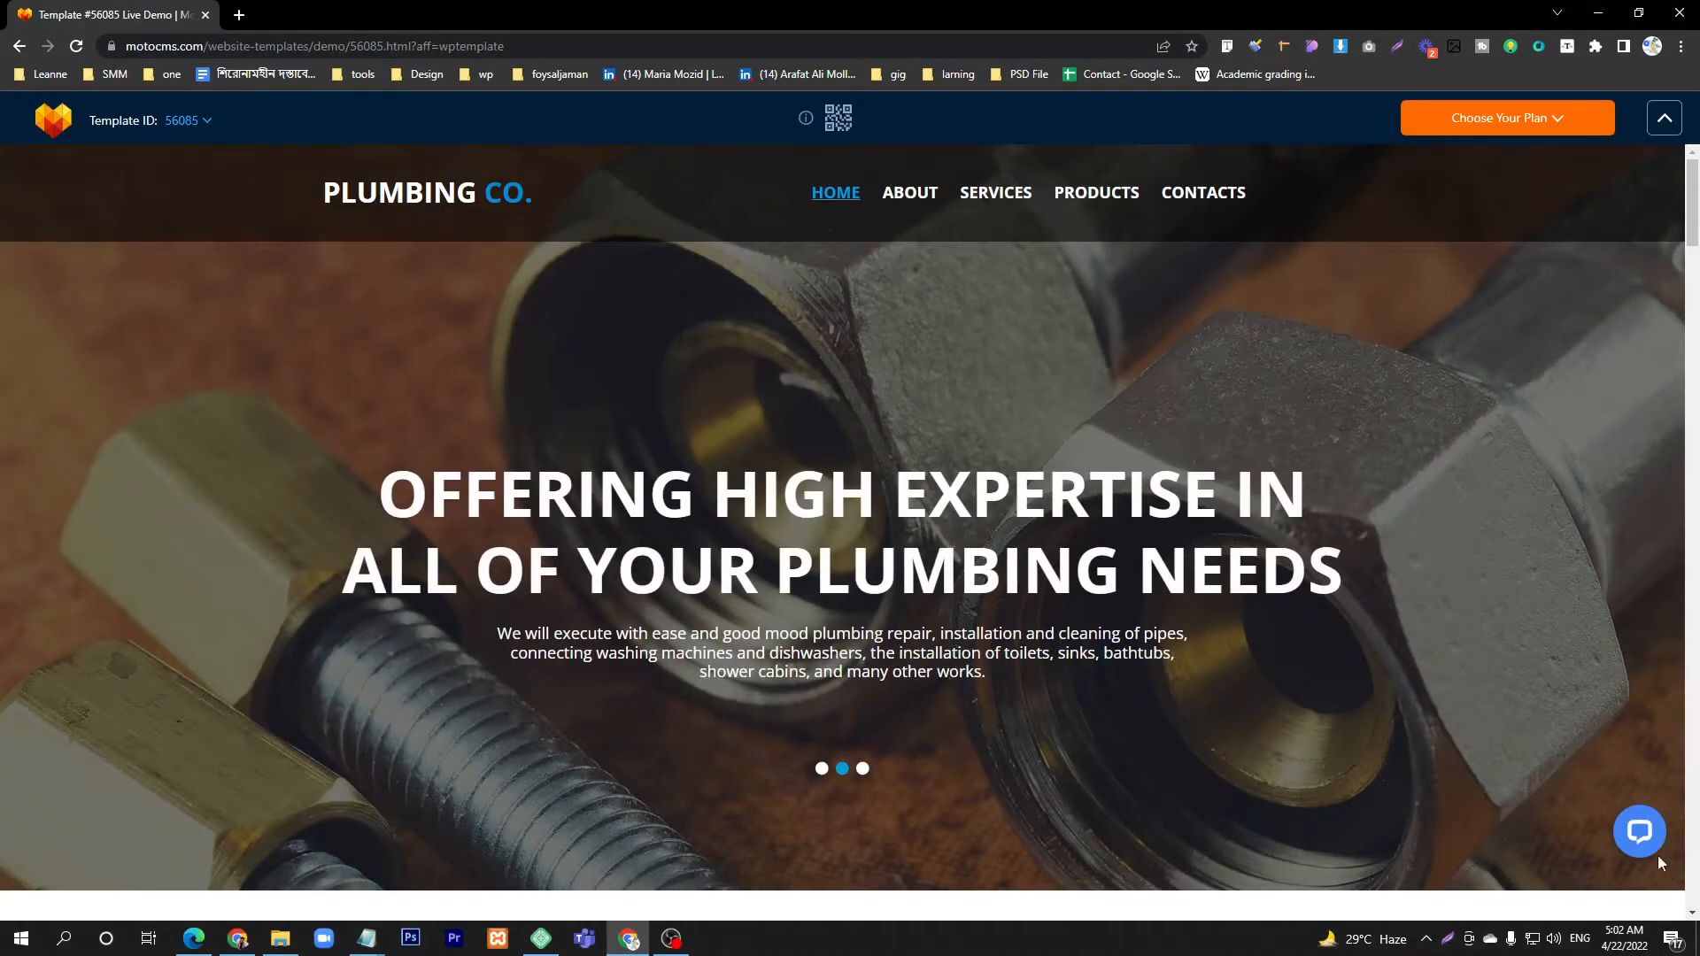
View the MotoCMS plumbing demo's live chat box, then move to the WordPress dashboard
click(1638, 832)
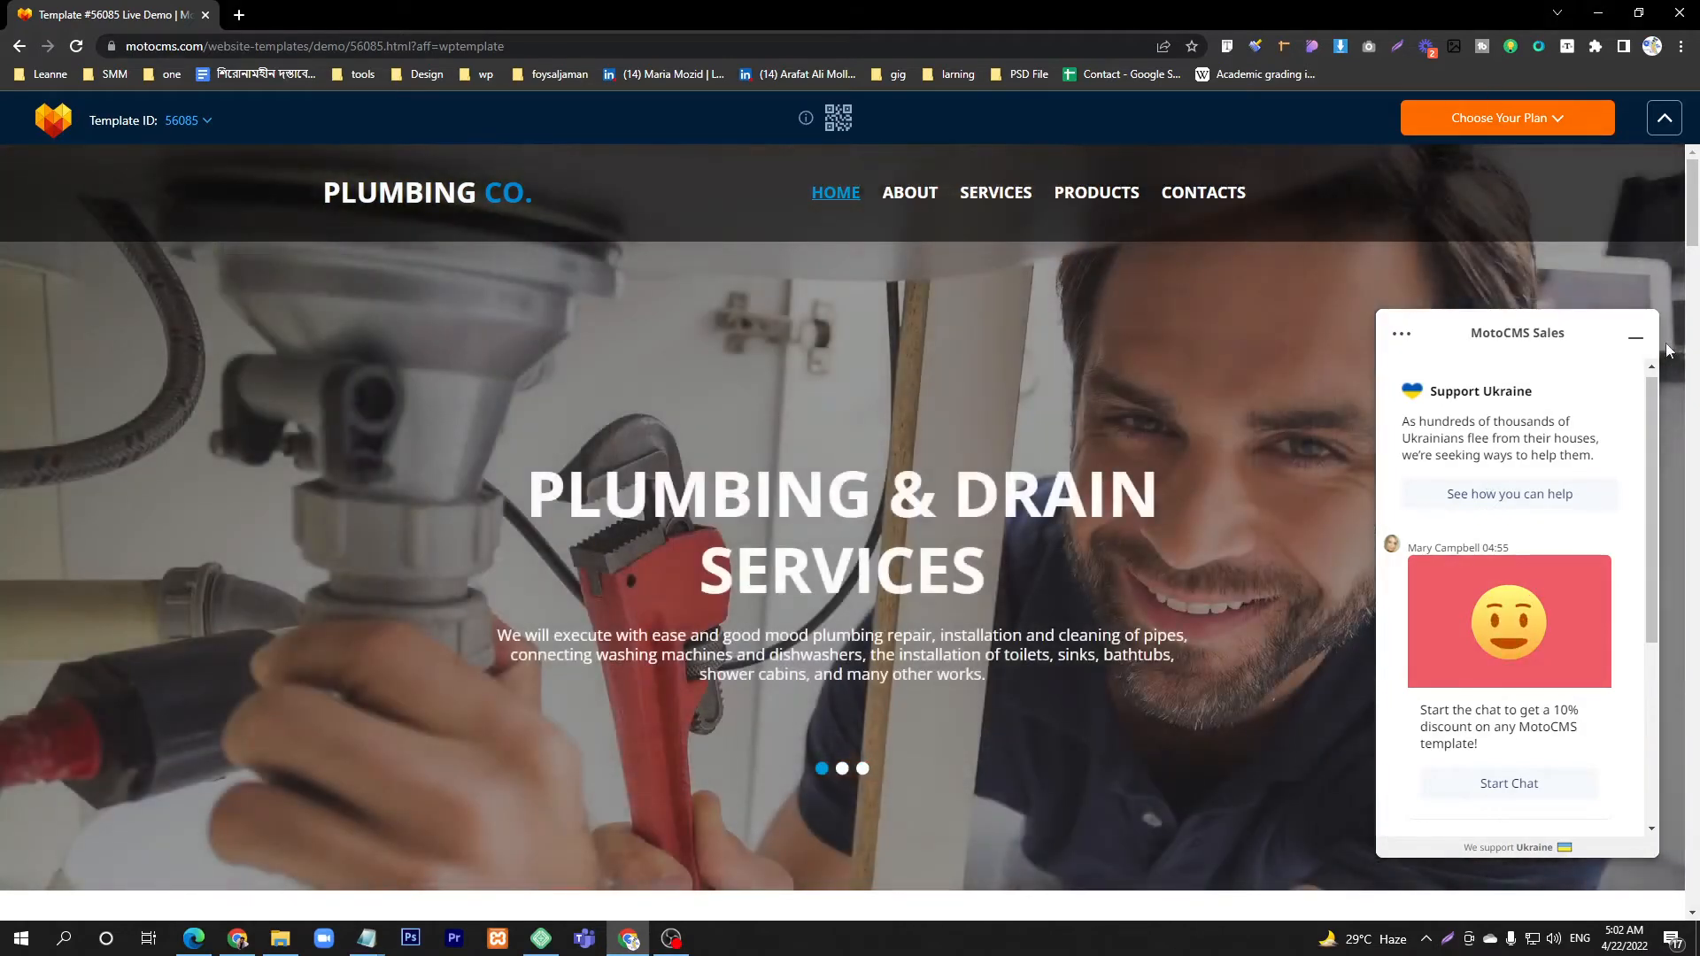
click(1634, 333)
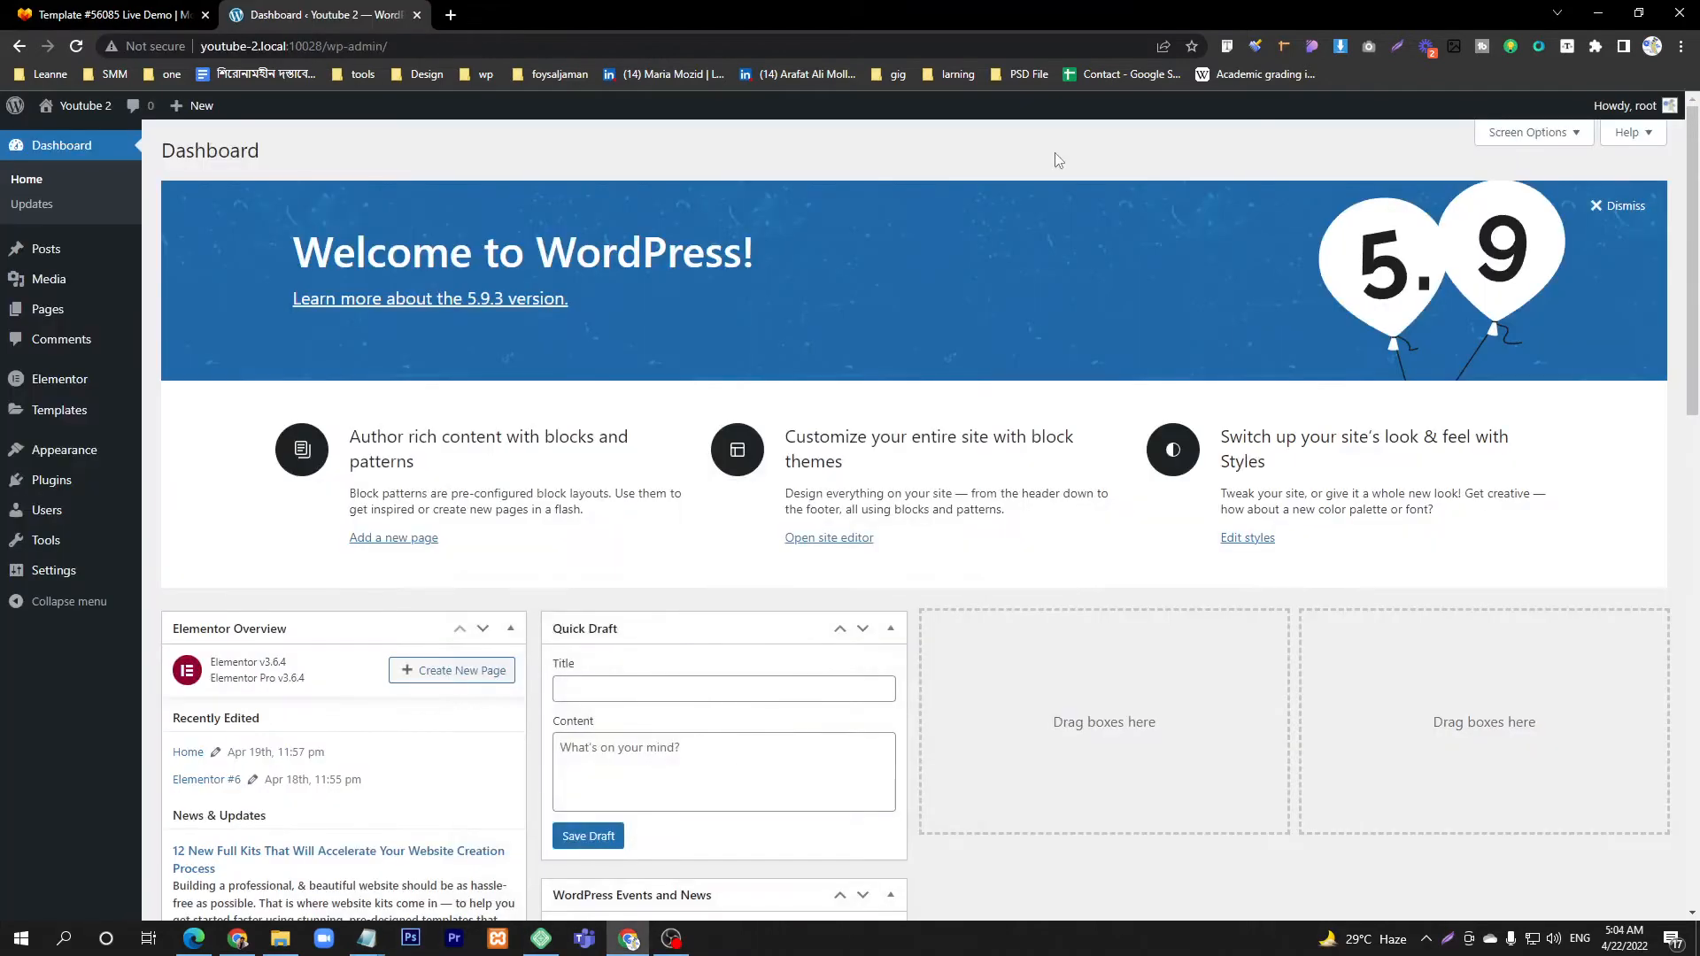
mouse_move(264, 111)
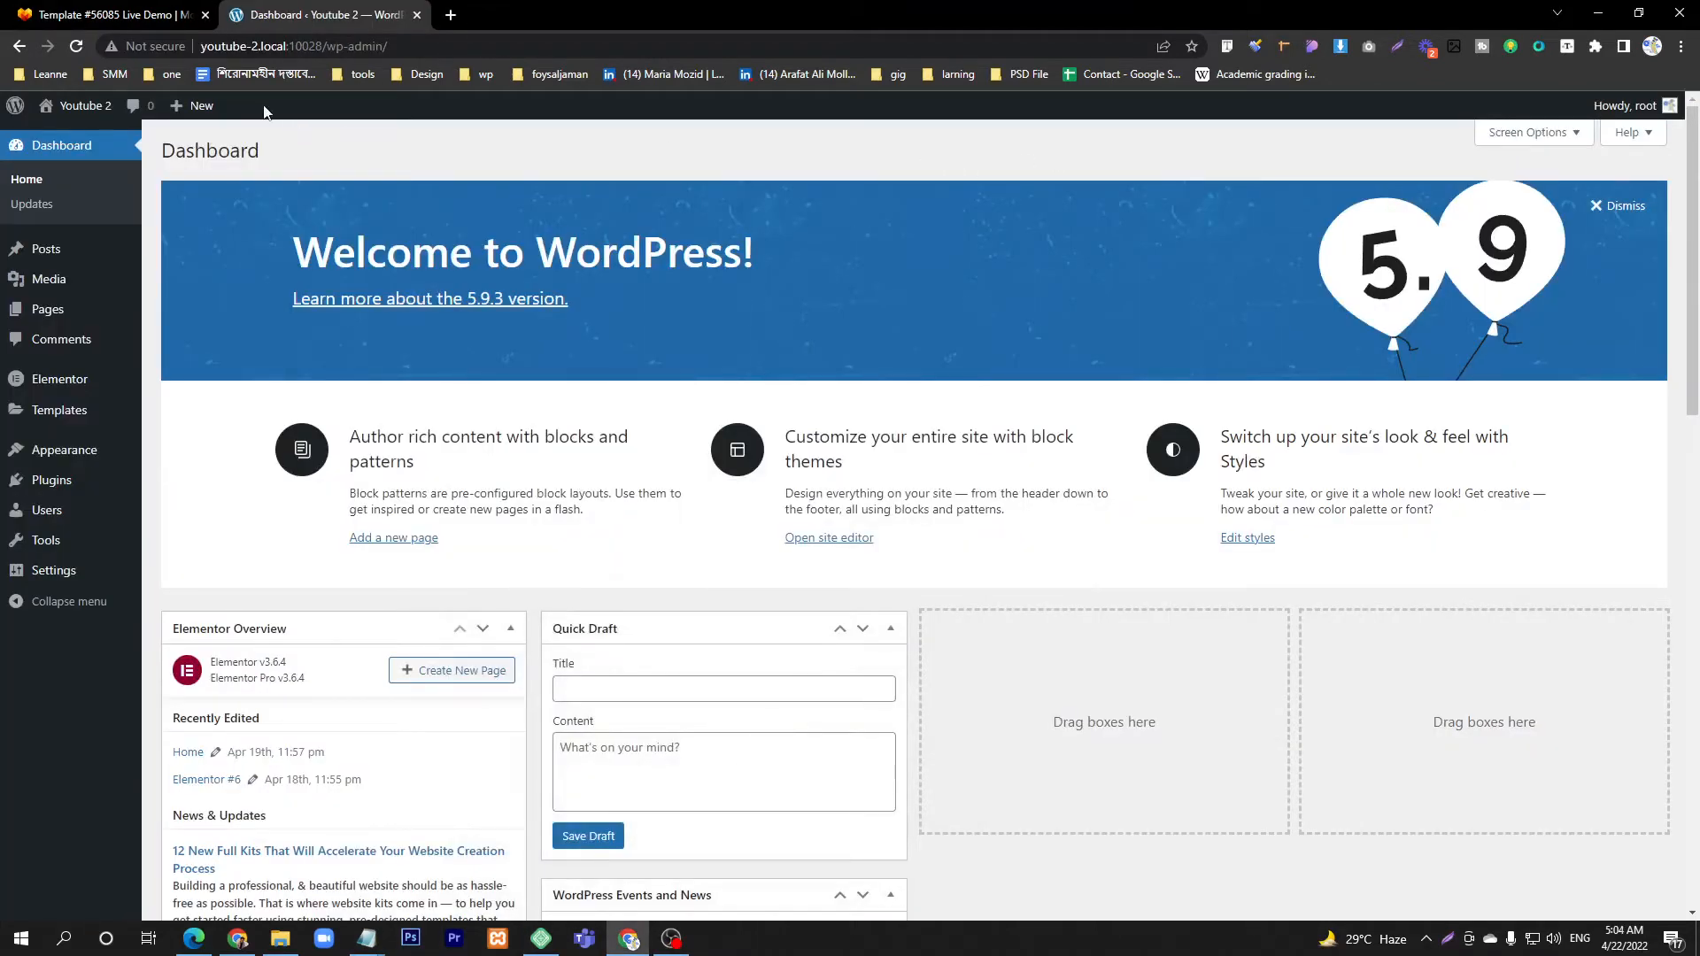
mouse_move(244, 123)
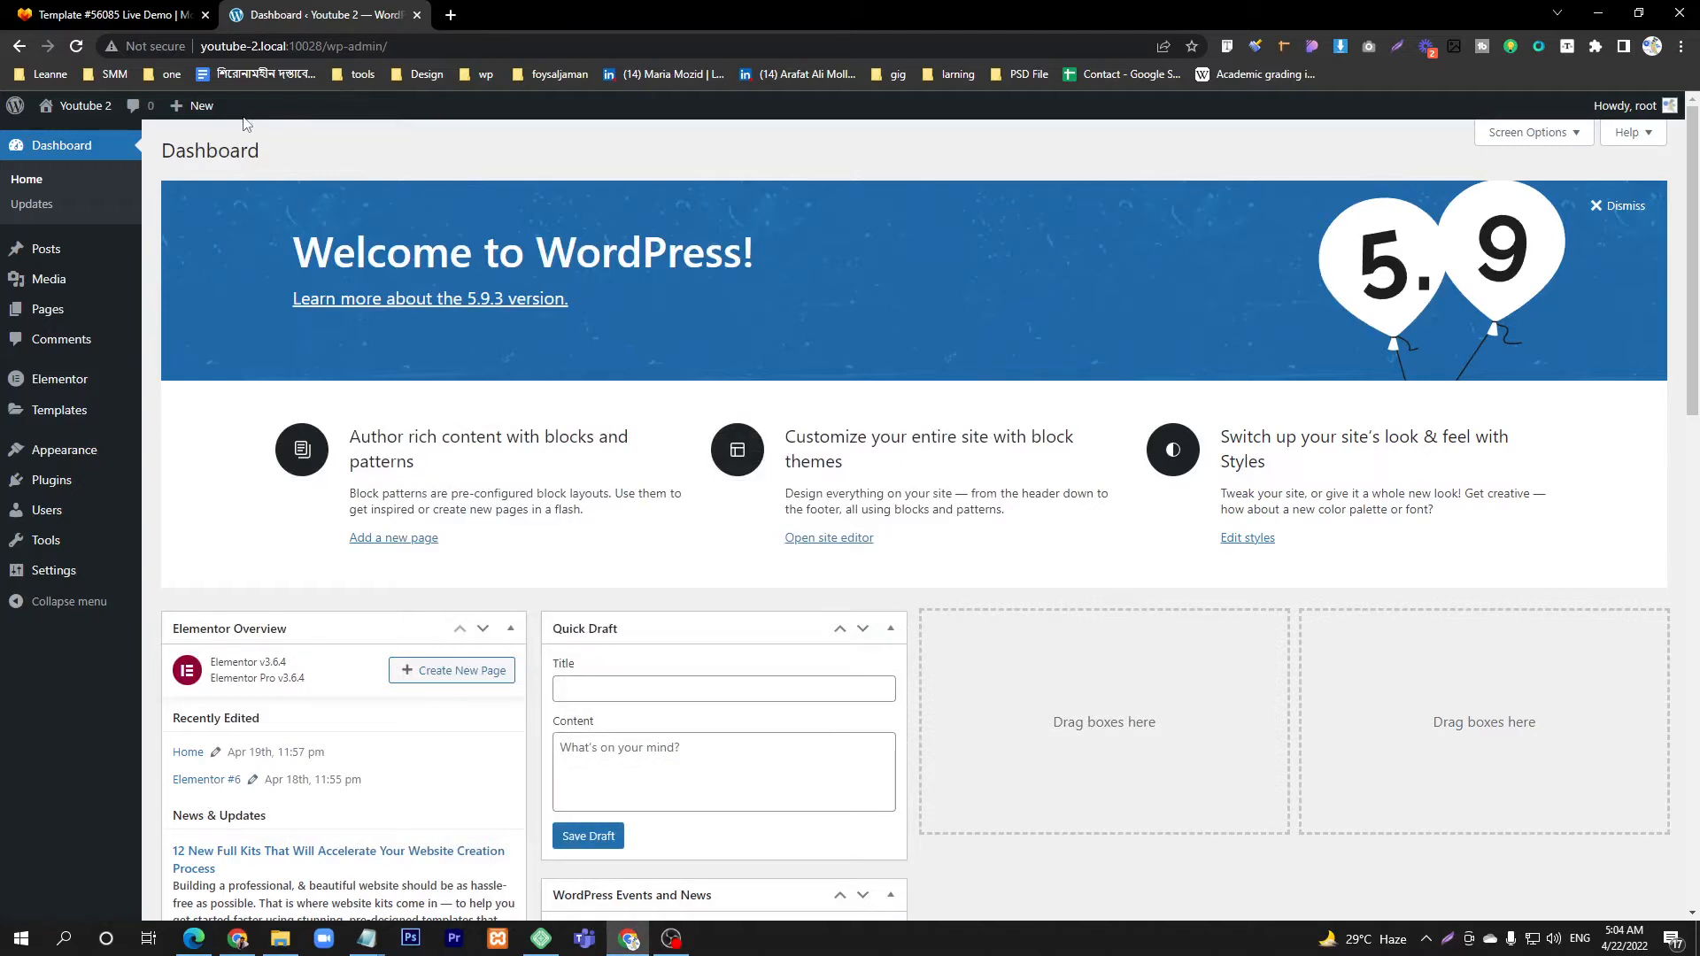
mouse_move(6, 572)
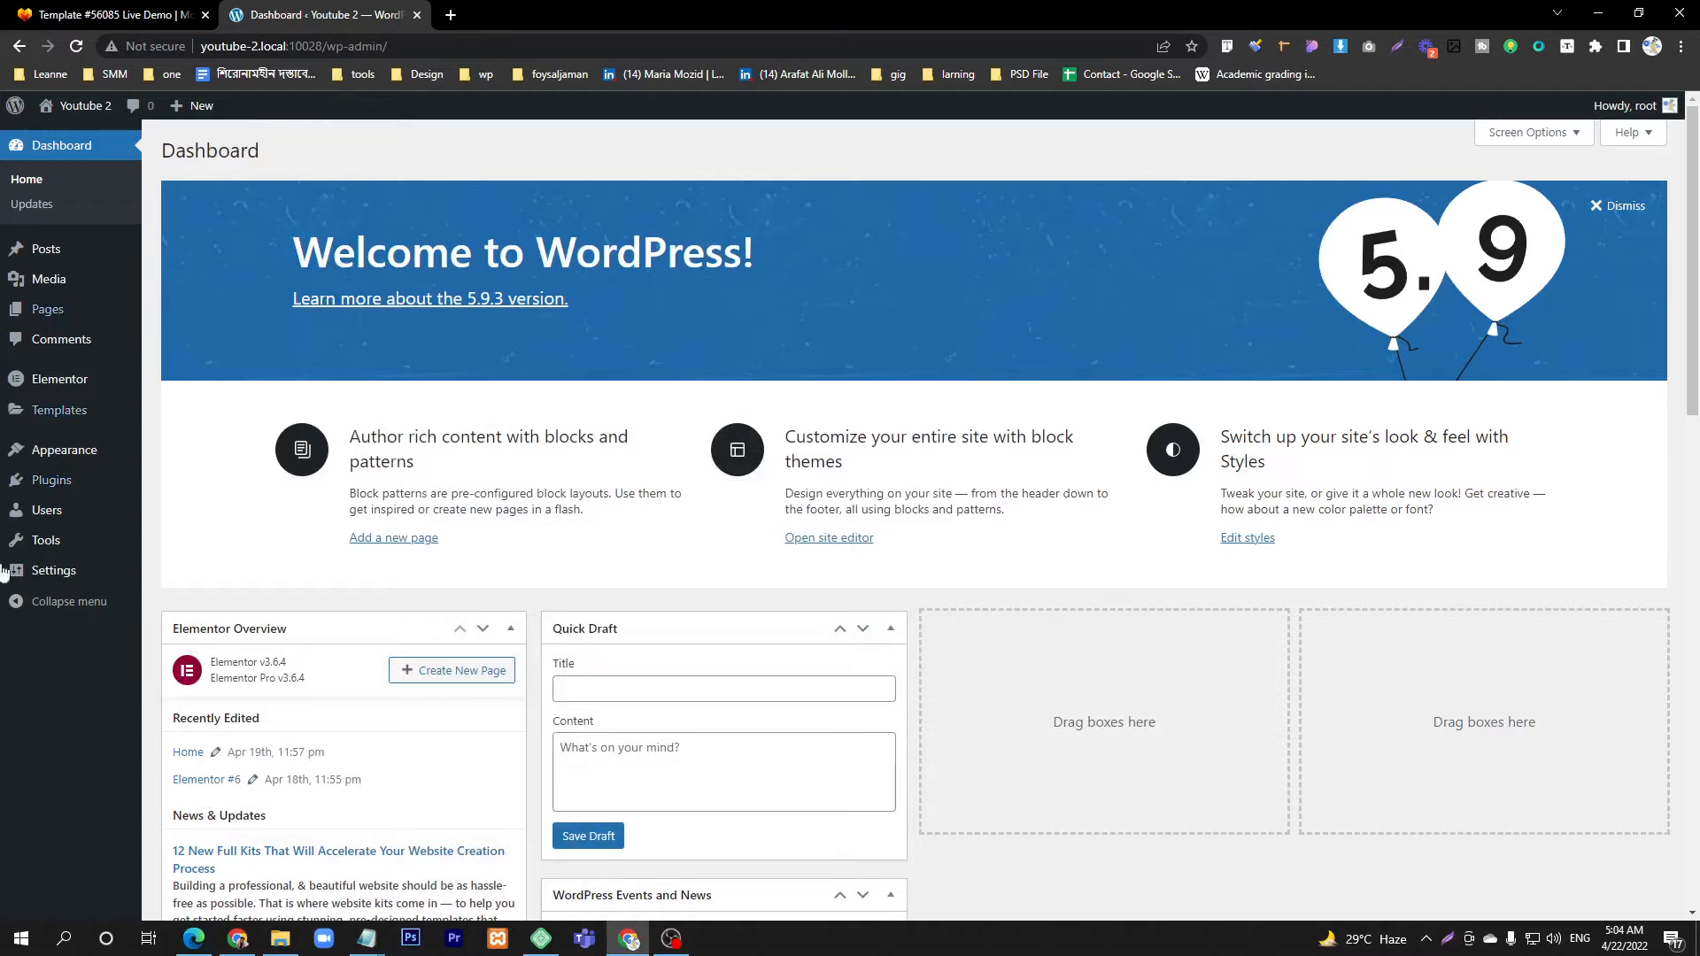
mouse_move(52, 480)
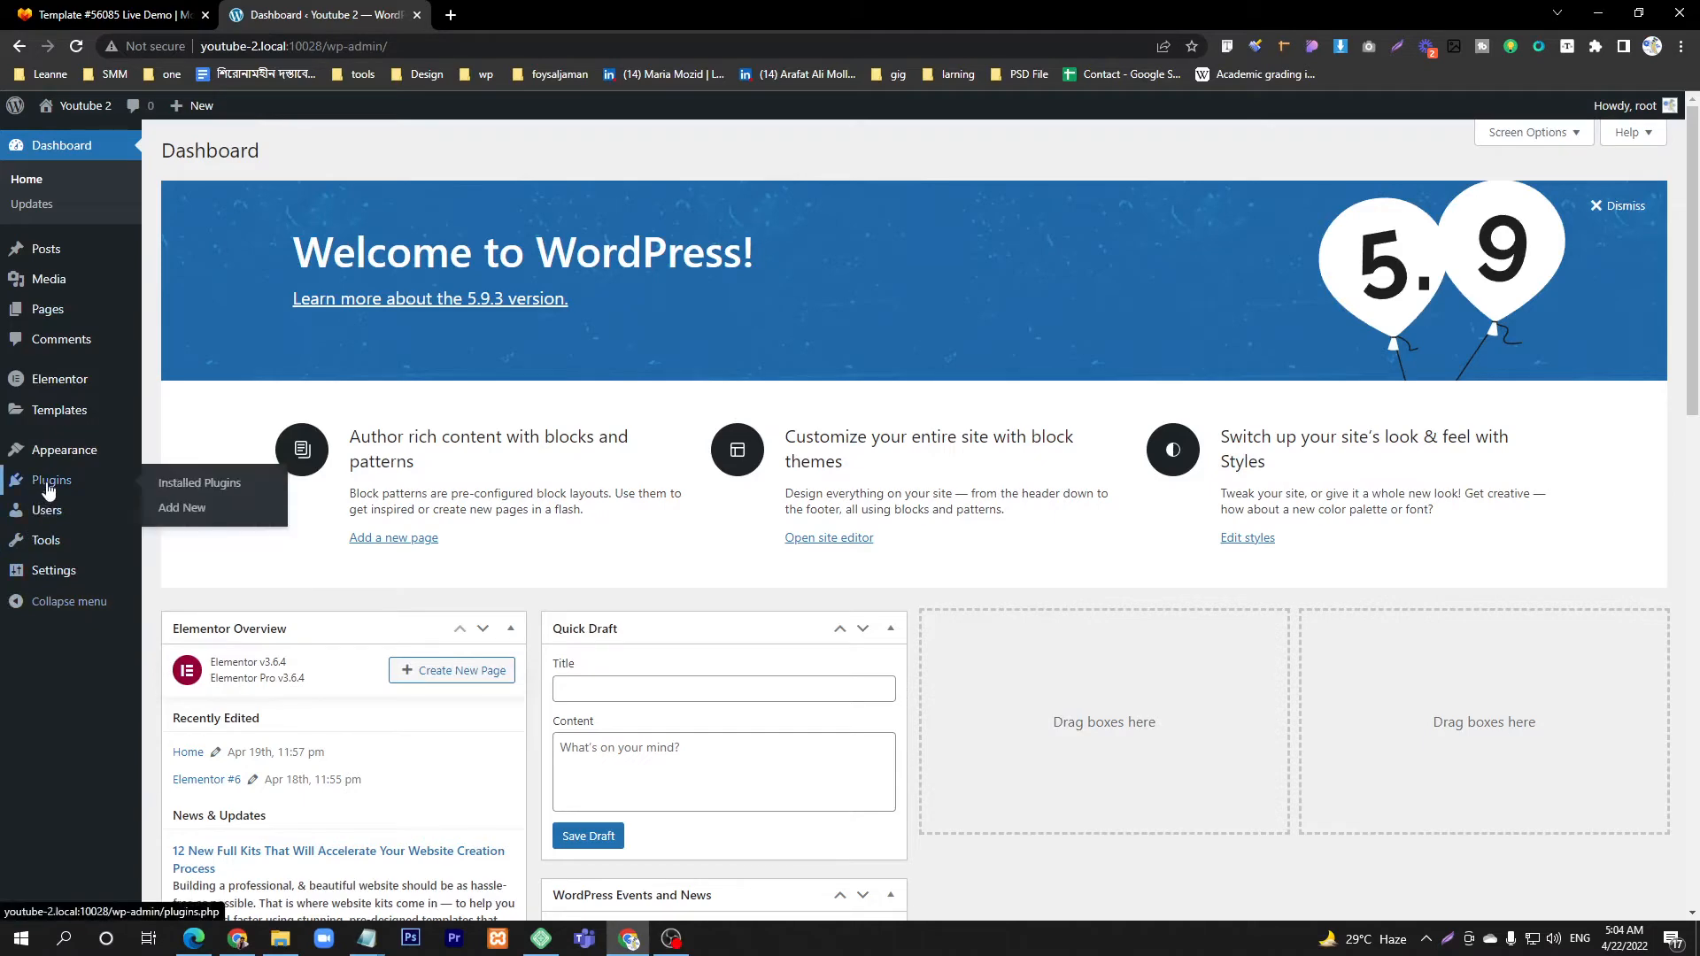
Go to the Add Plugins page from the Plugins menu
click(182, 508)
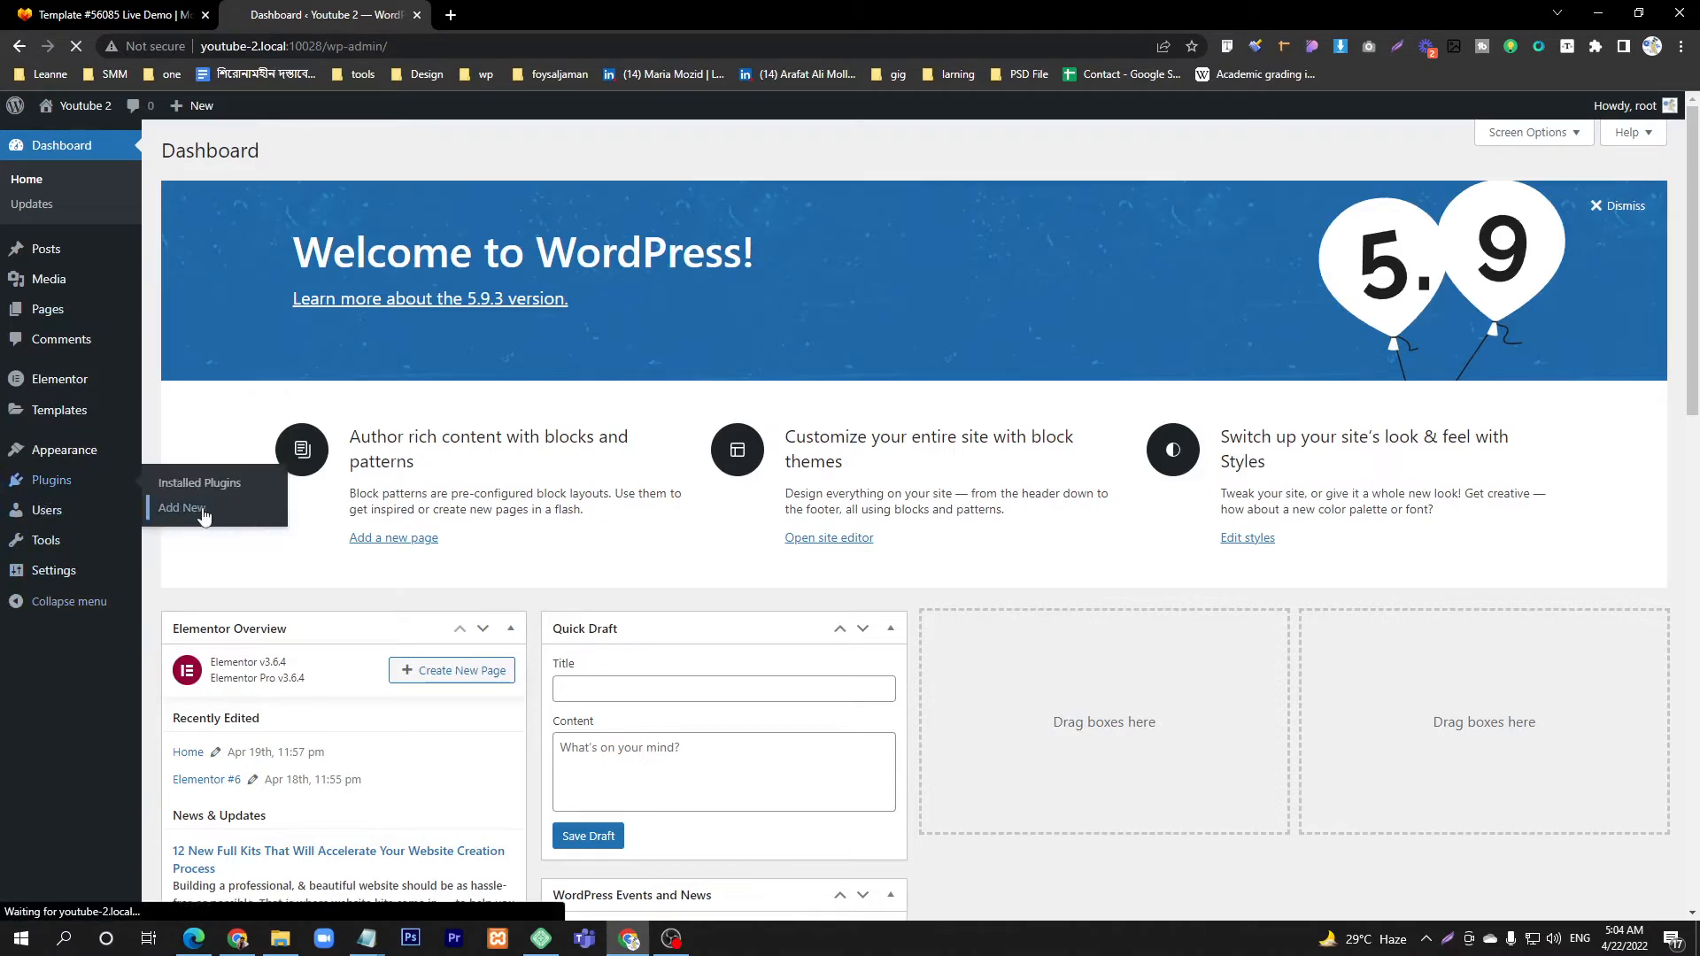
click(182, 508)
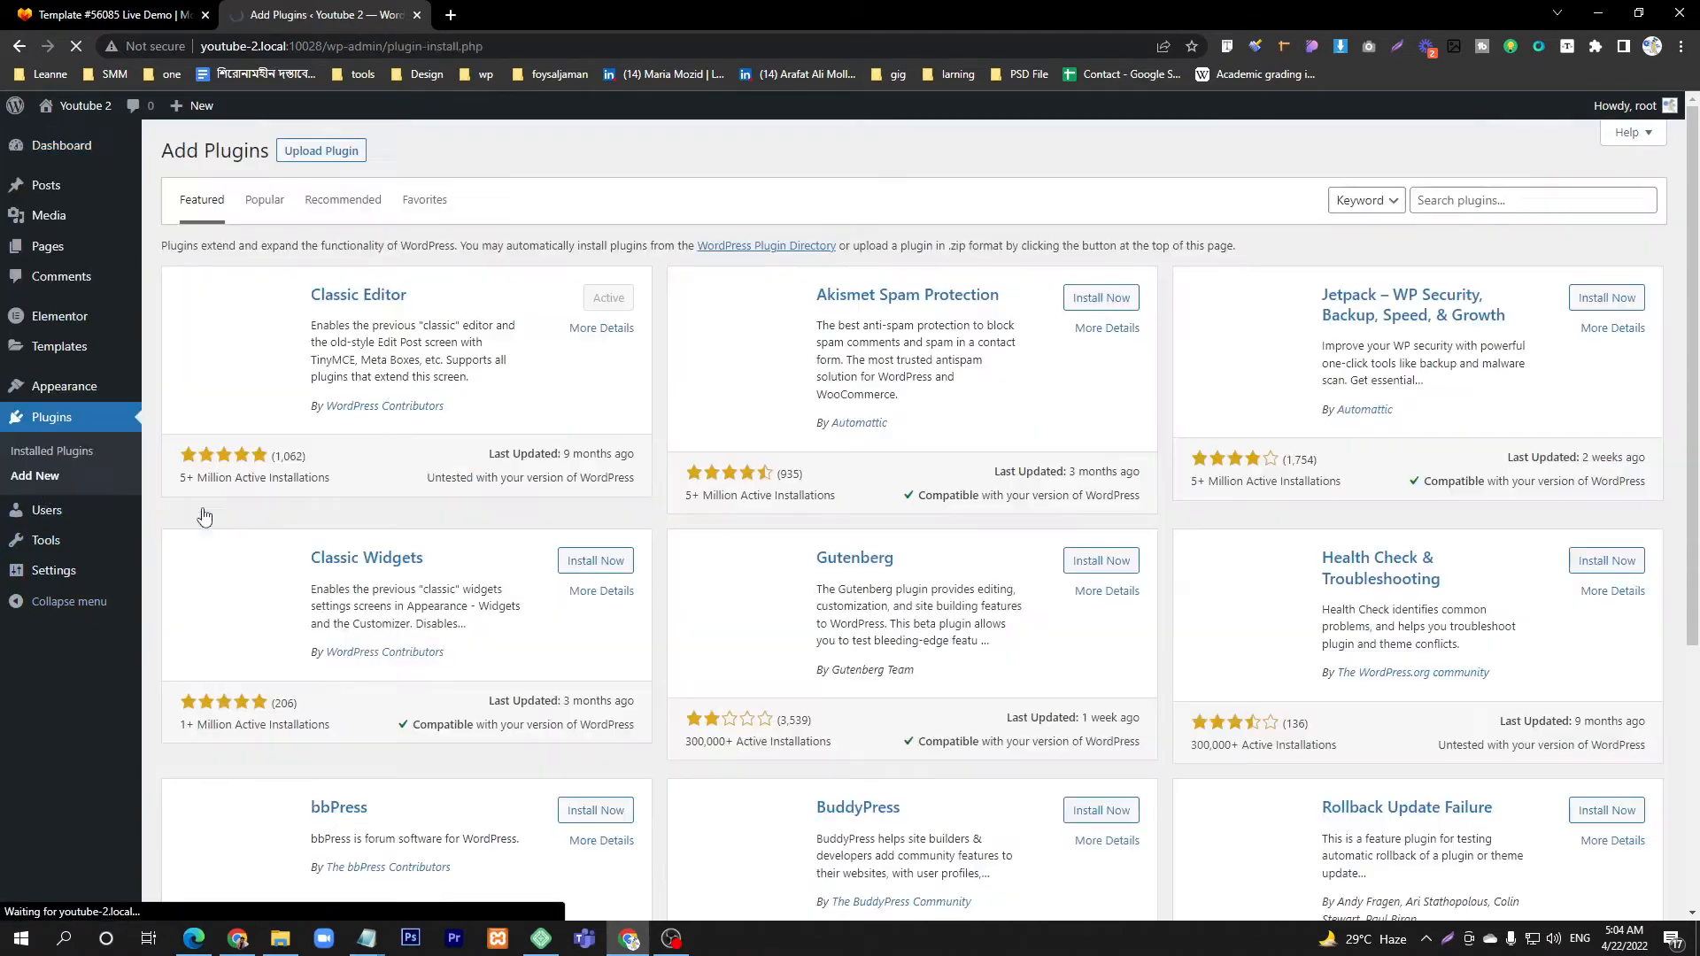
Search plugins for 'cresta help chat' and install Cresta Help Chat
click(1528, 200)
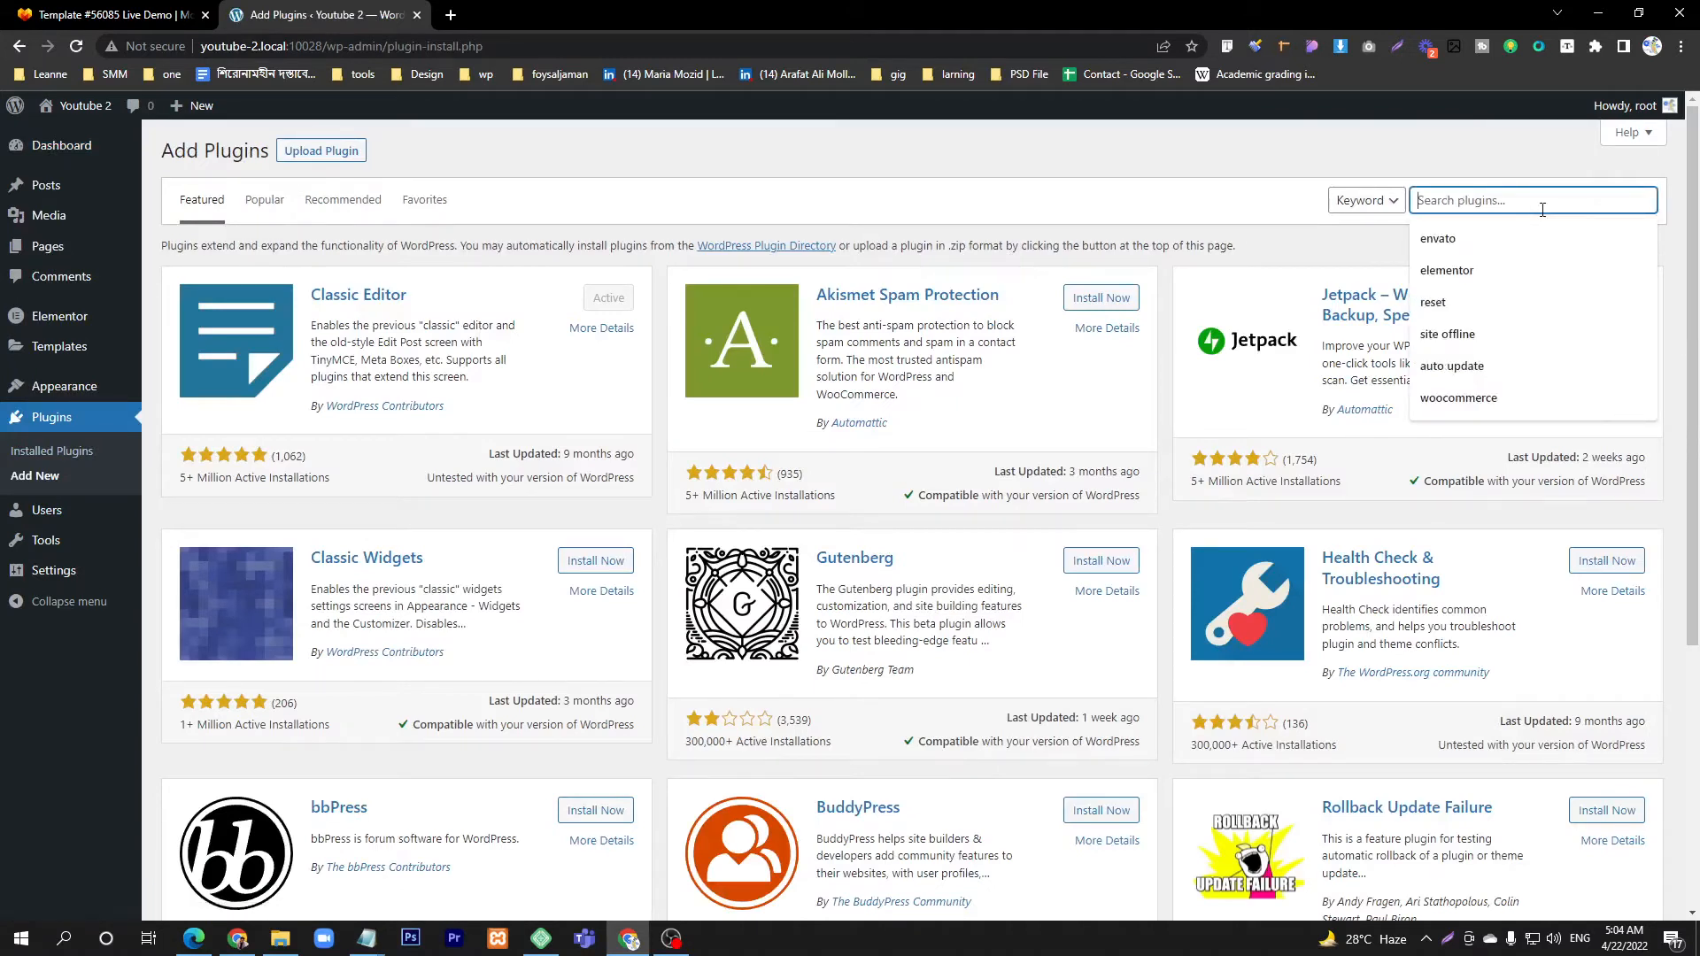
text(ca)
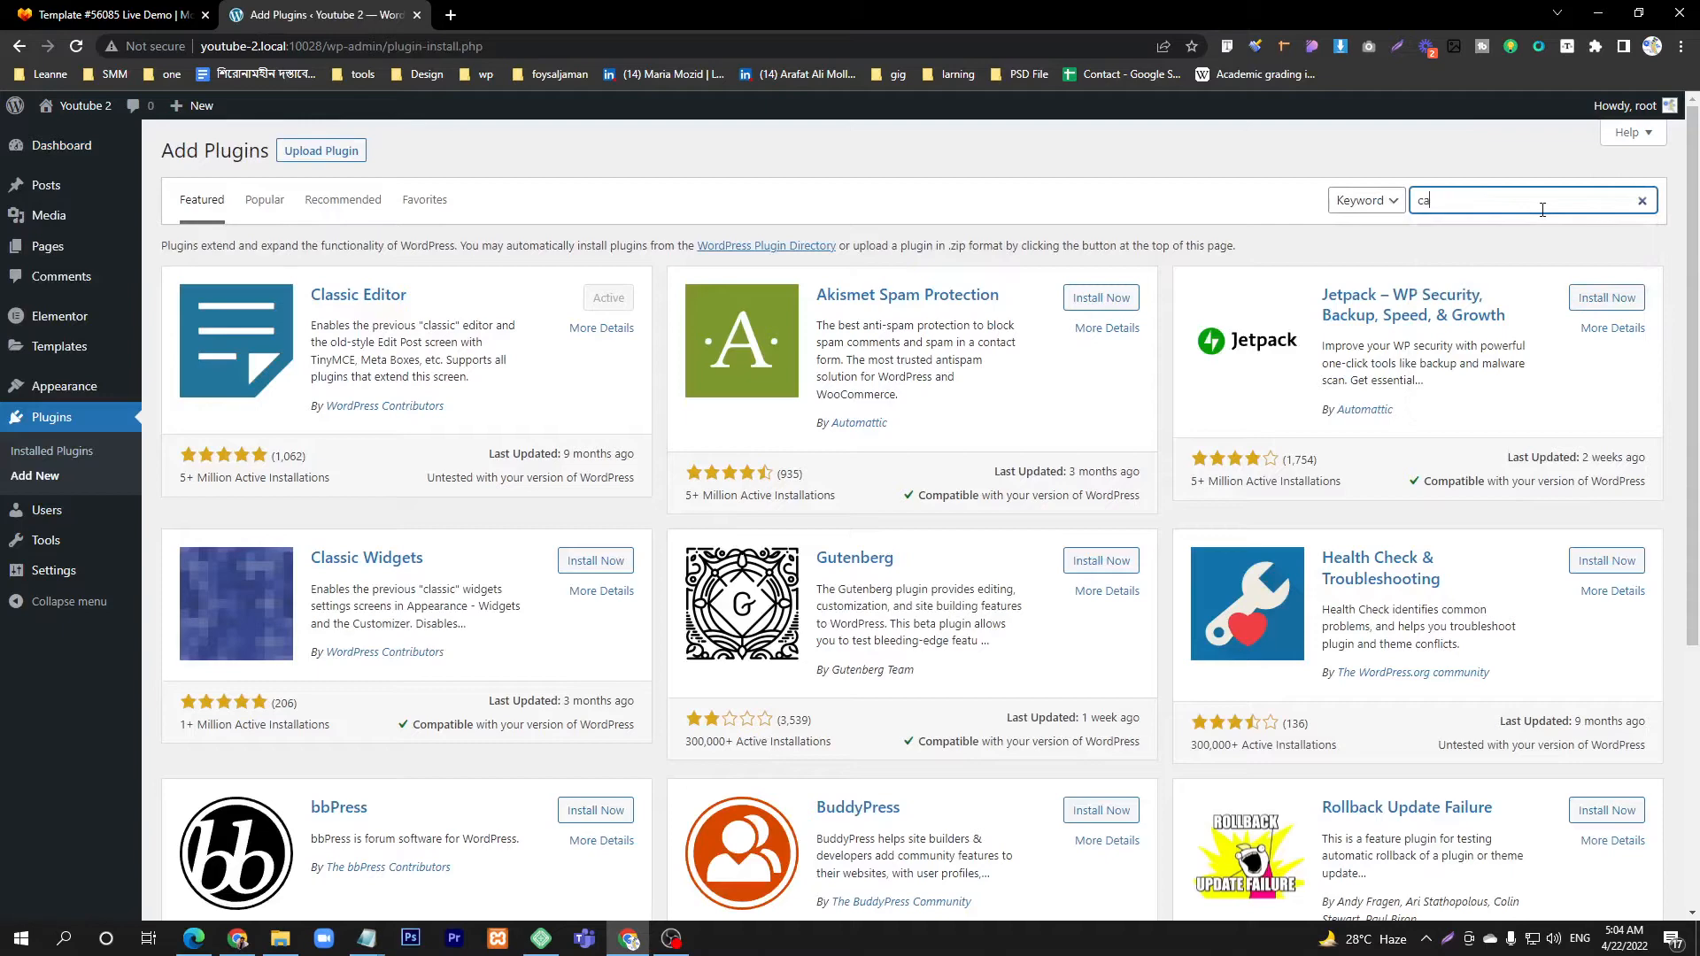
text(r)
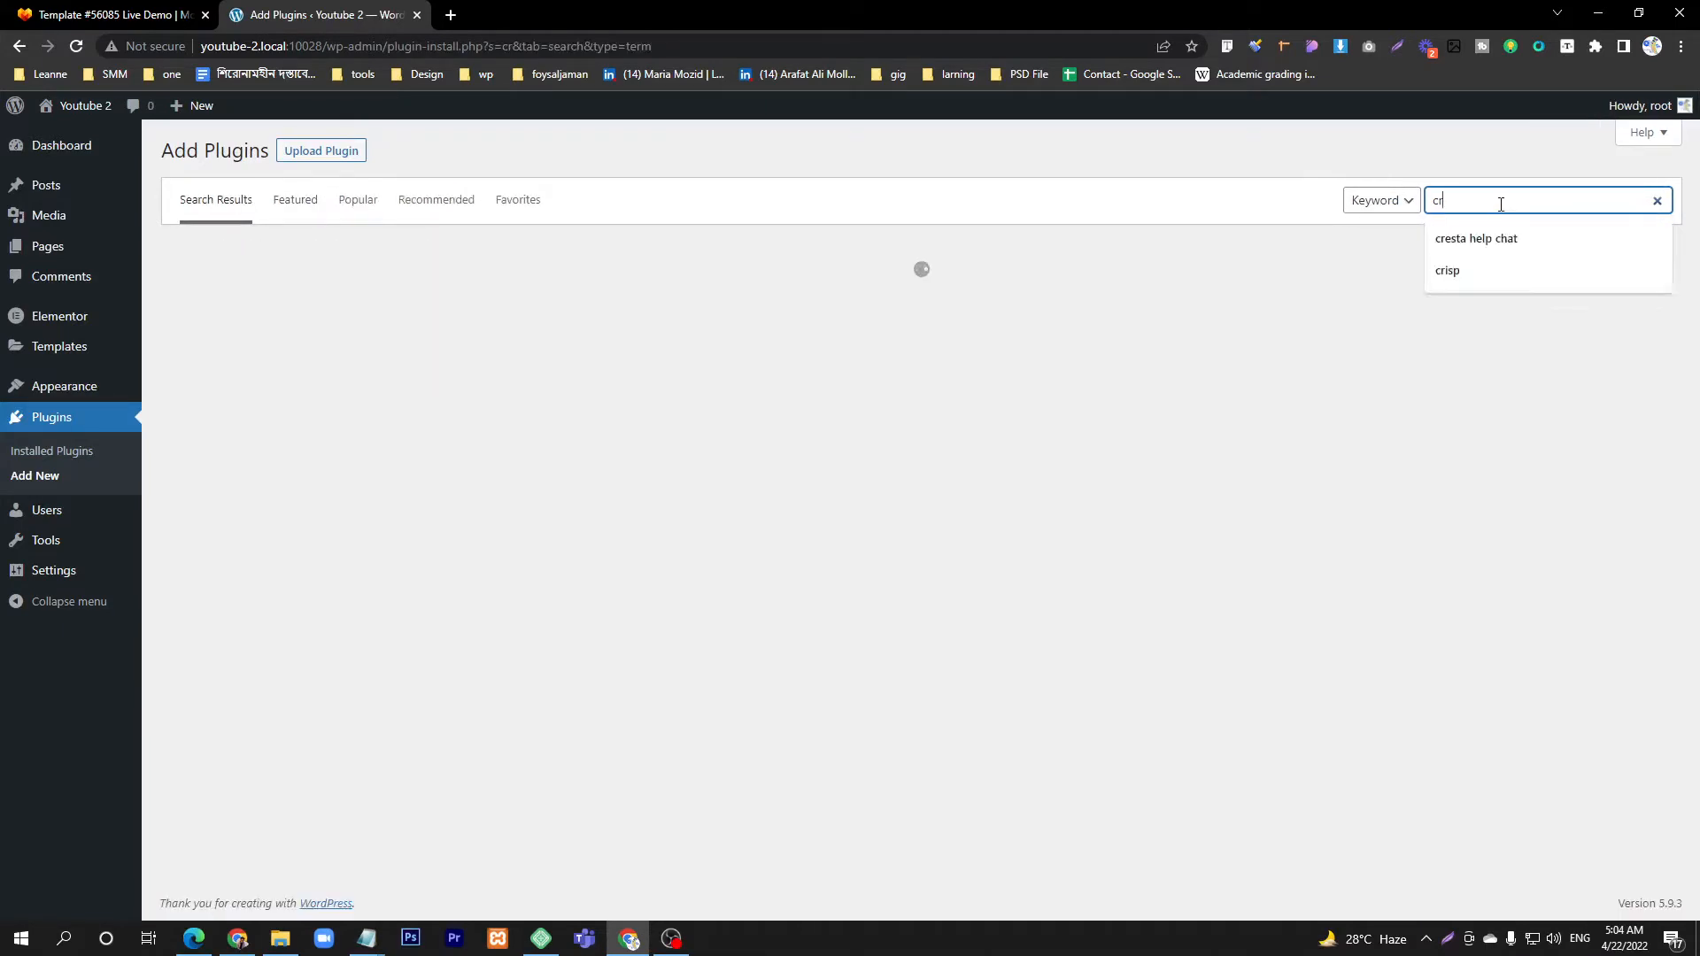
click(1474, 237)
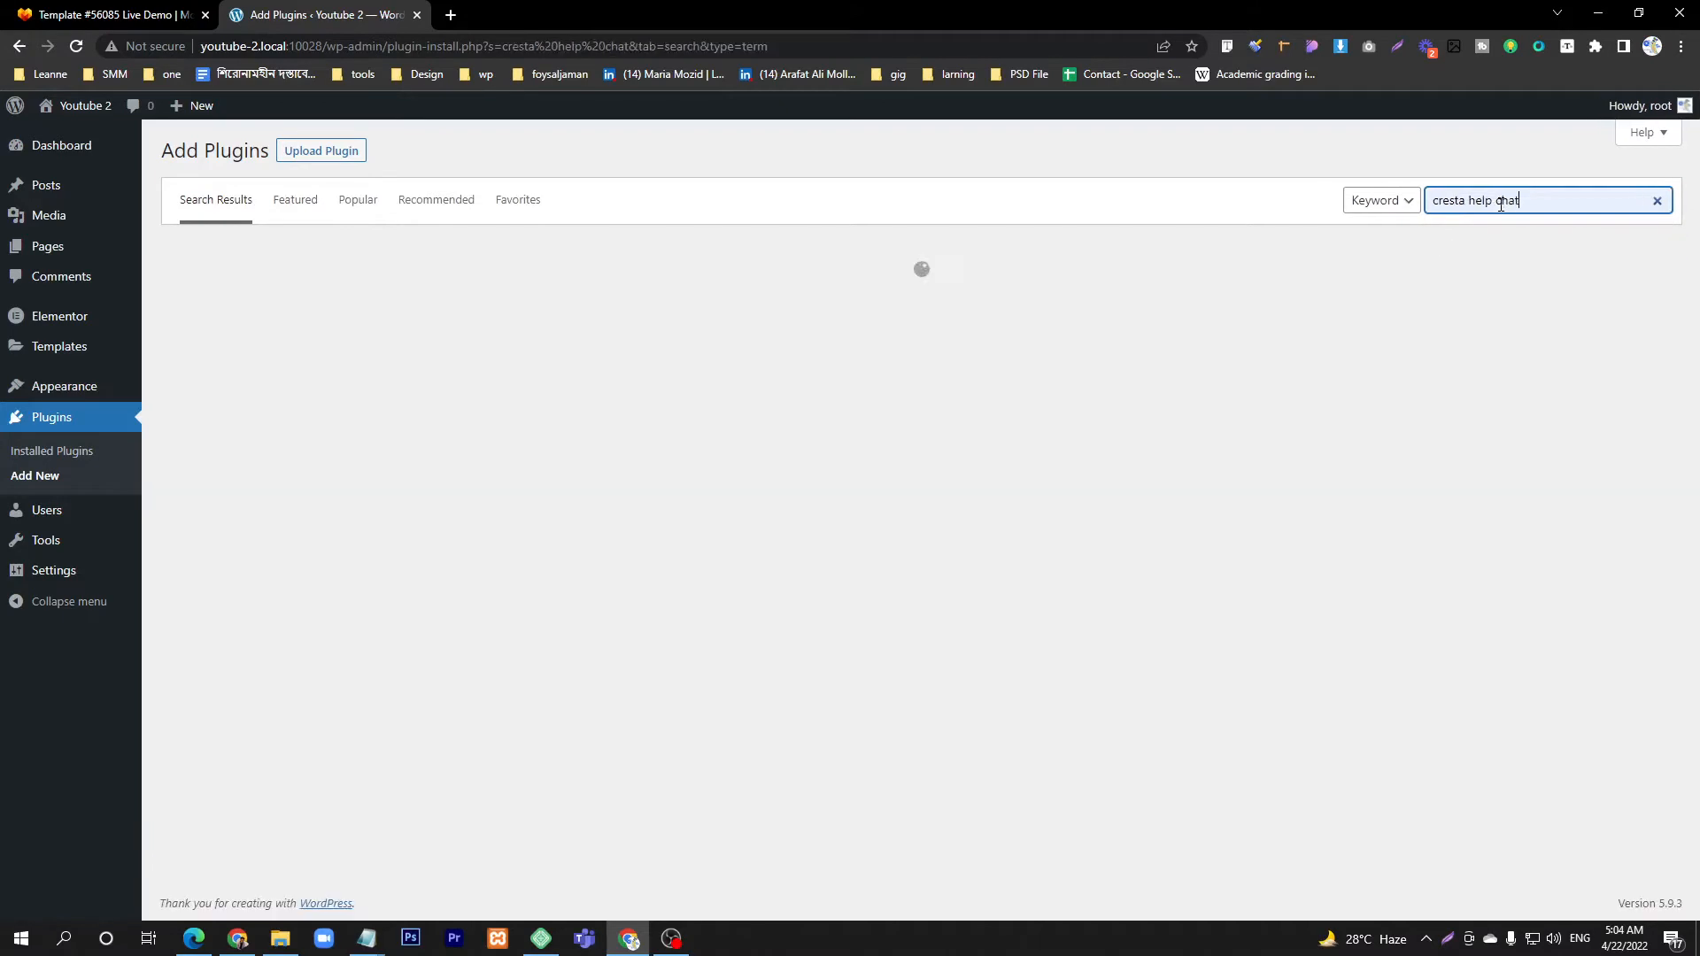
key(Enter)
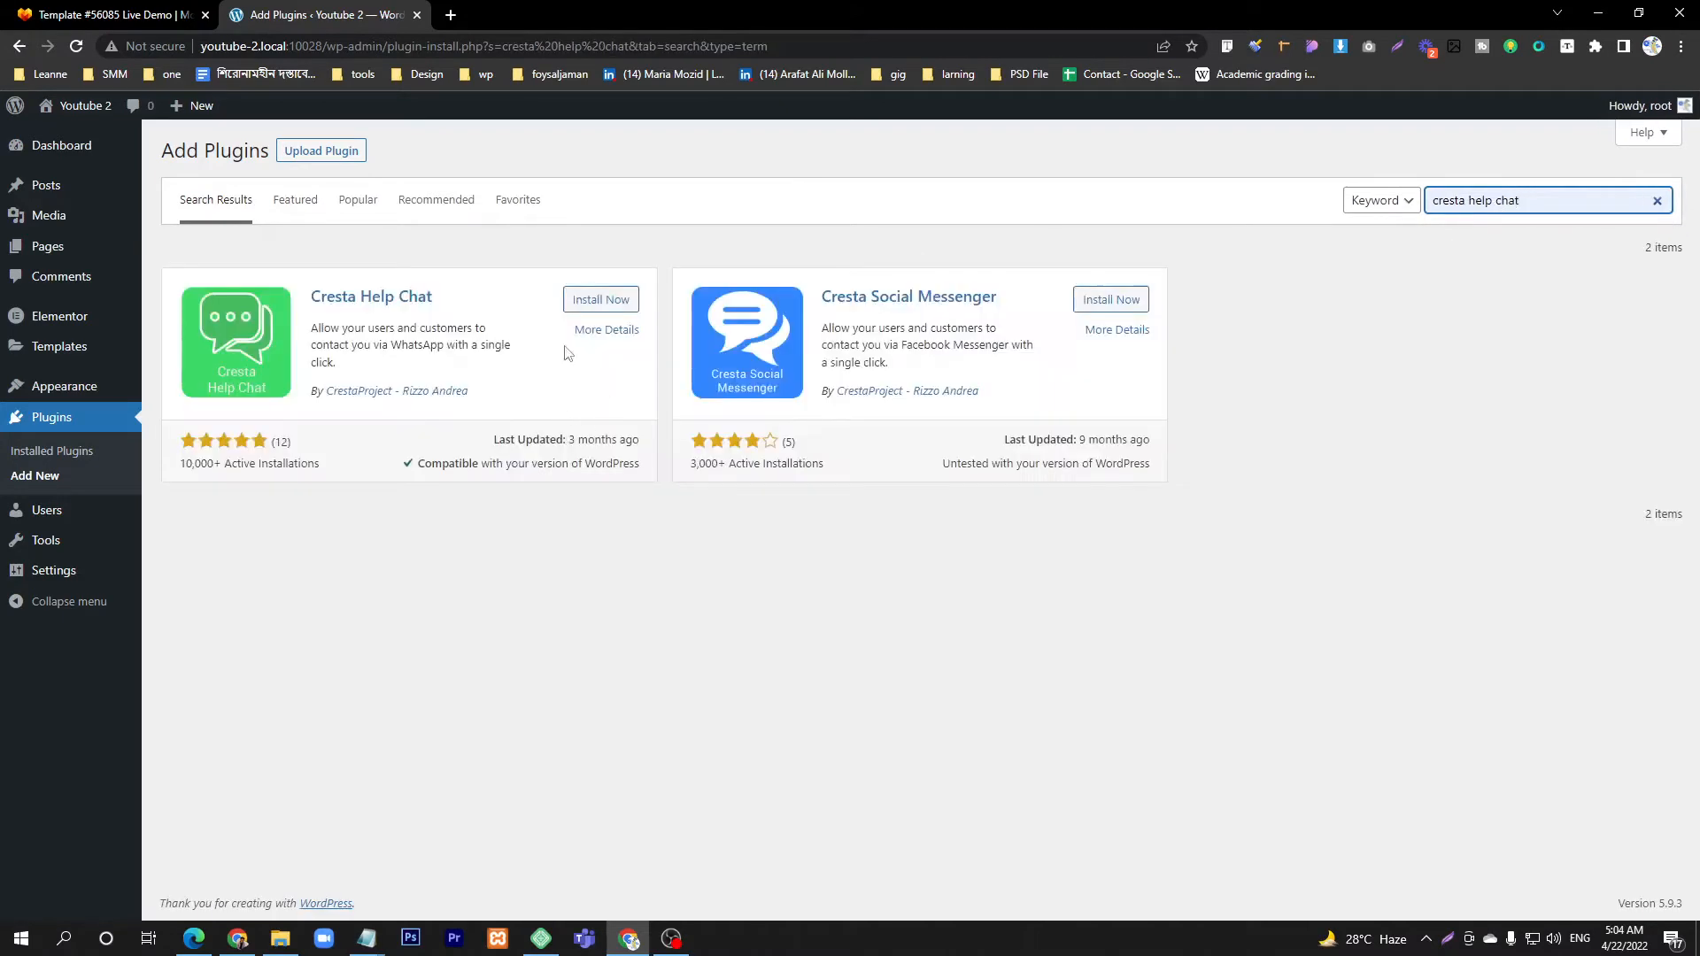
mouse_move(305, 315)
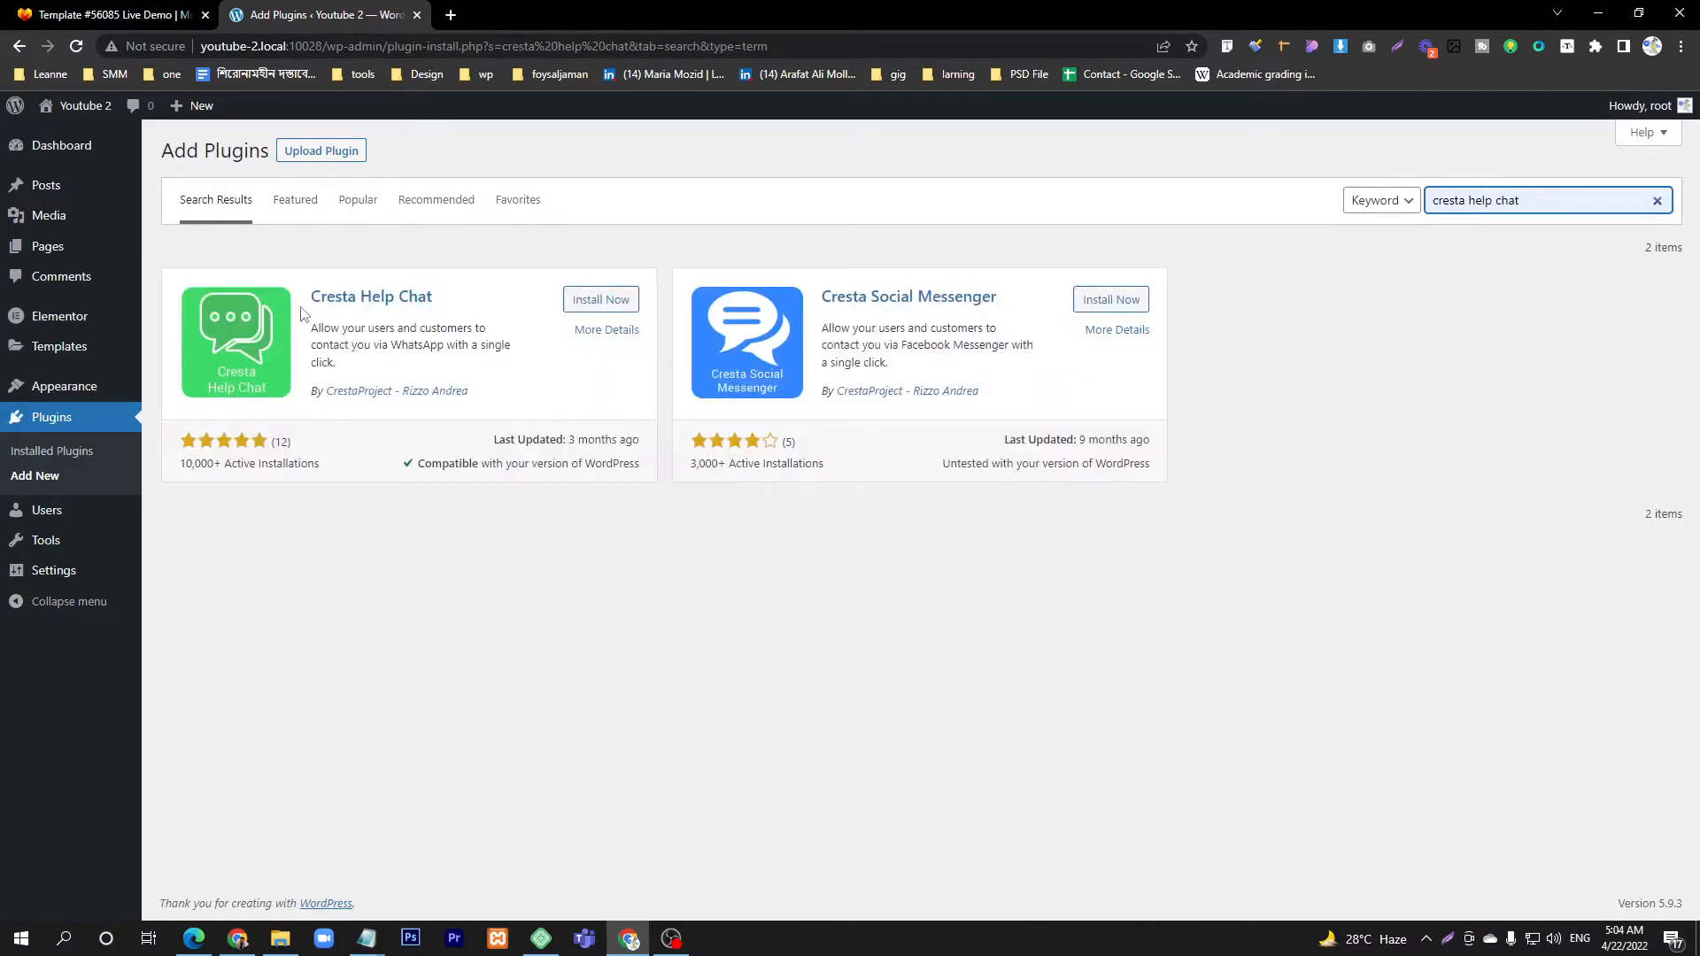
click(600, 300)
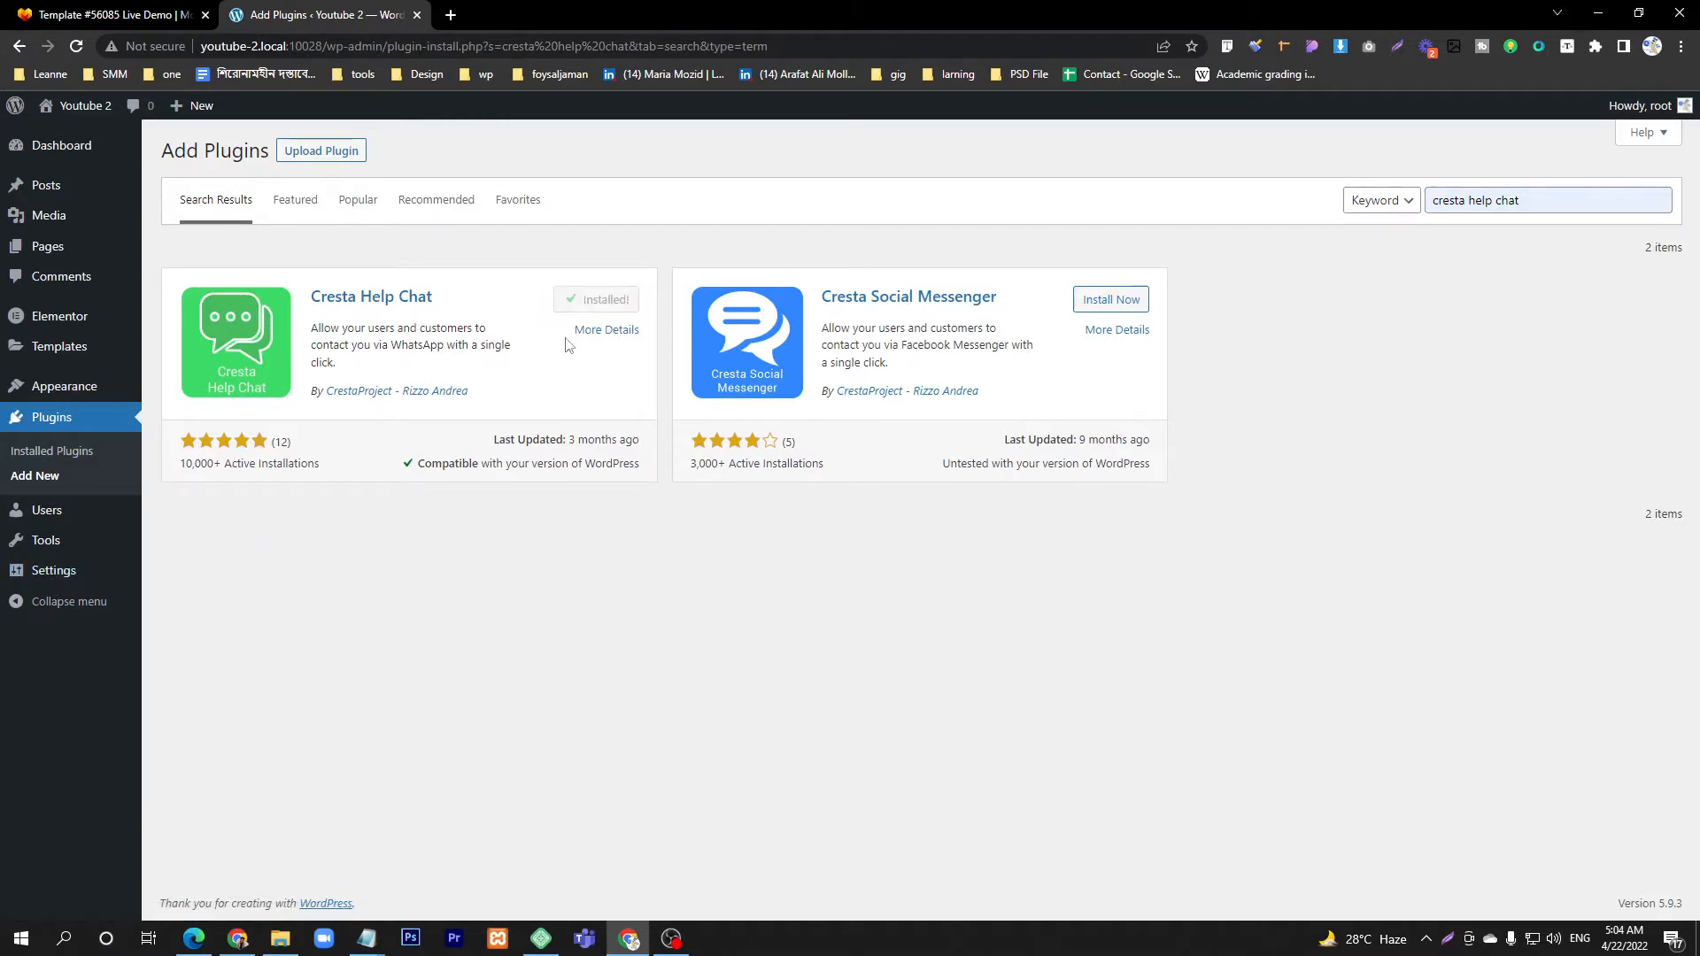
Activate the Cresta Help Chat plugin
click(595, 299)
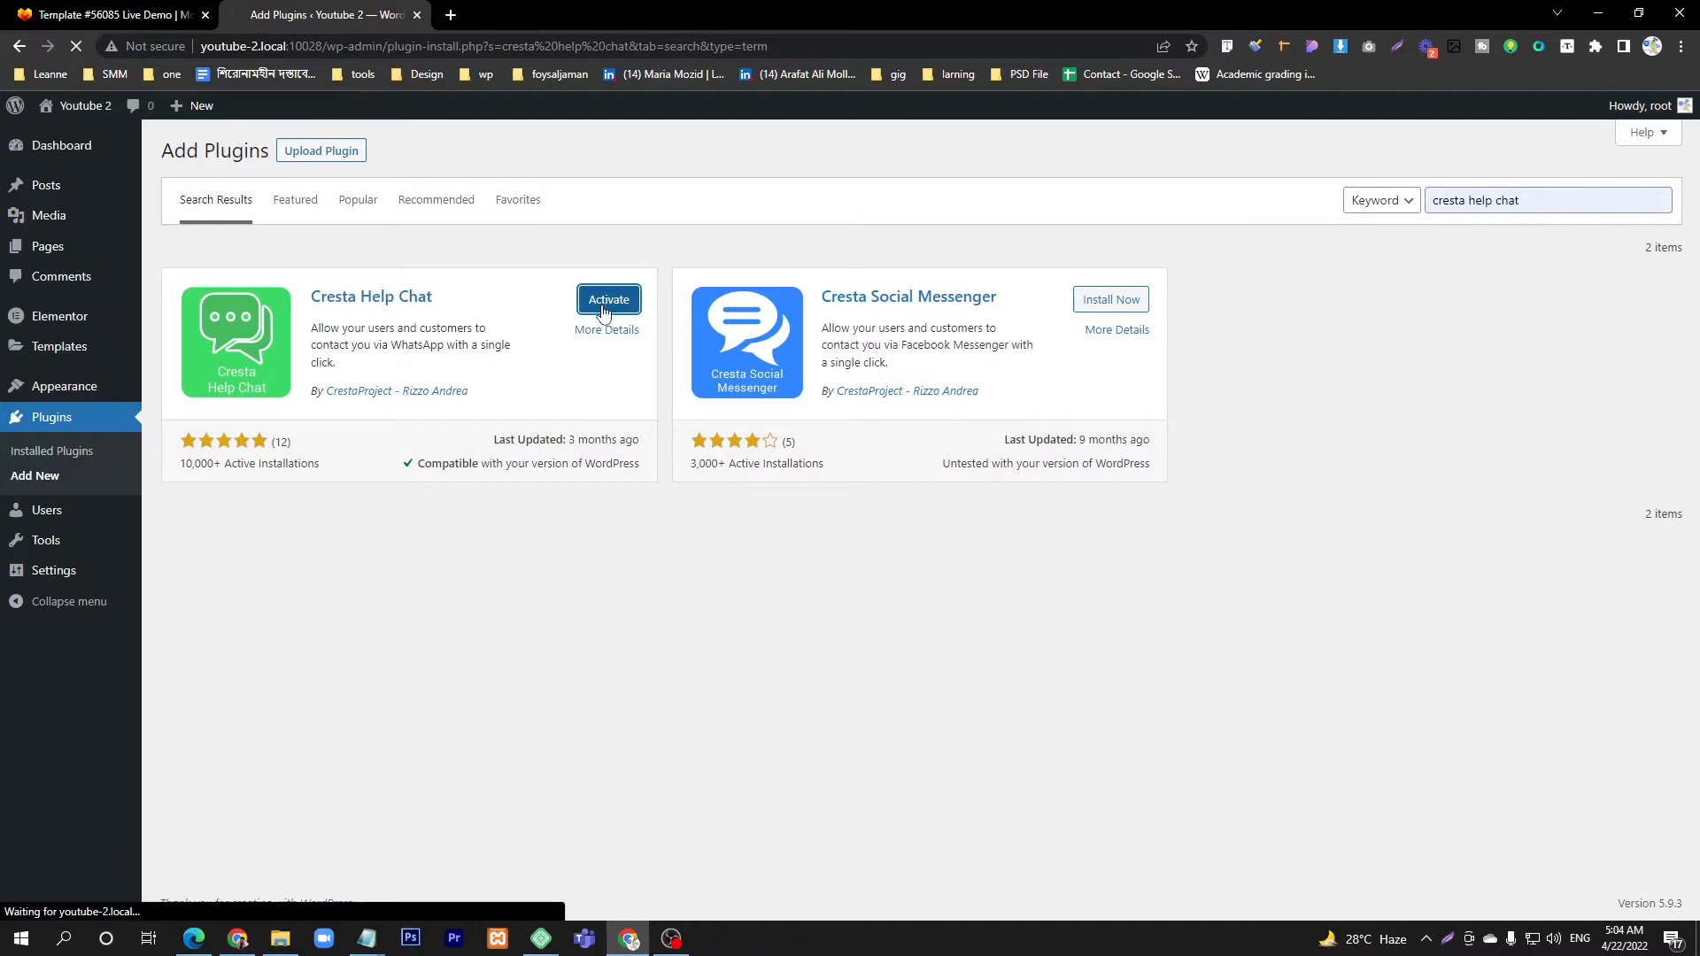
click(608, 299)
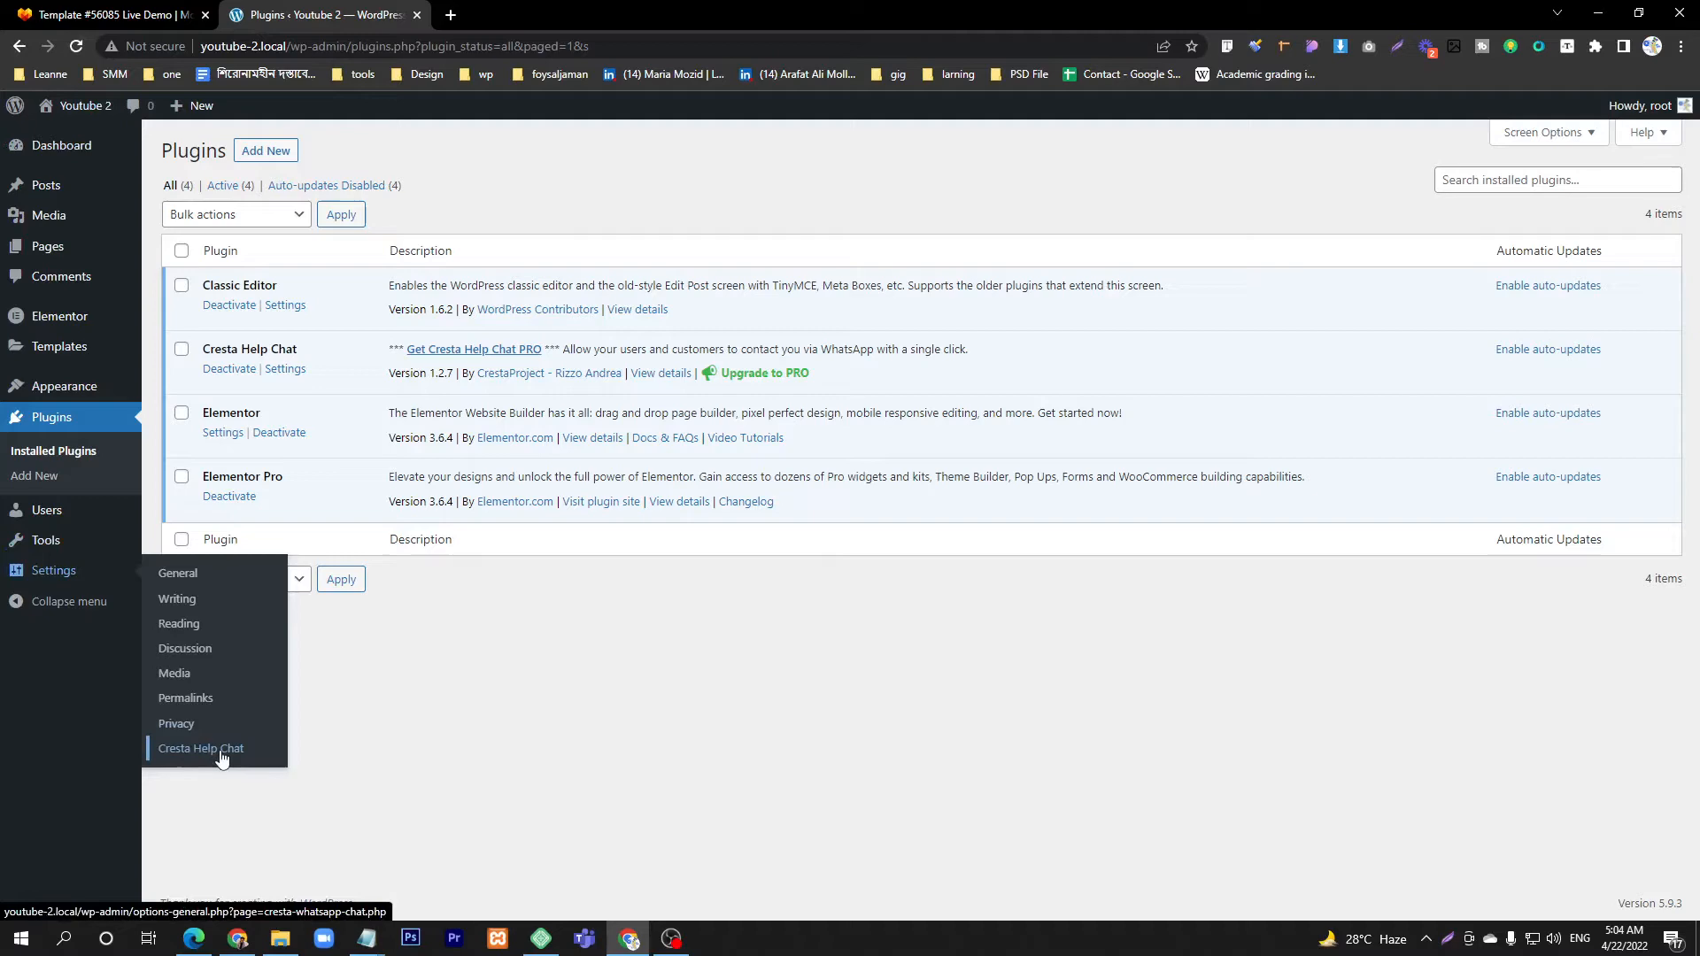
click(200, 747)
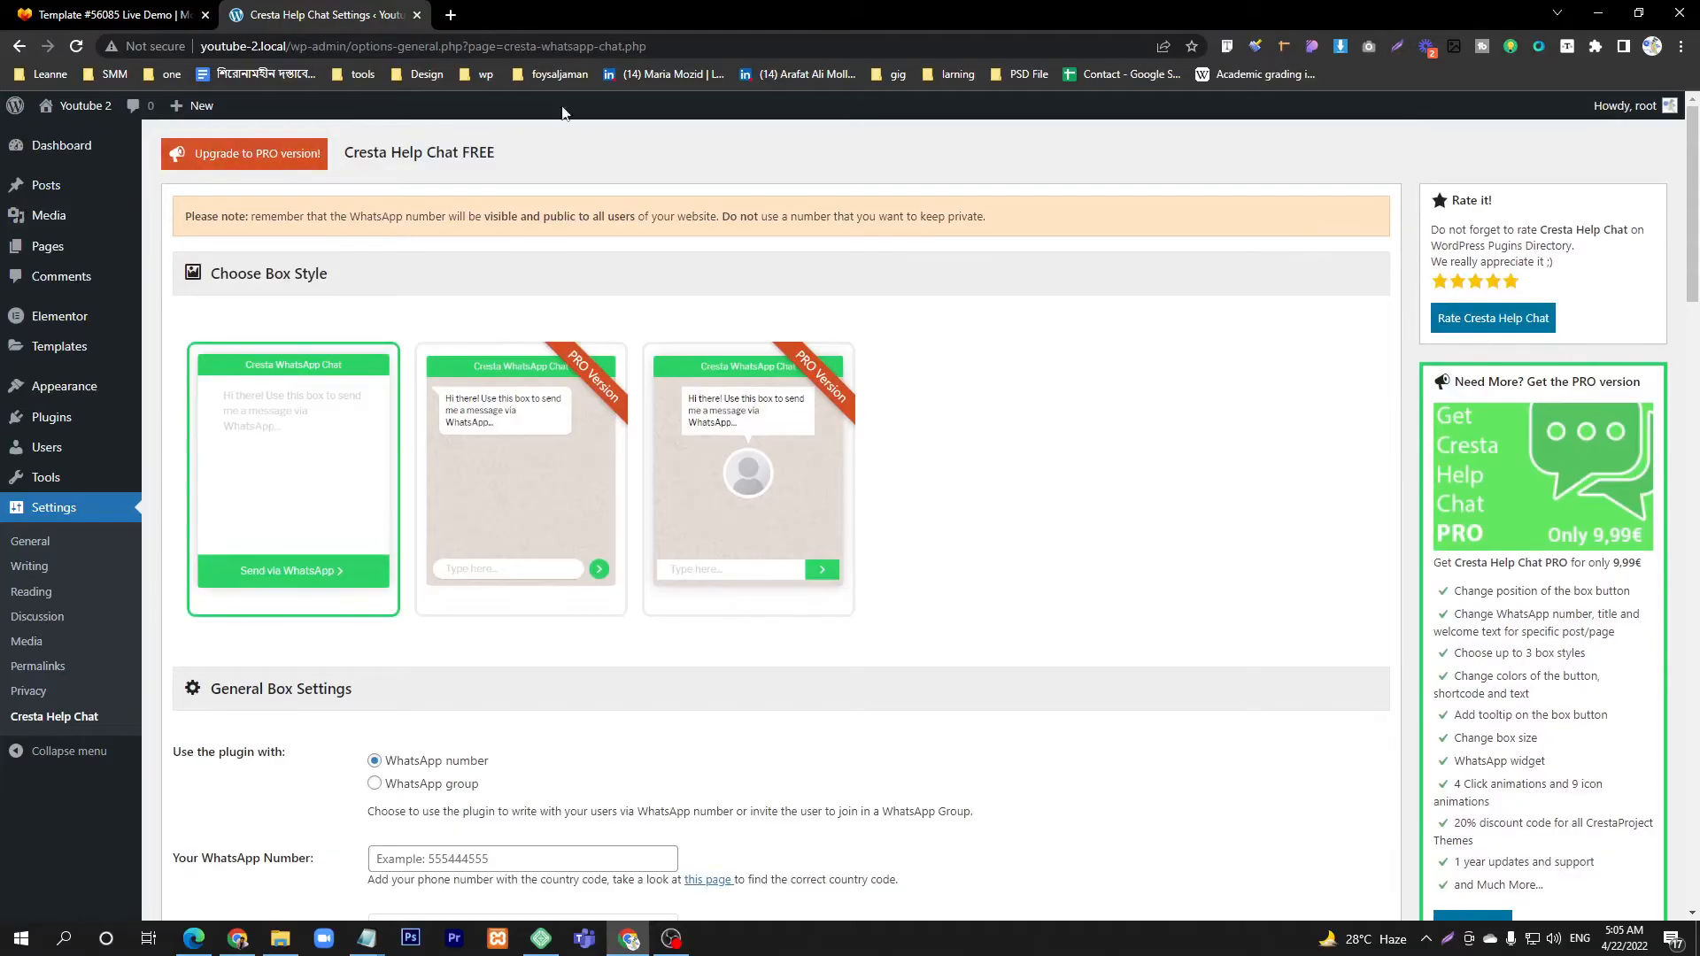
mouse_move(638, 495)
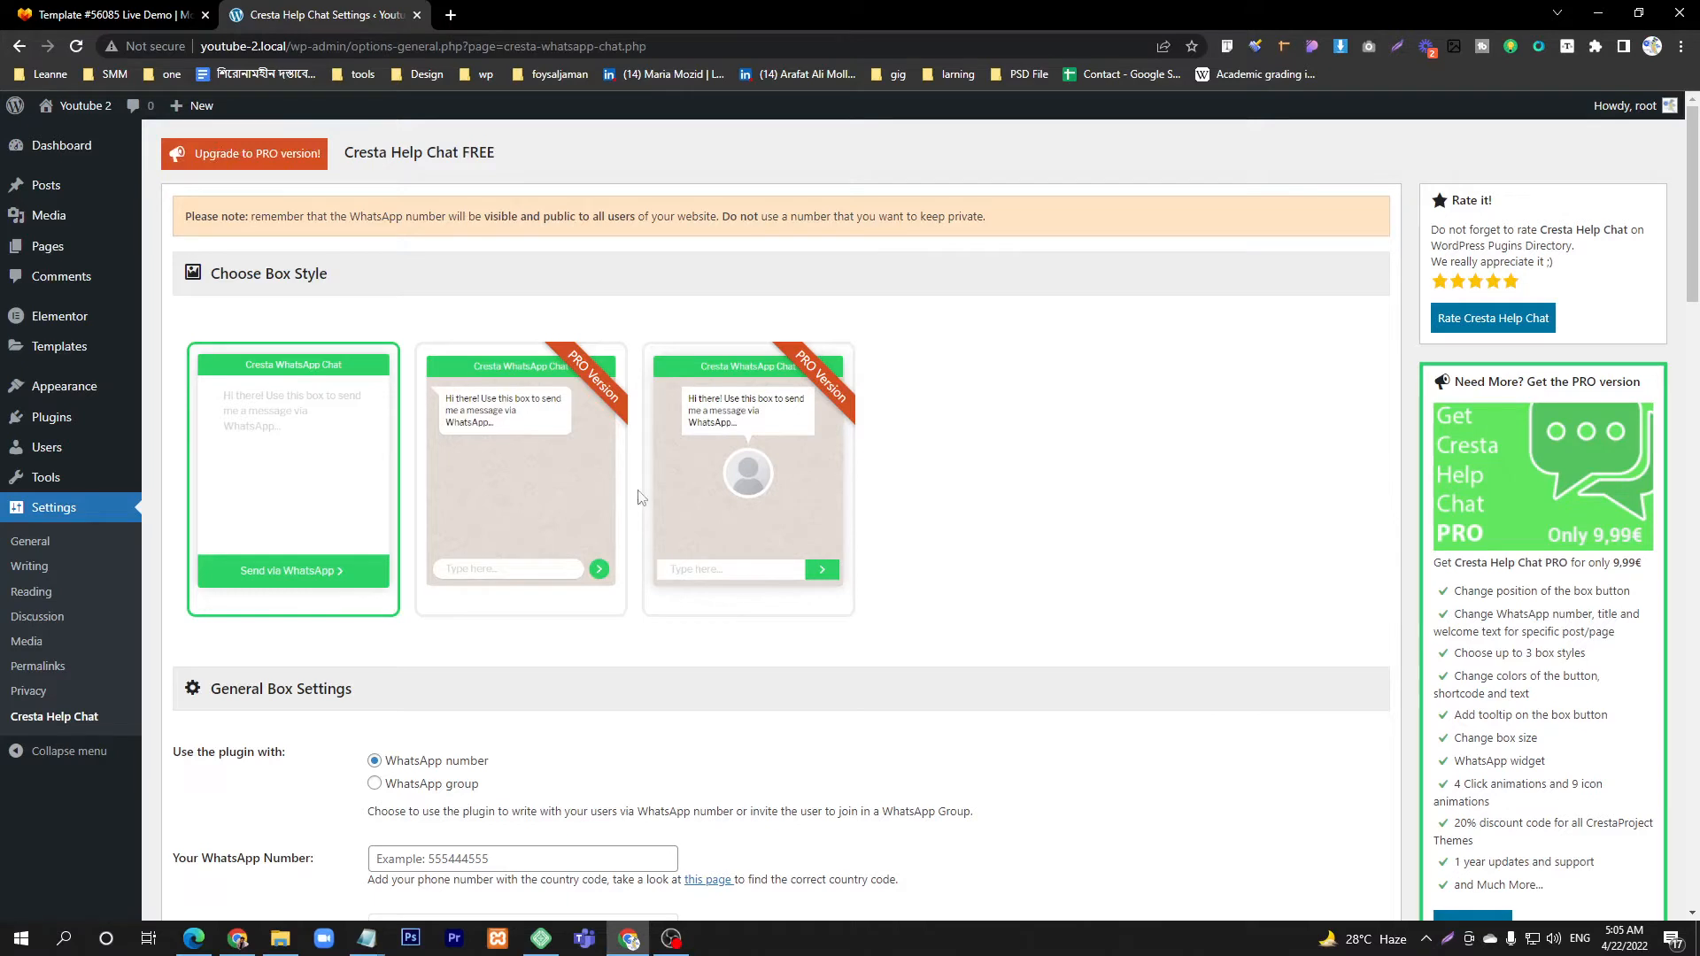
scroll(down, 3)
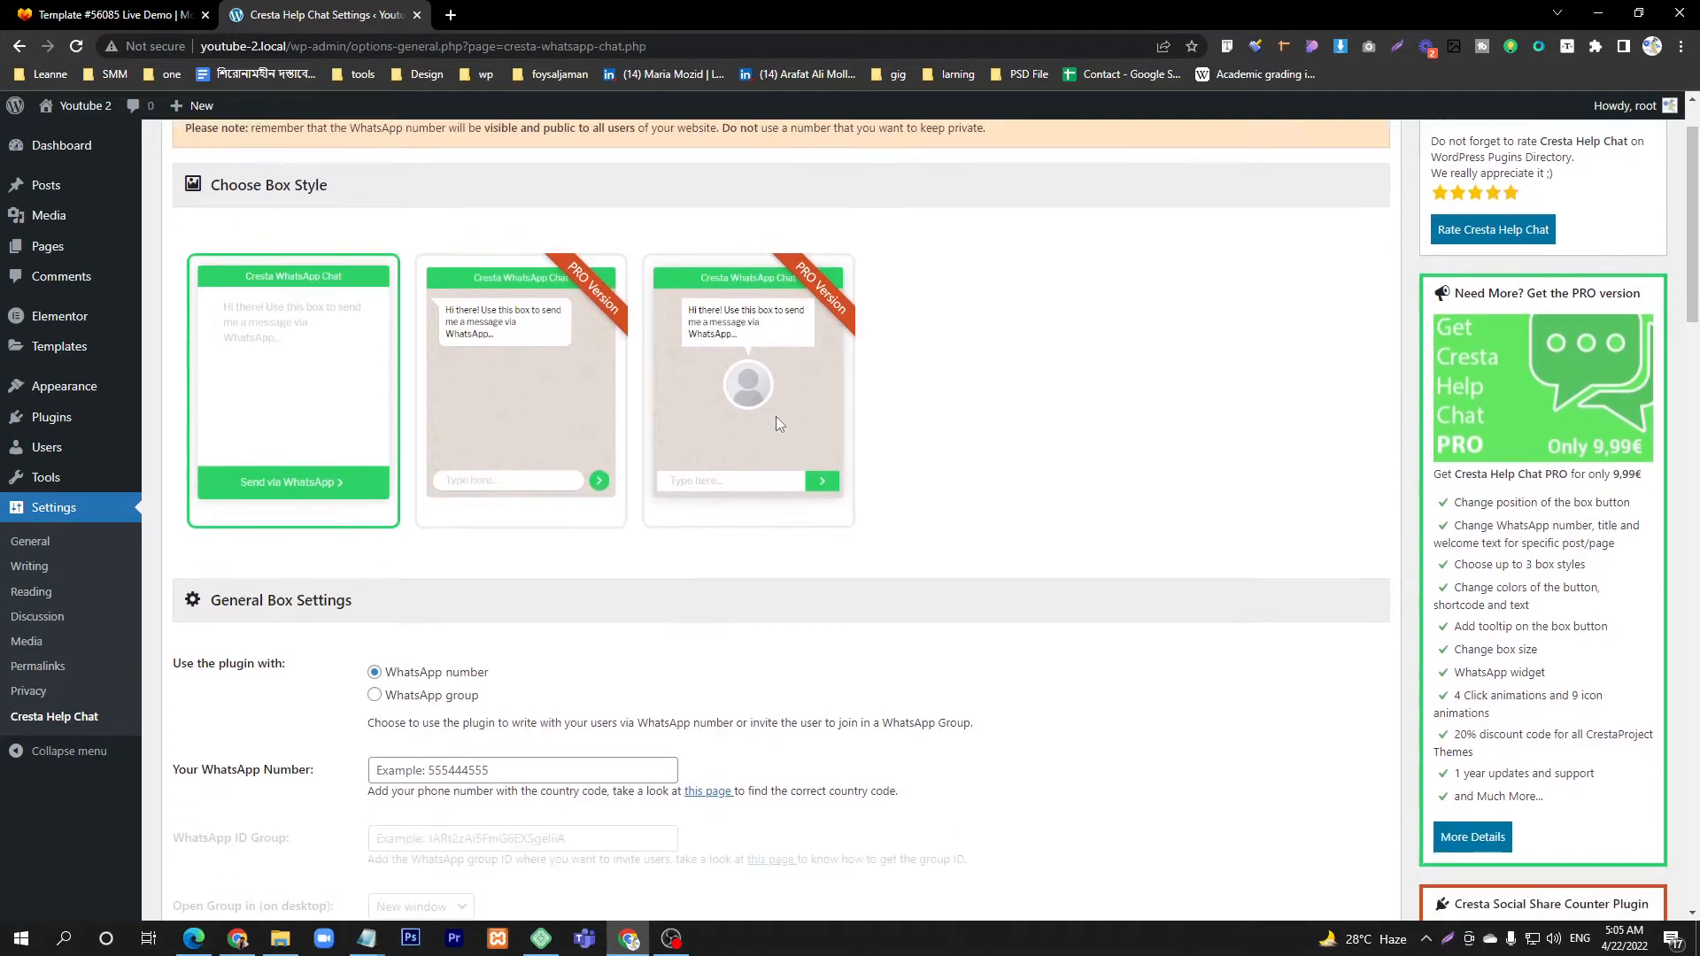
scroll(down, 3)
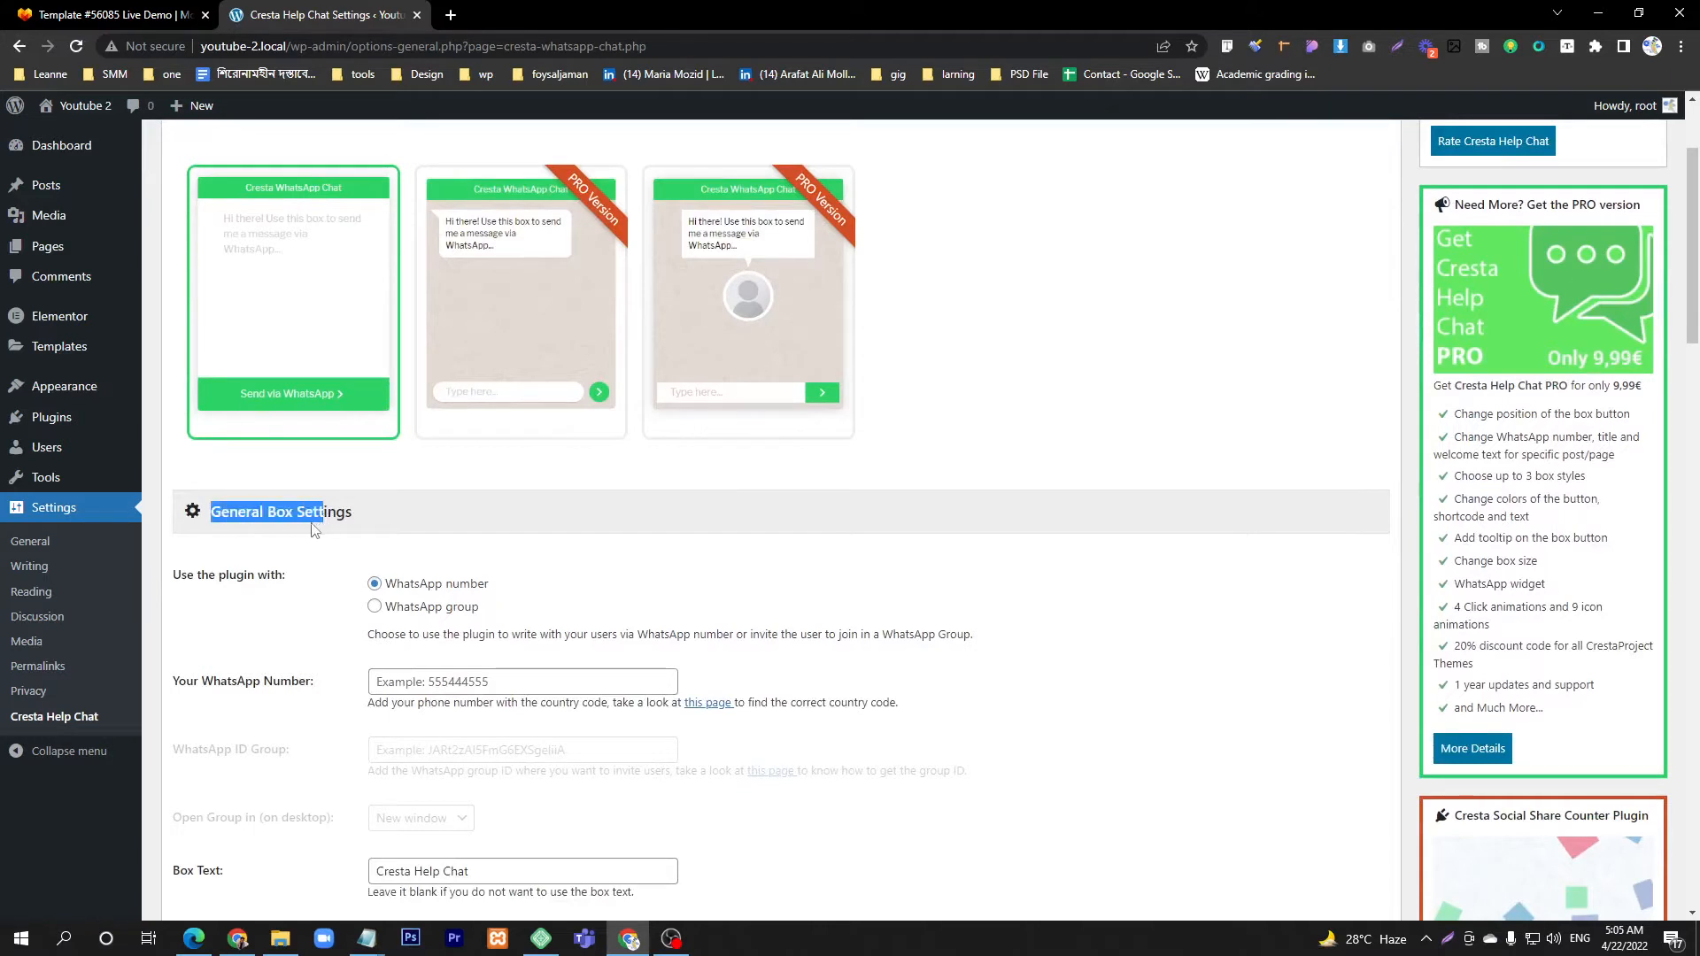
scroll(down, 3)
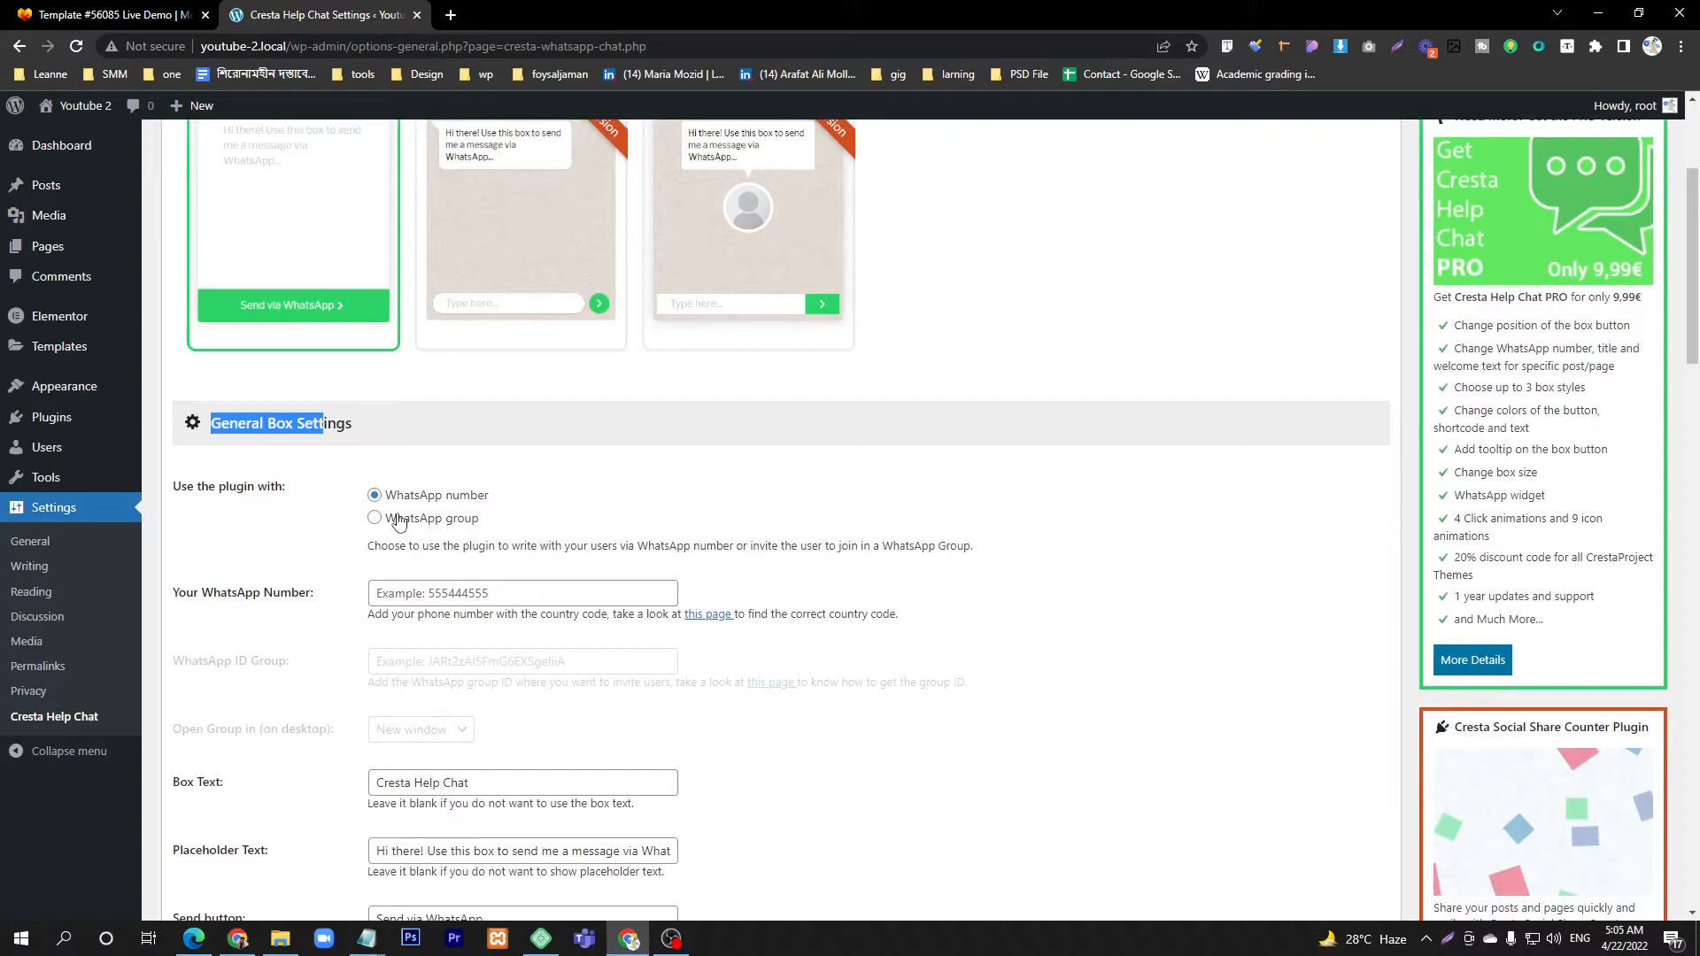
mouse_move(468, 505)
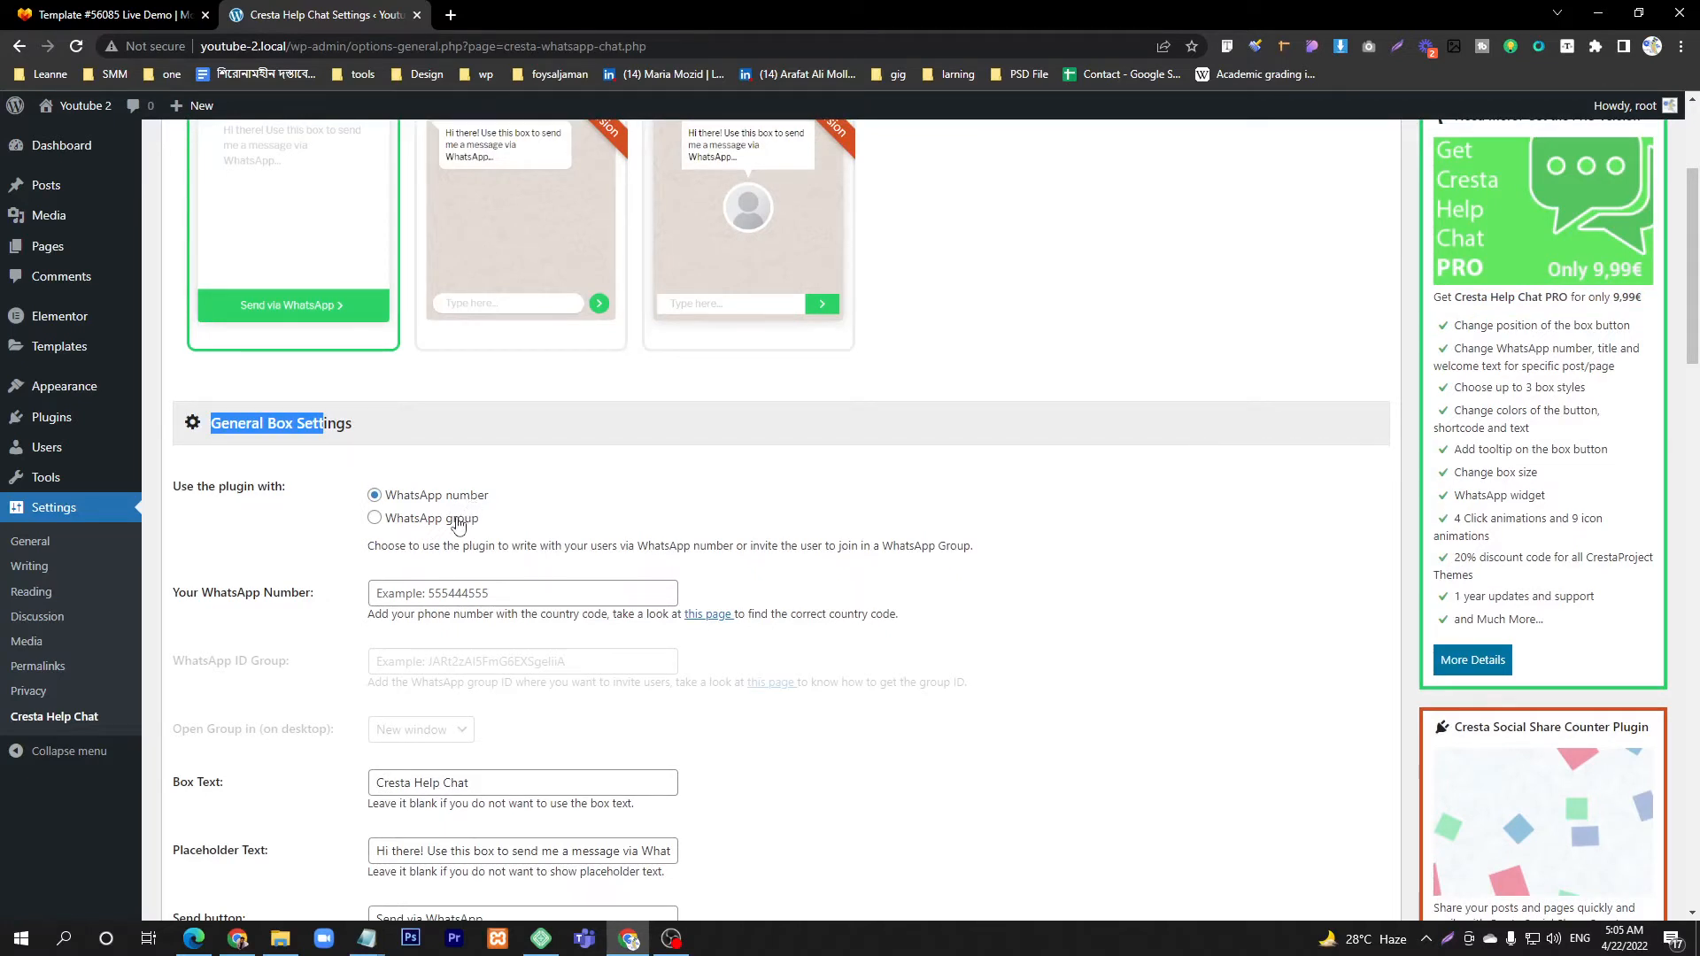
click(374, 518)
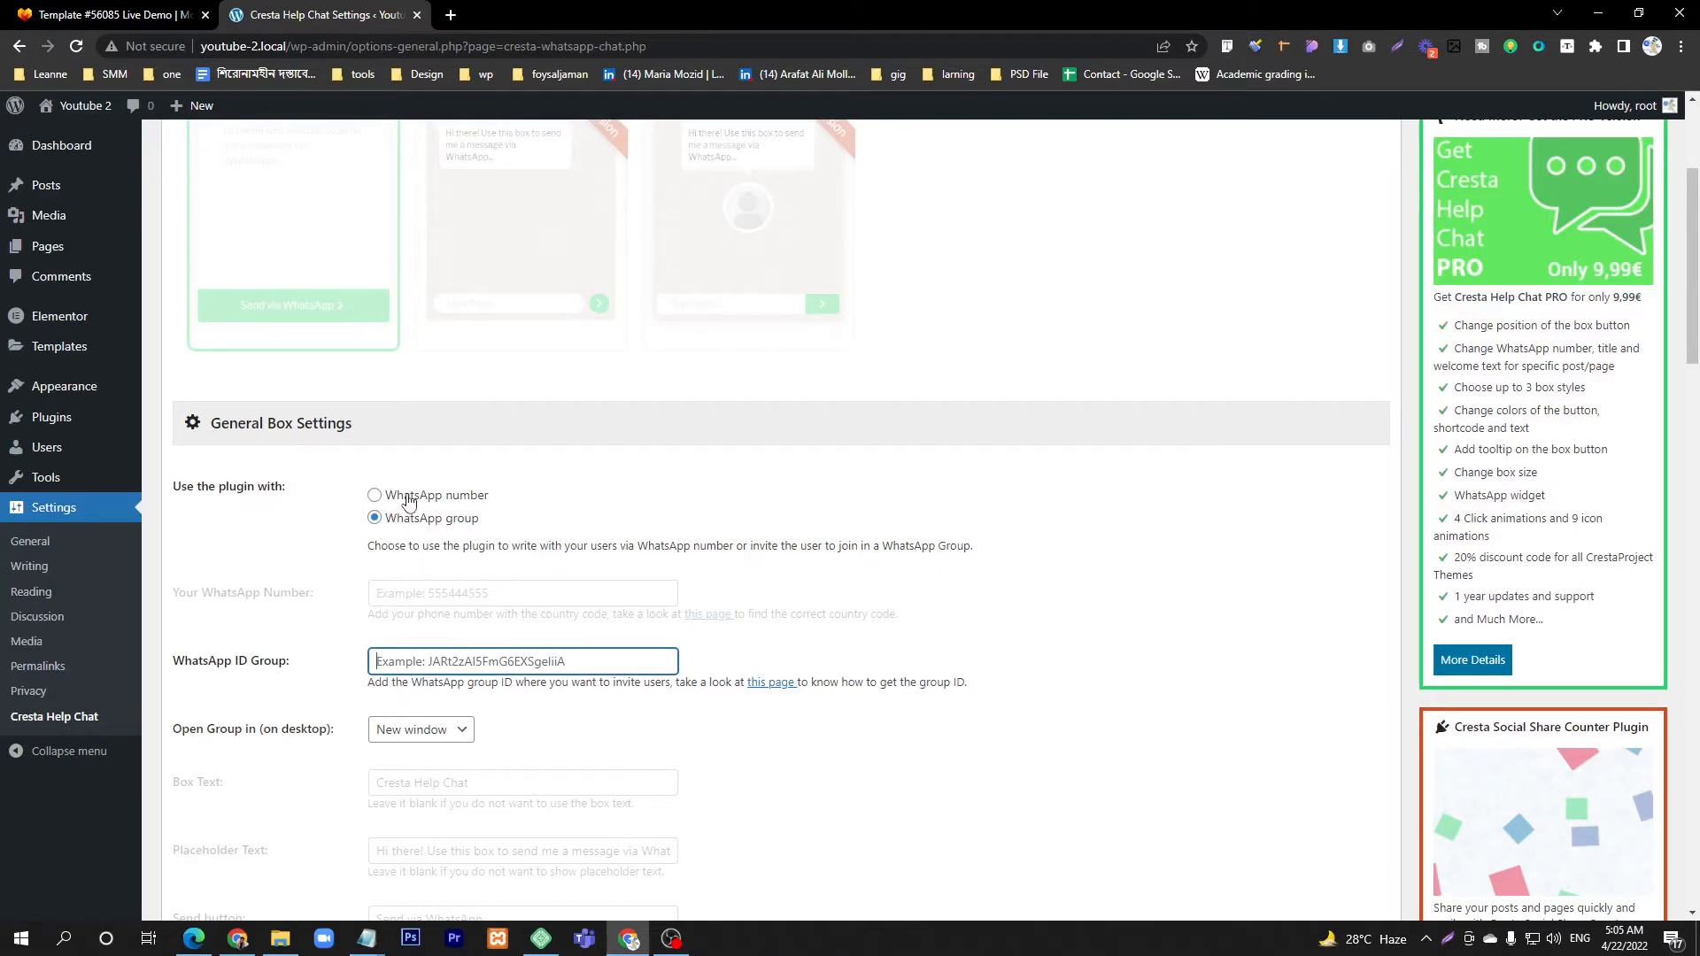
click(374, 496)
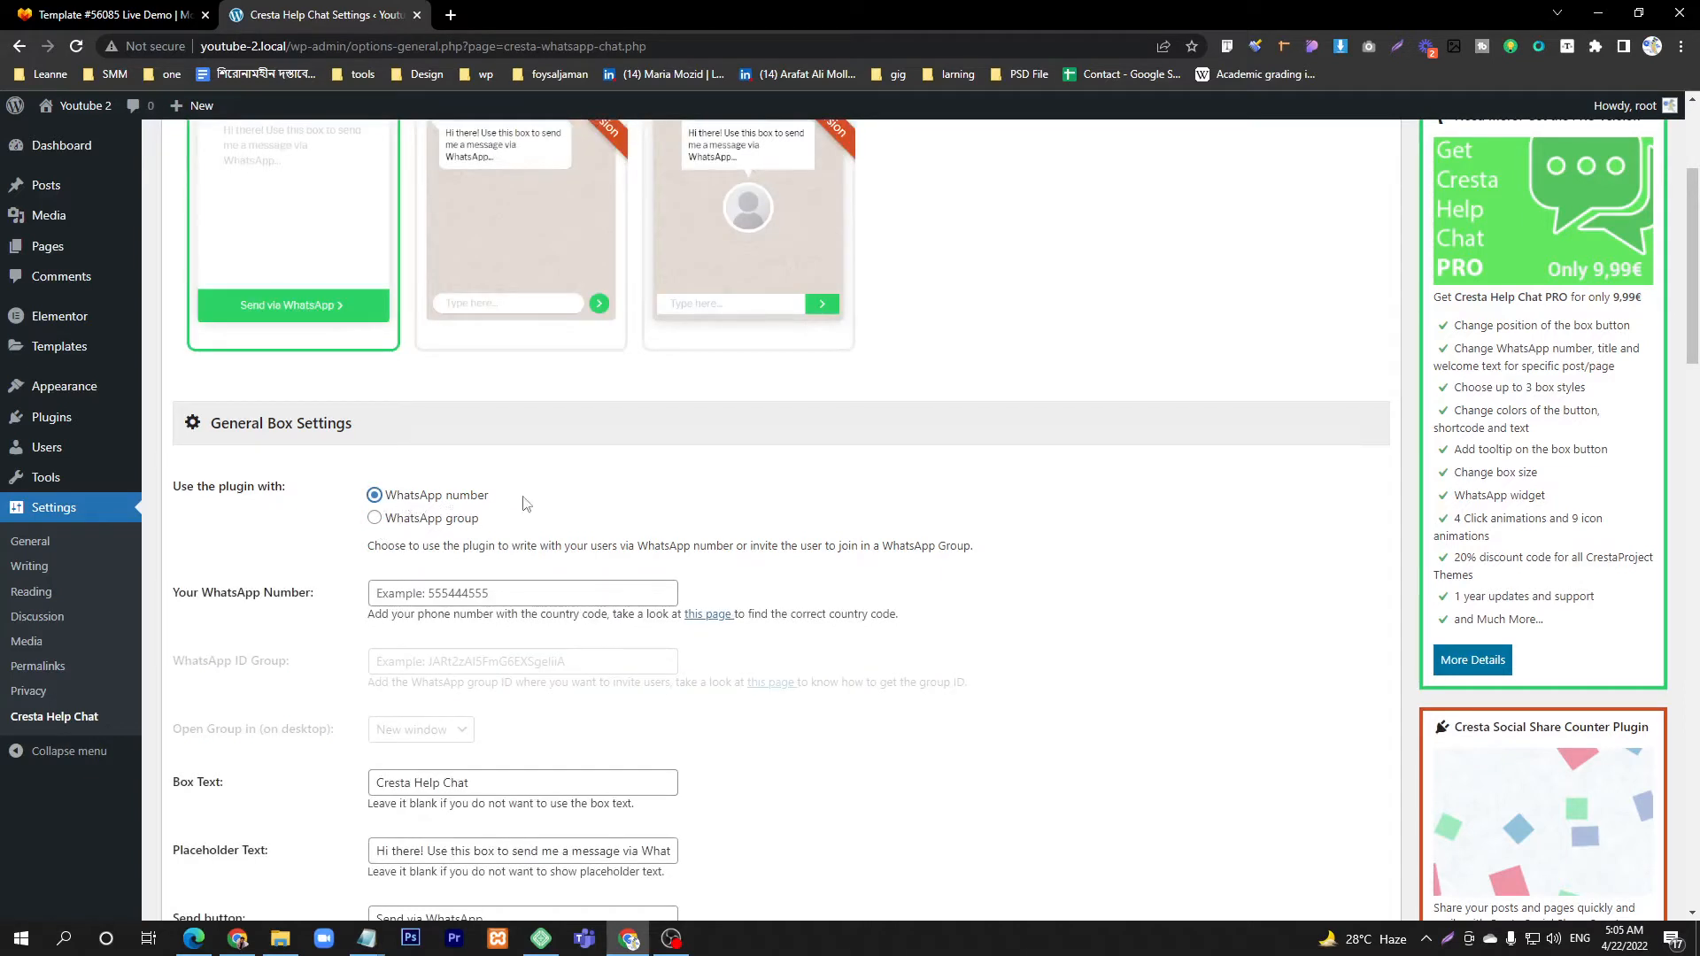
click(520, 593)
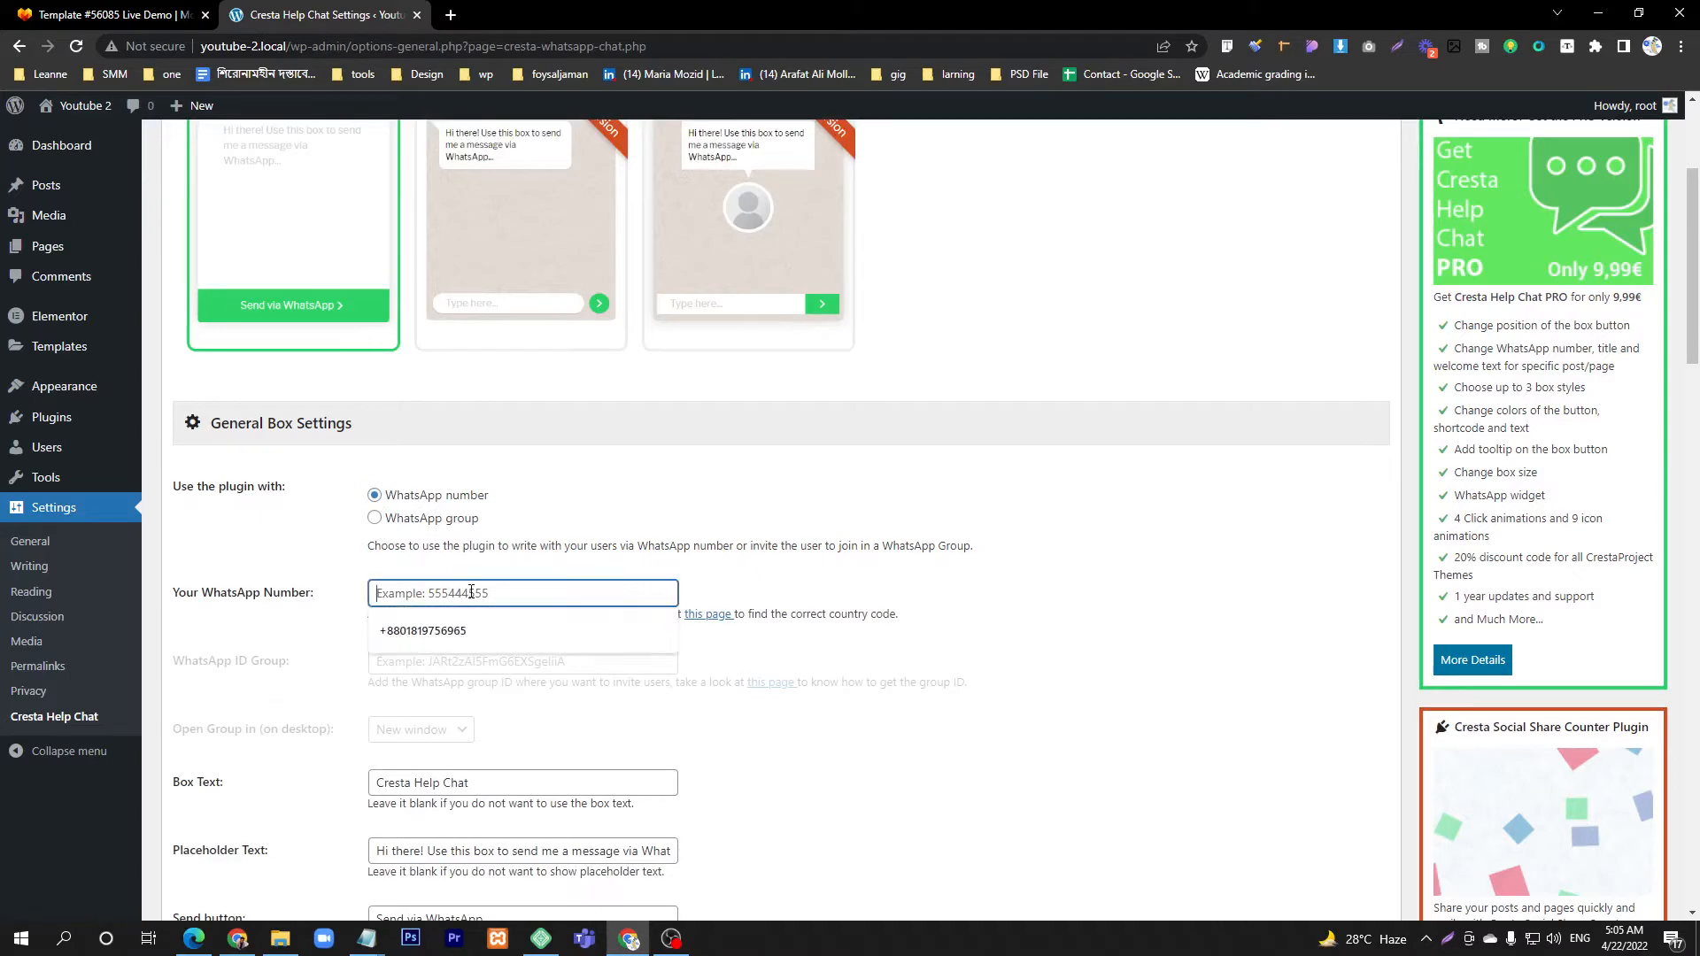
click(423, 630)
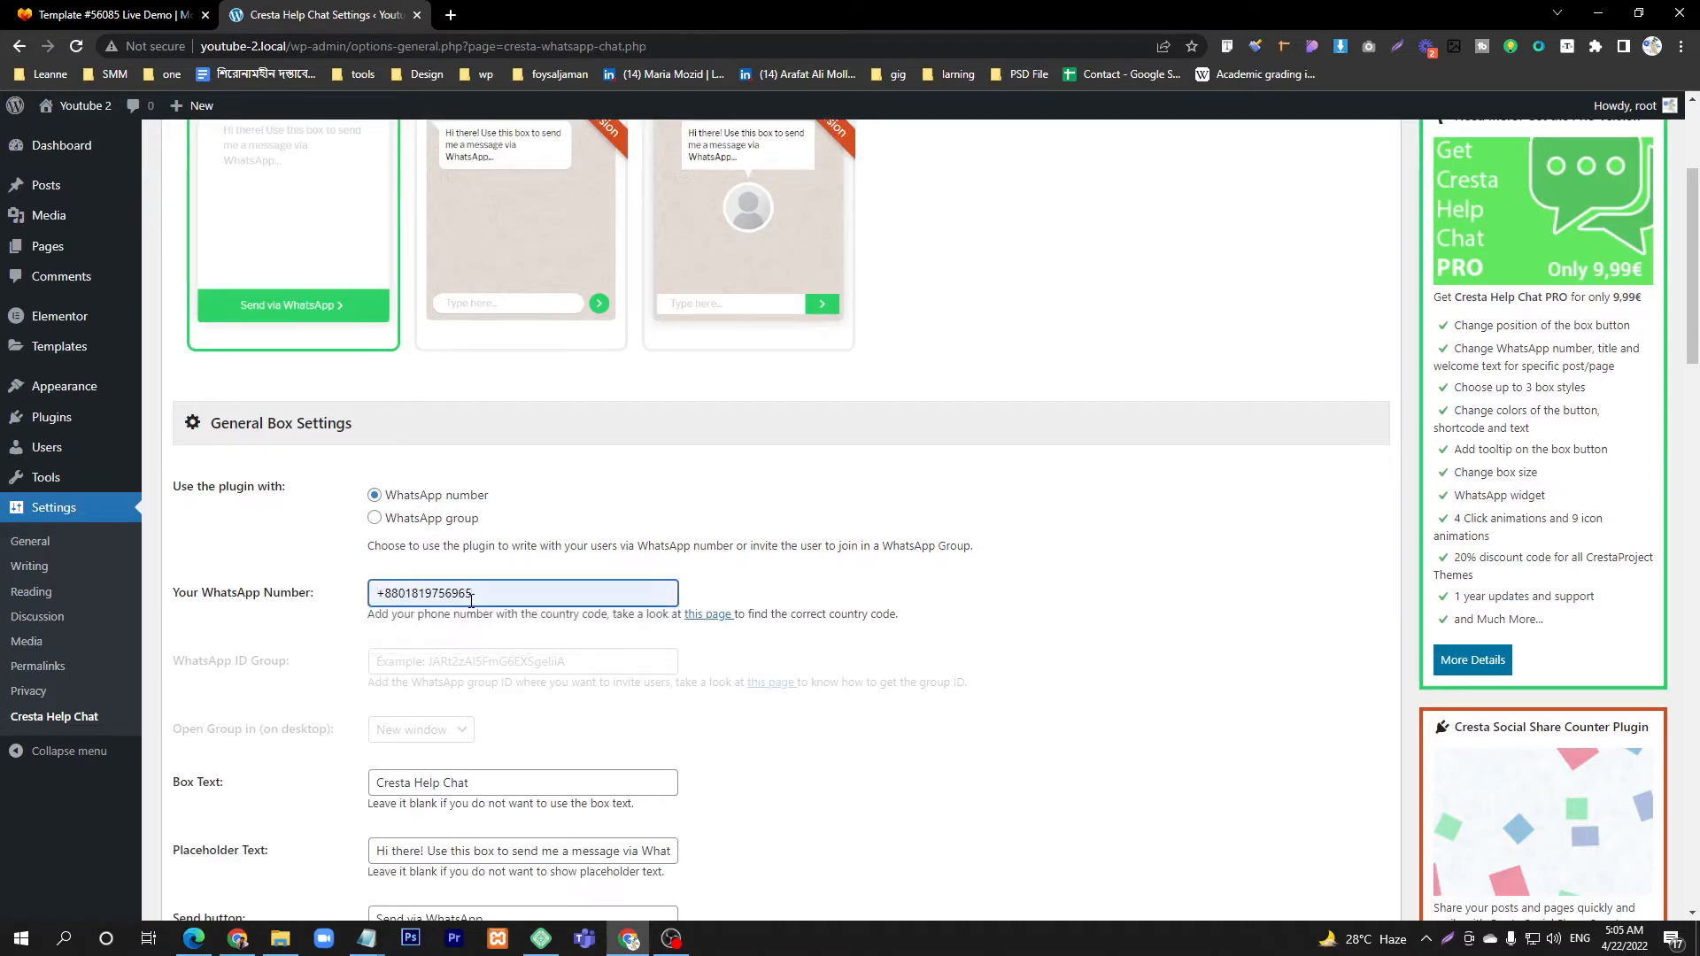
scroll(down, 3)
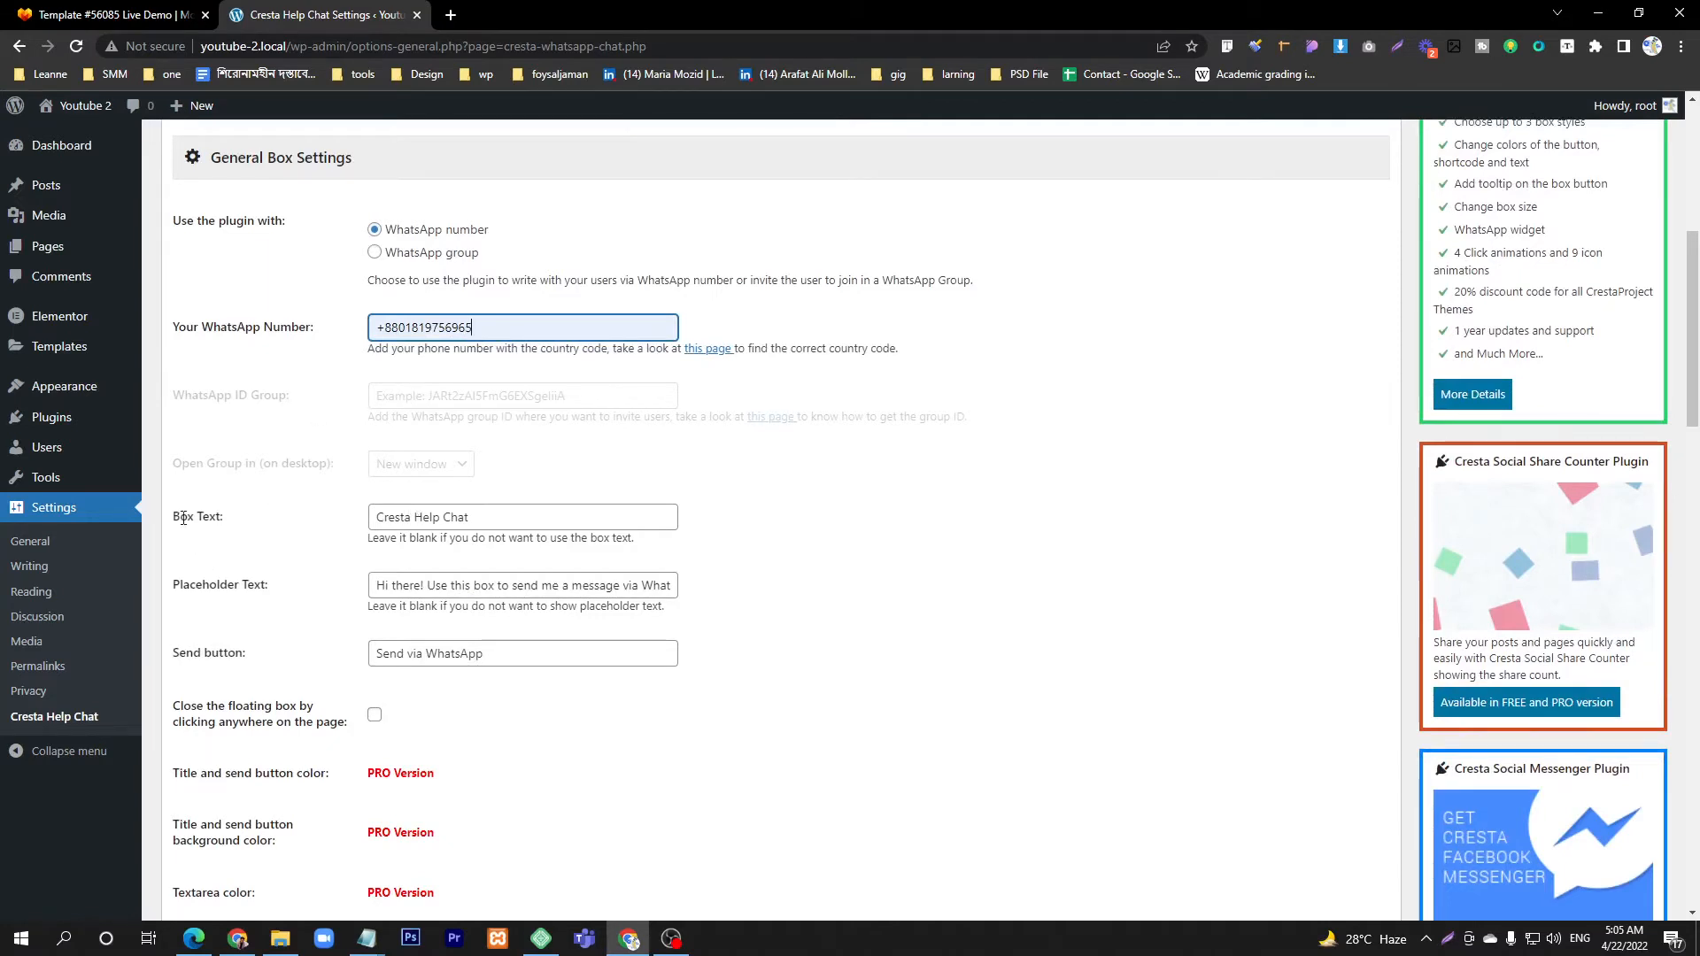
Replace the box text 'Cresta Help Chat' with 'Welcome'
double_click(196, 515)
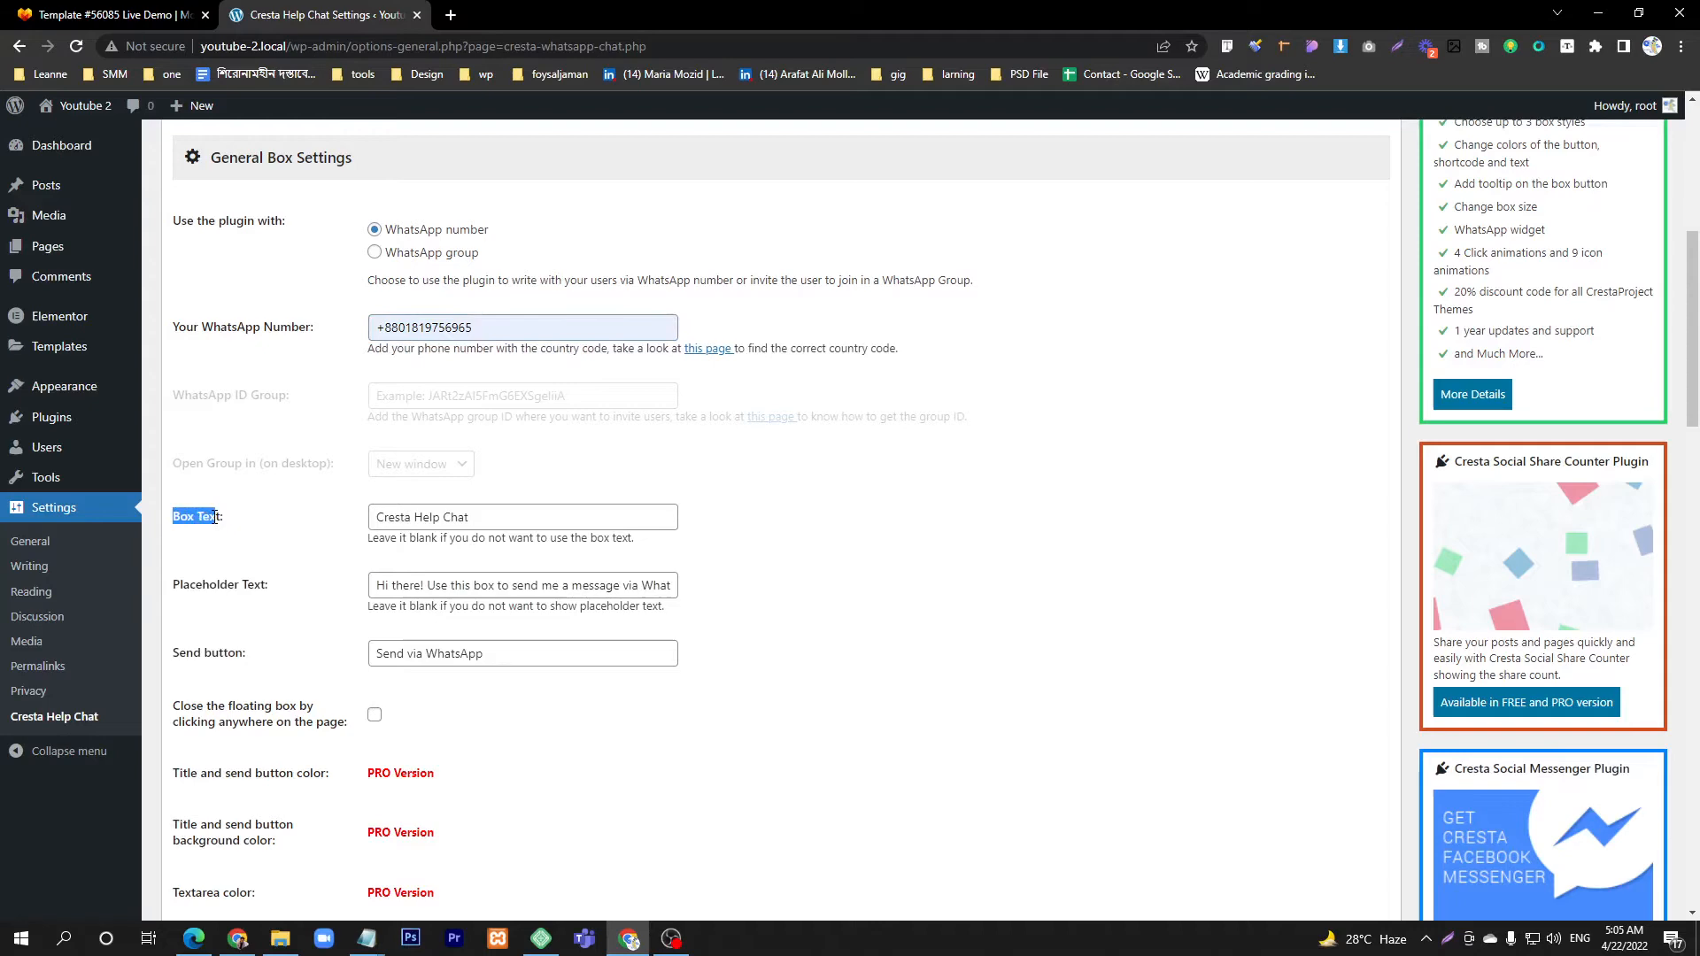
double_click(434, 517)
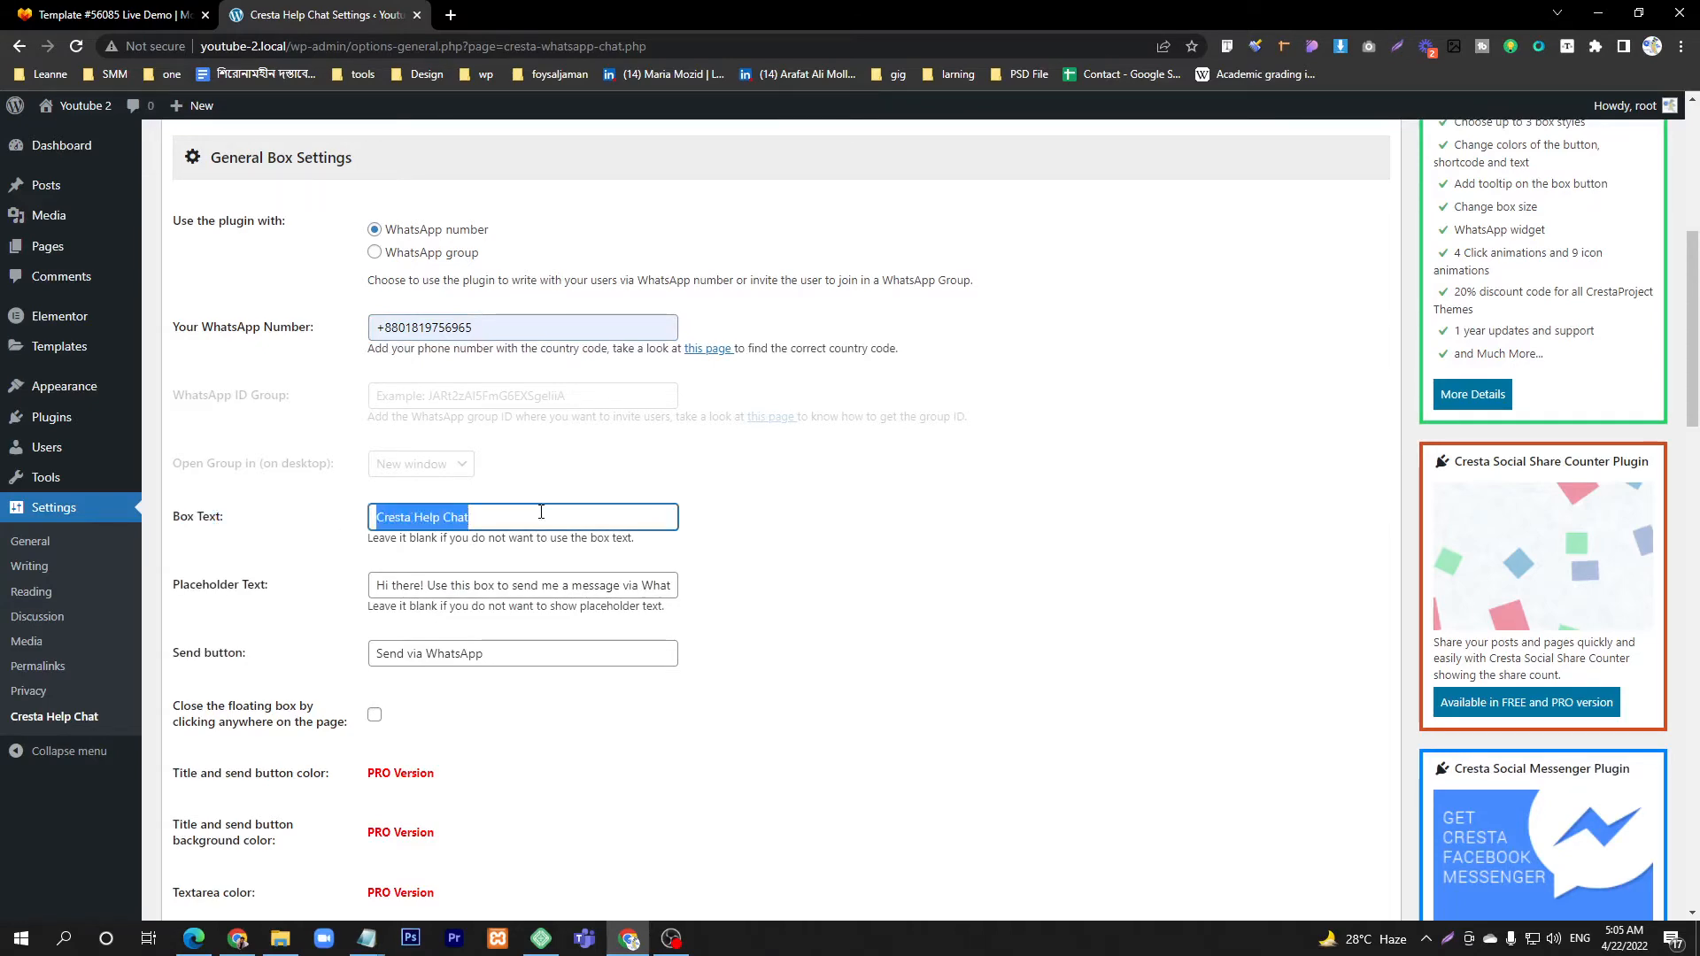
scroll(up, 3)
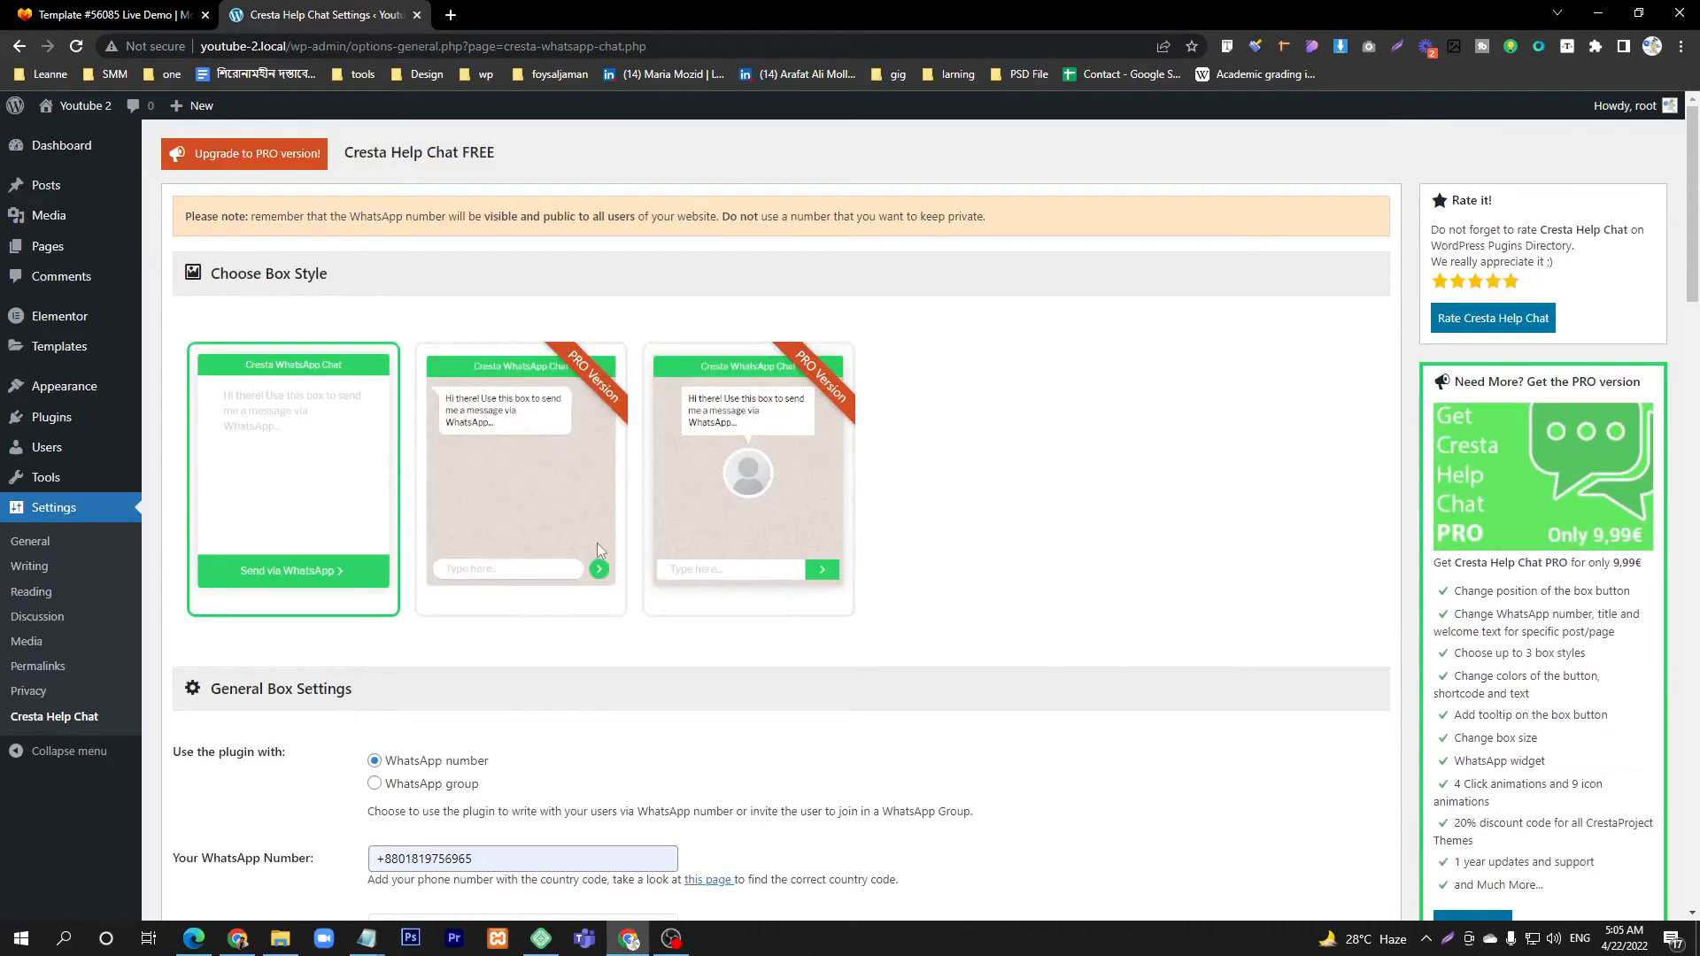
mouse_move(320, 374)
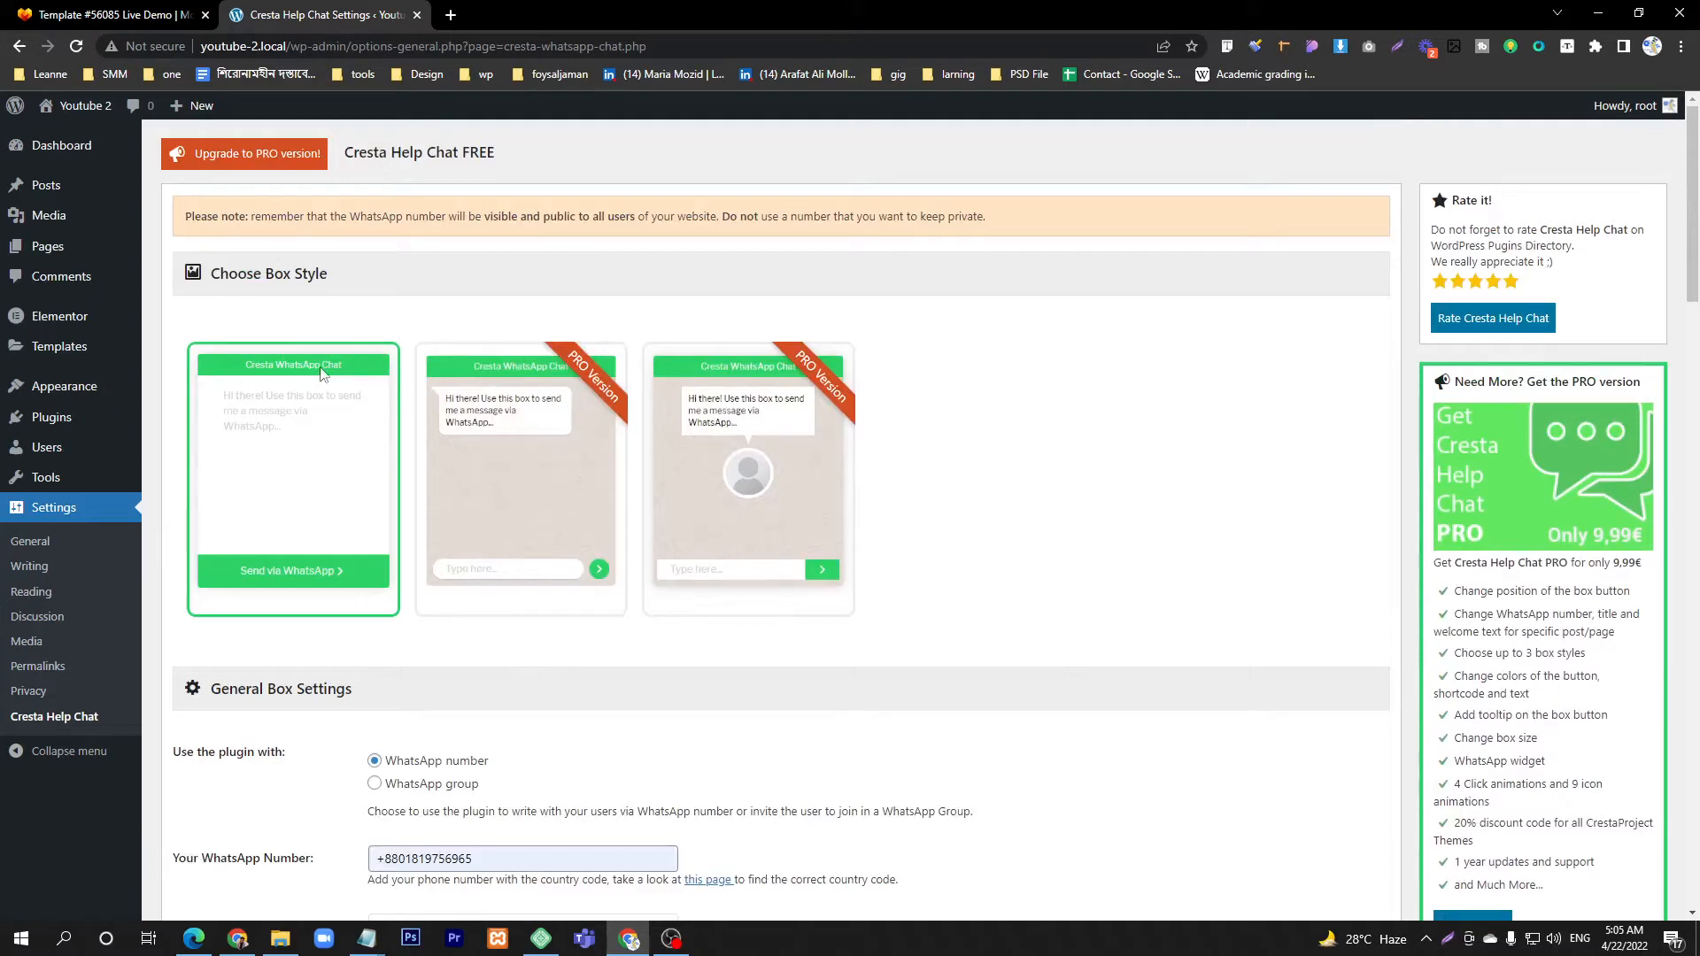
mouse_move(239, 374)
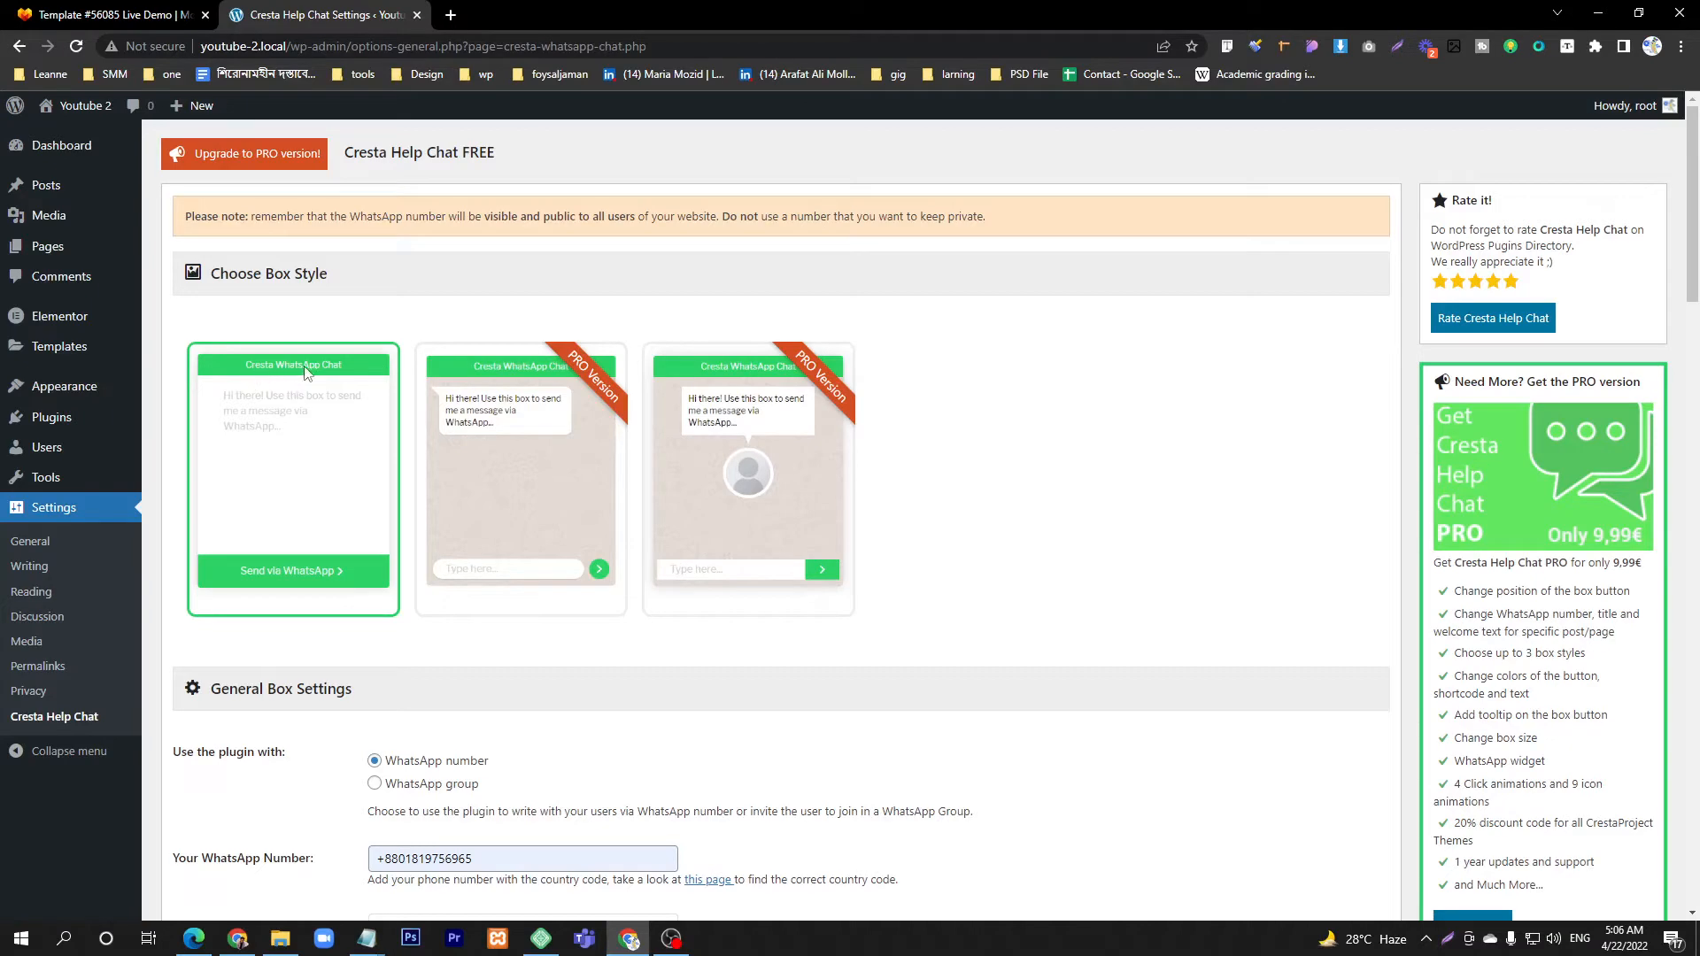
scroll(down, 3)
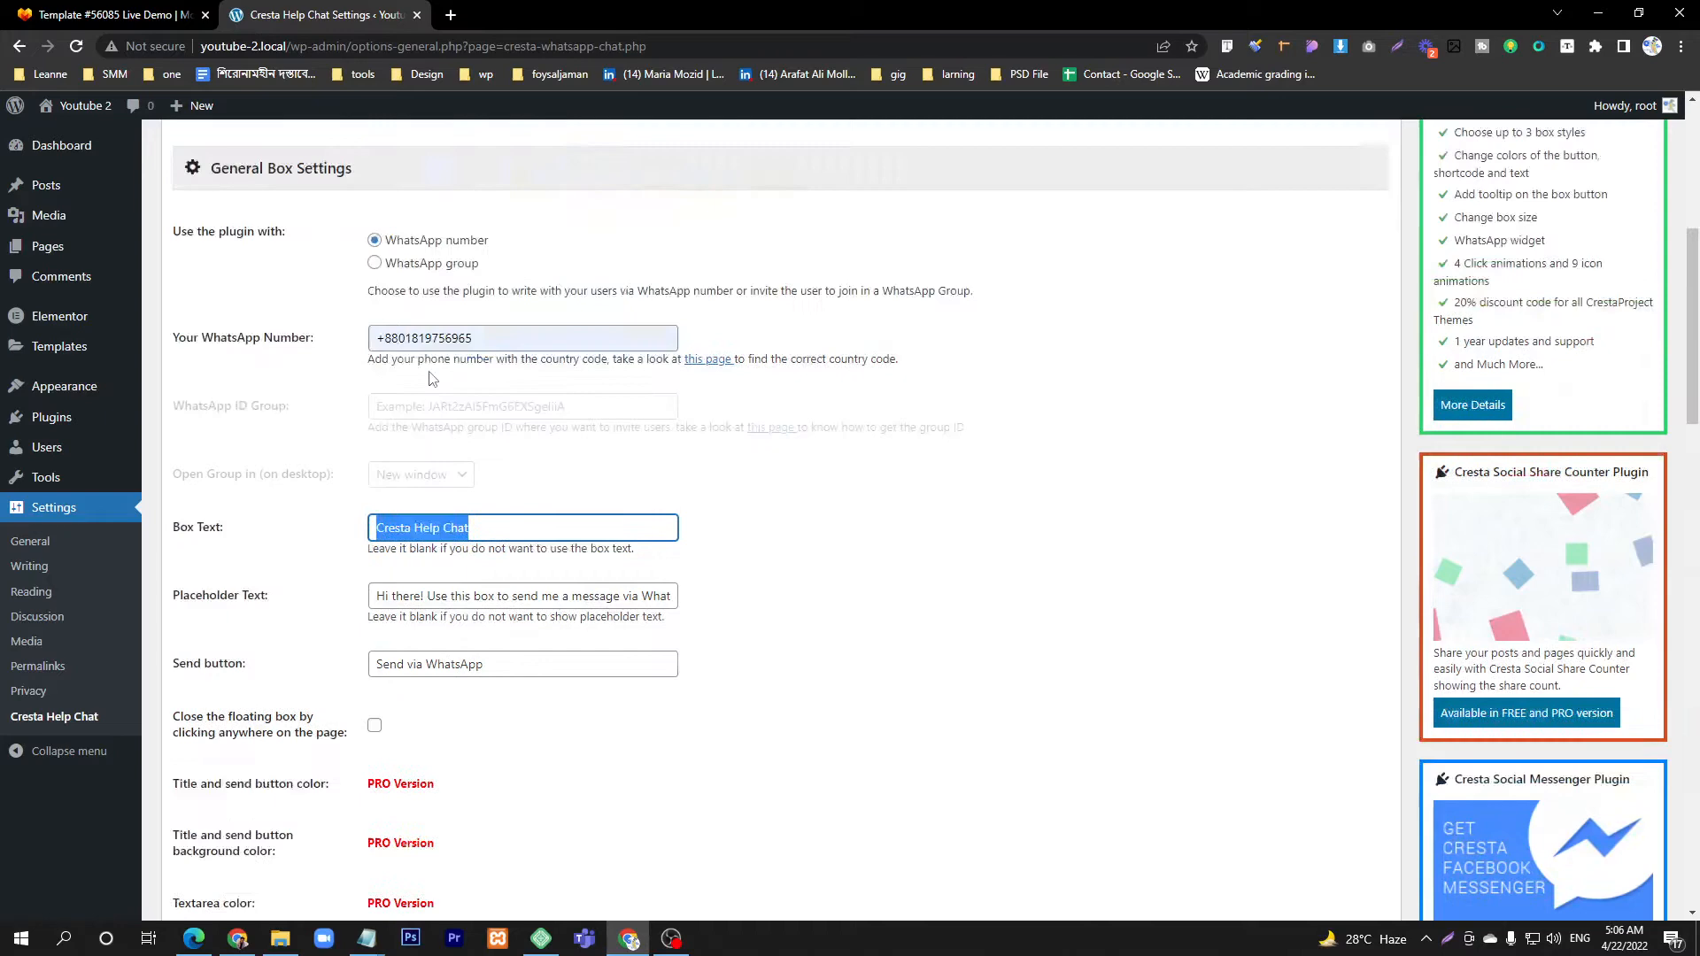
scroll(down, 3)
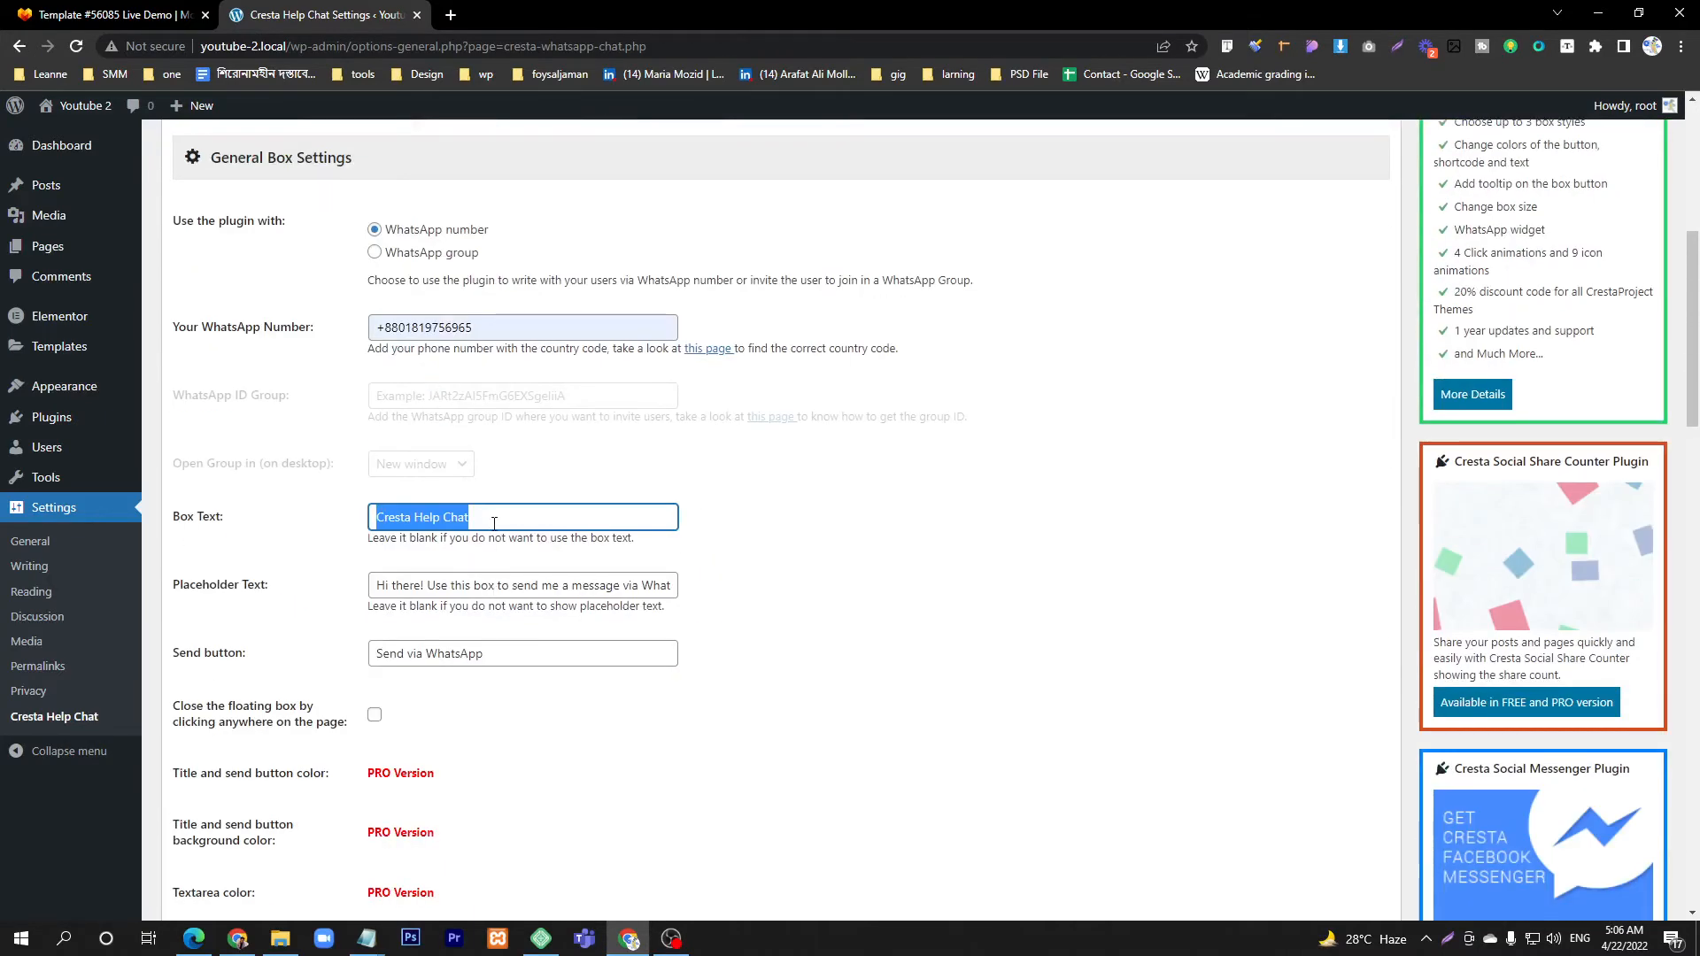
text(you)
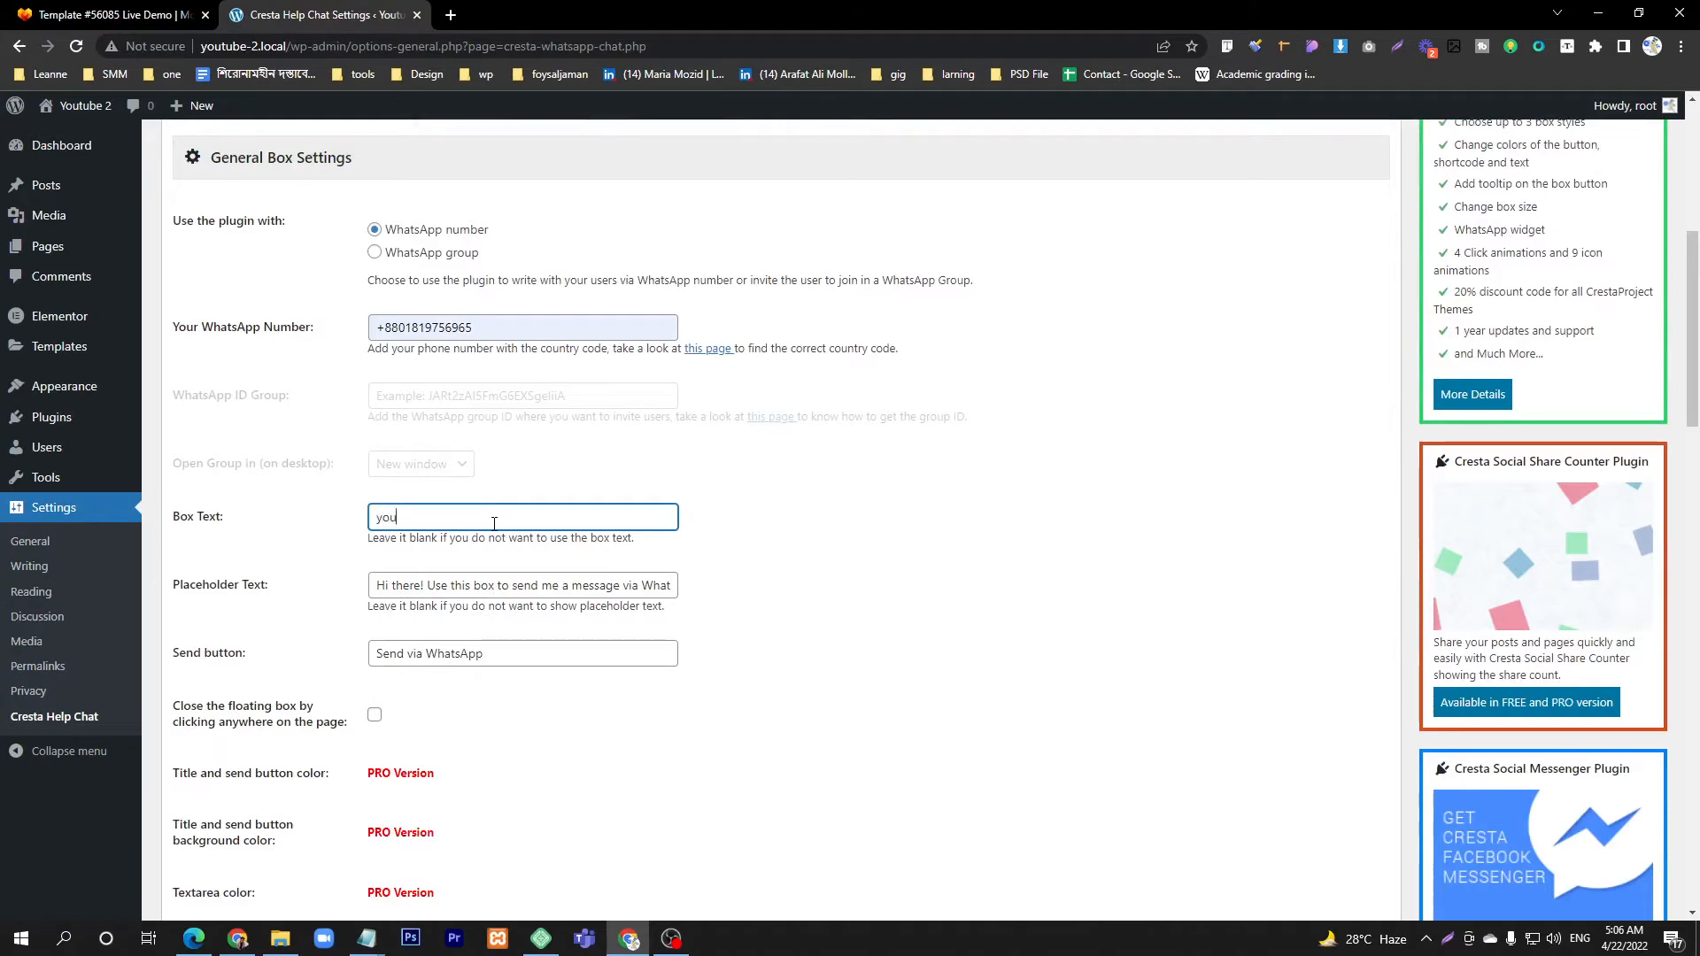
text(Wi)
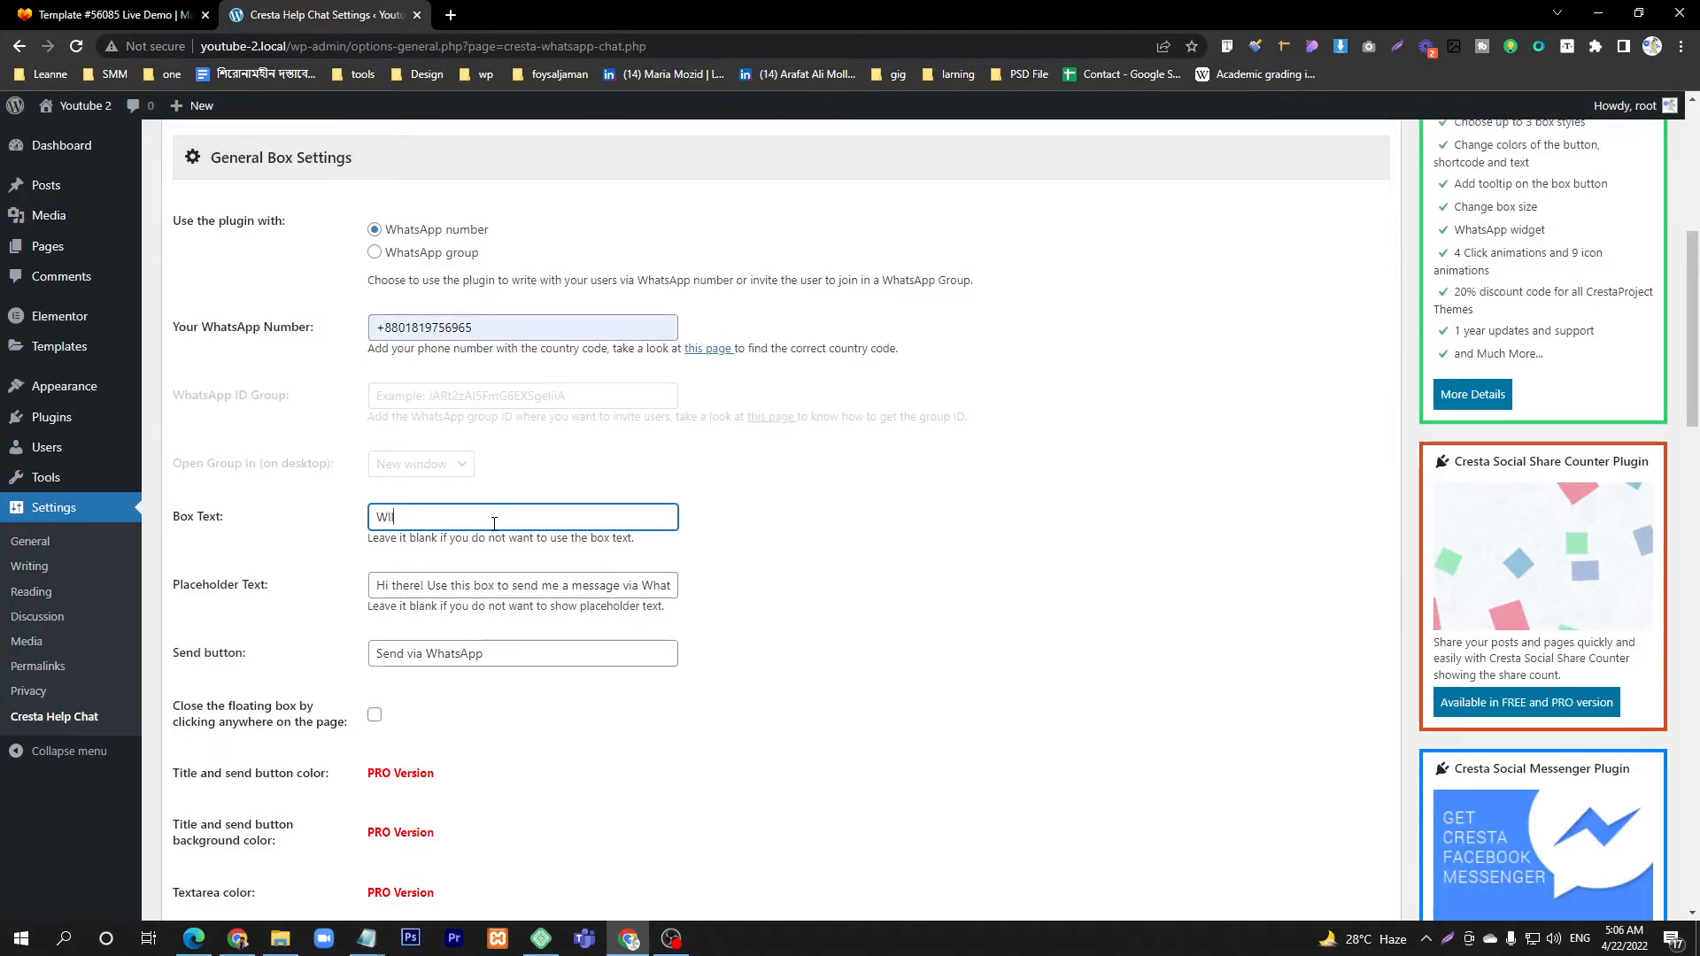
text(Welco)
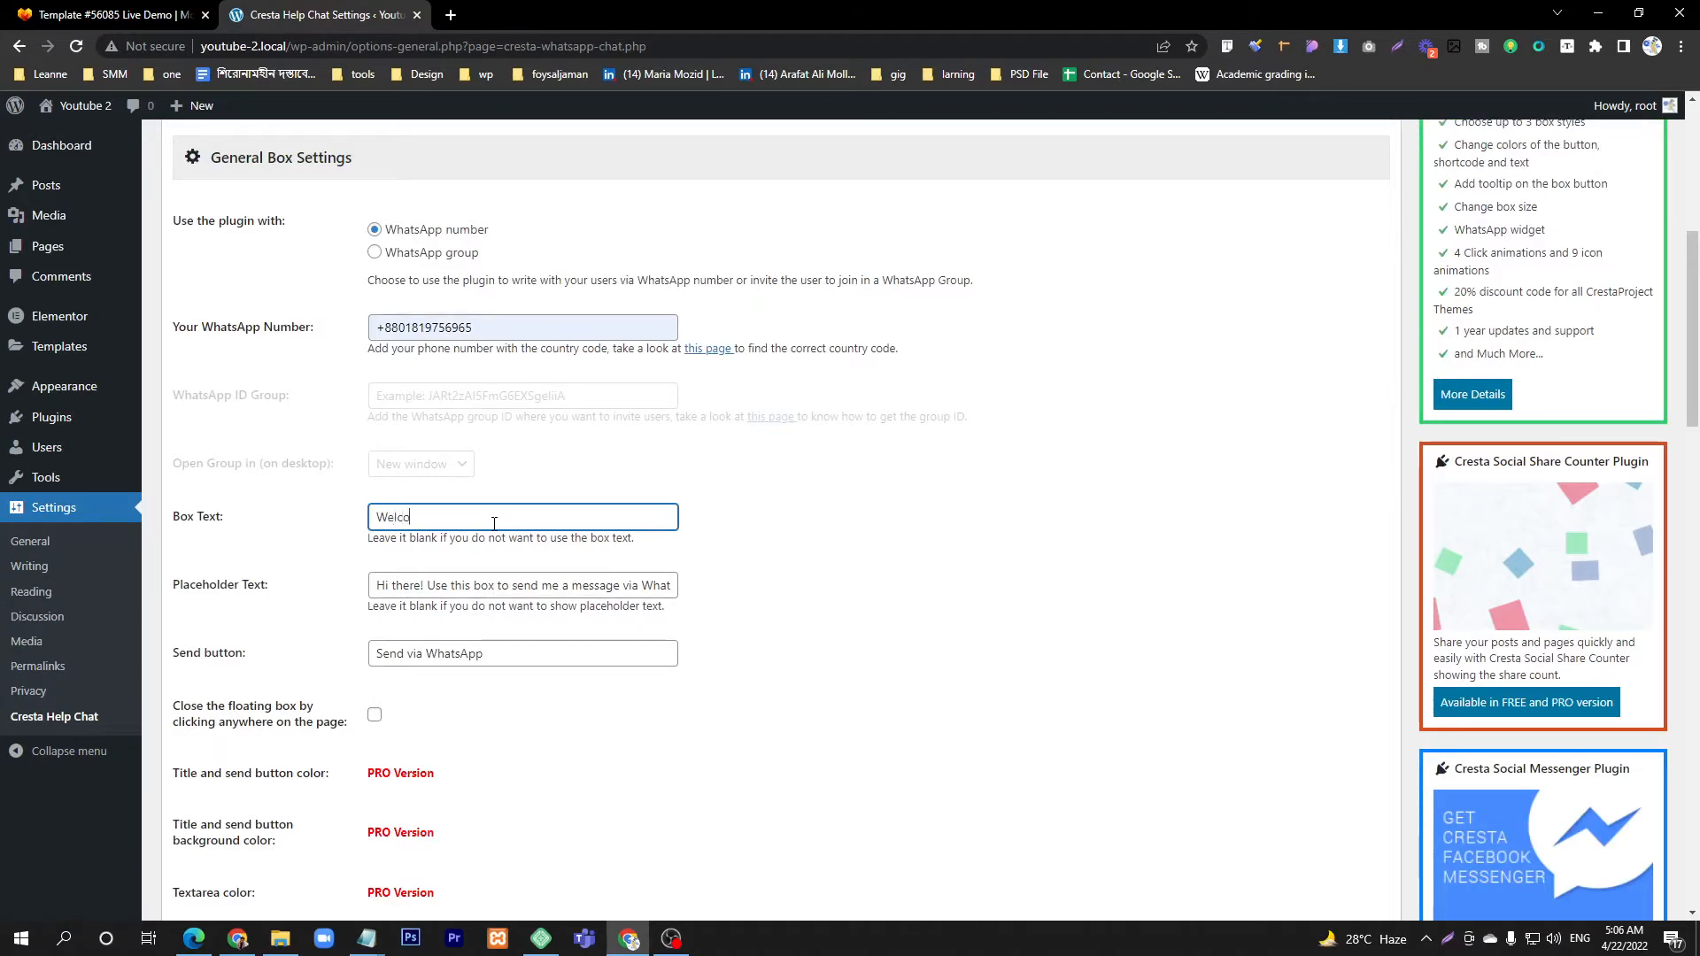
text(ome)
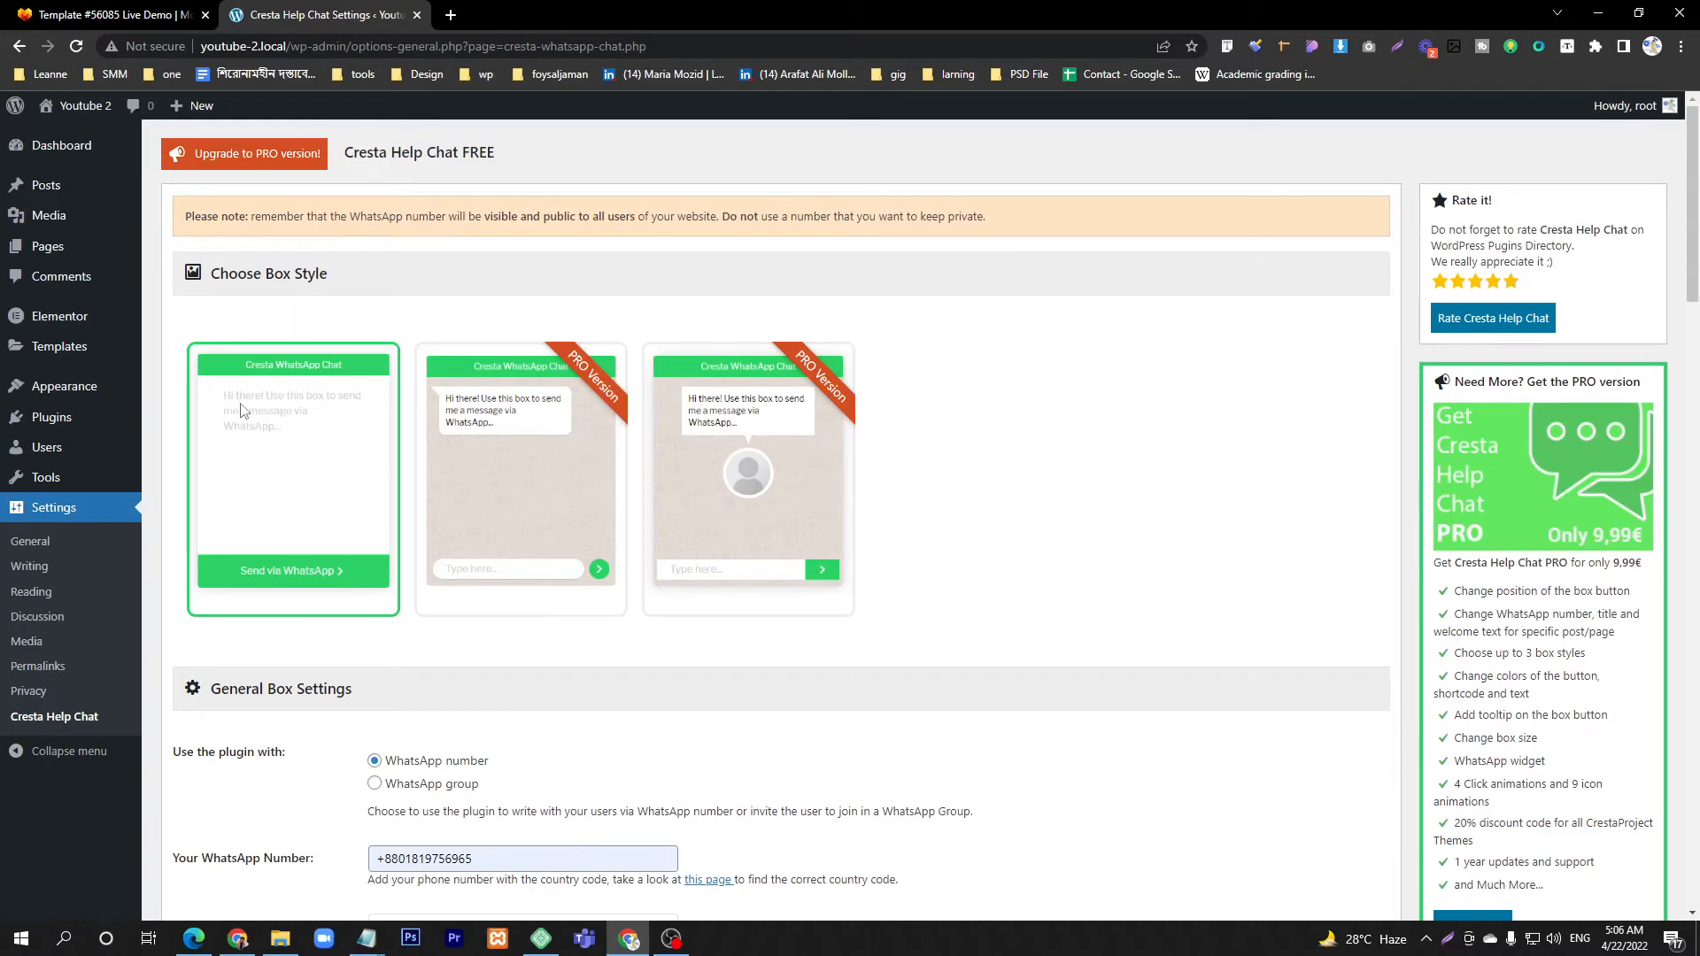
scroll(down, 3)
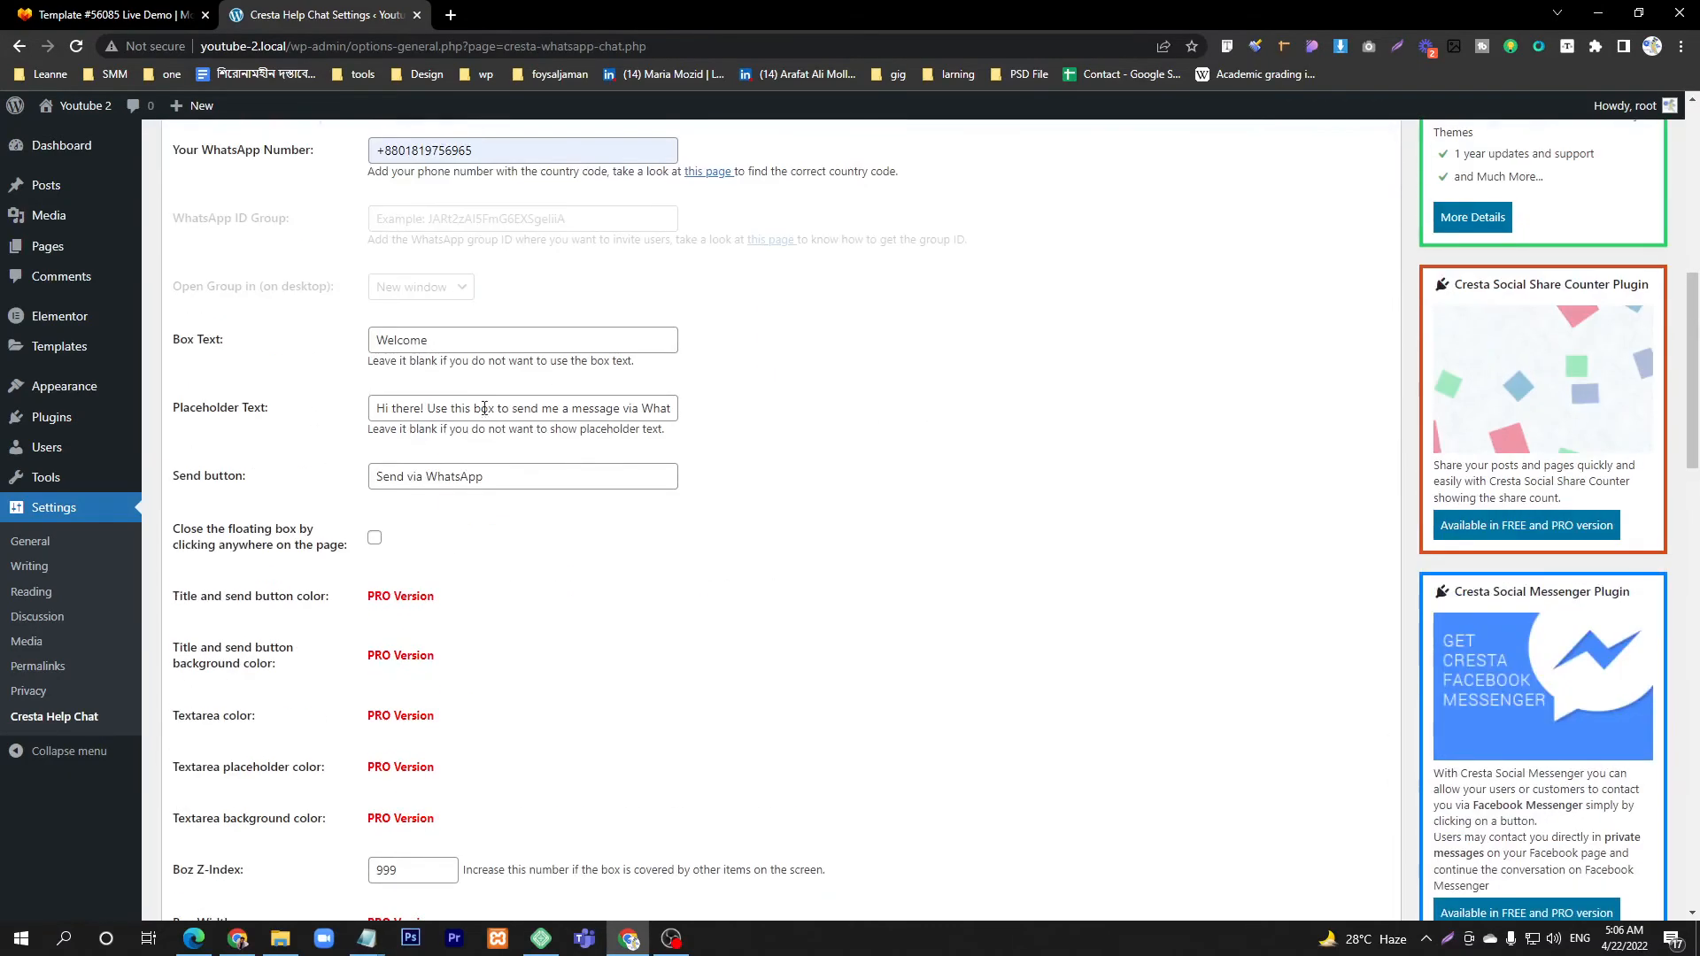
triple_click(521, 407)
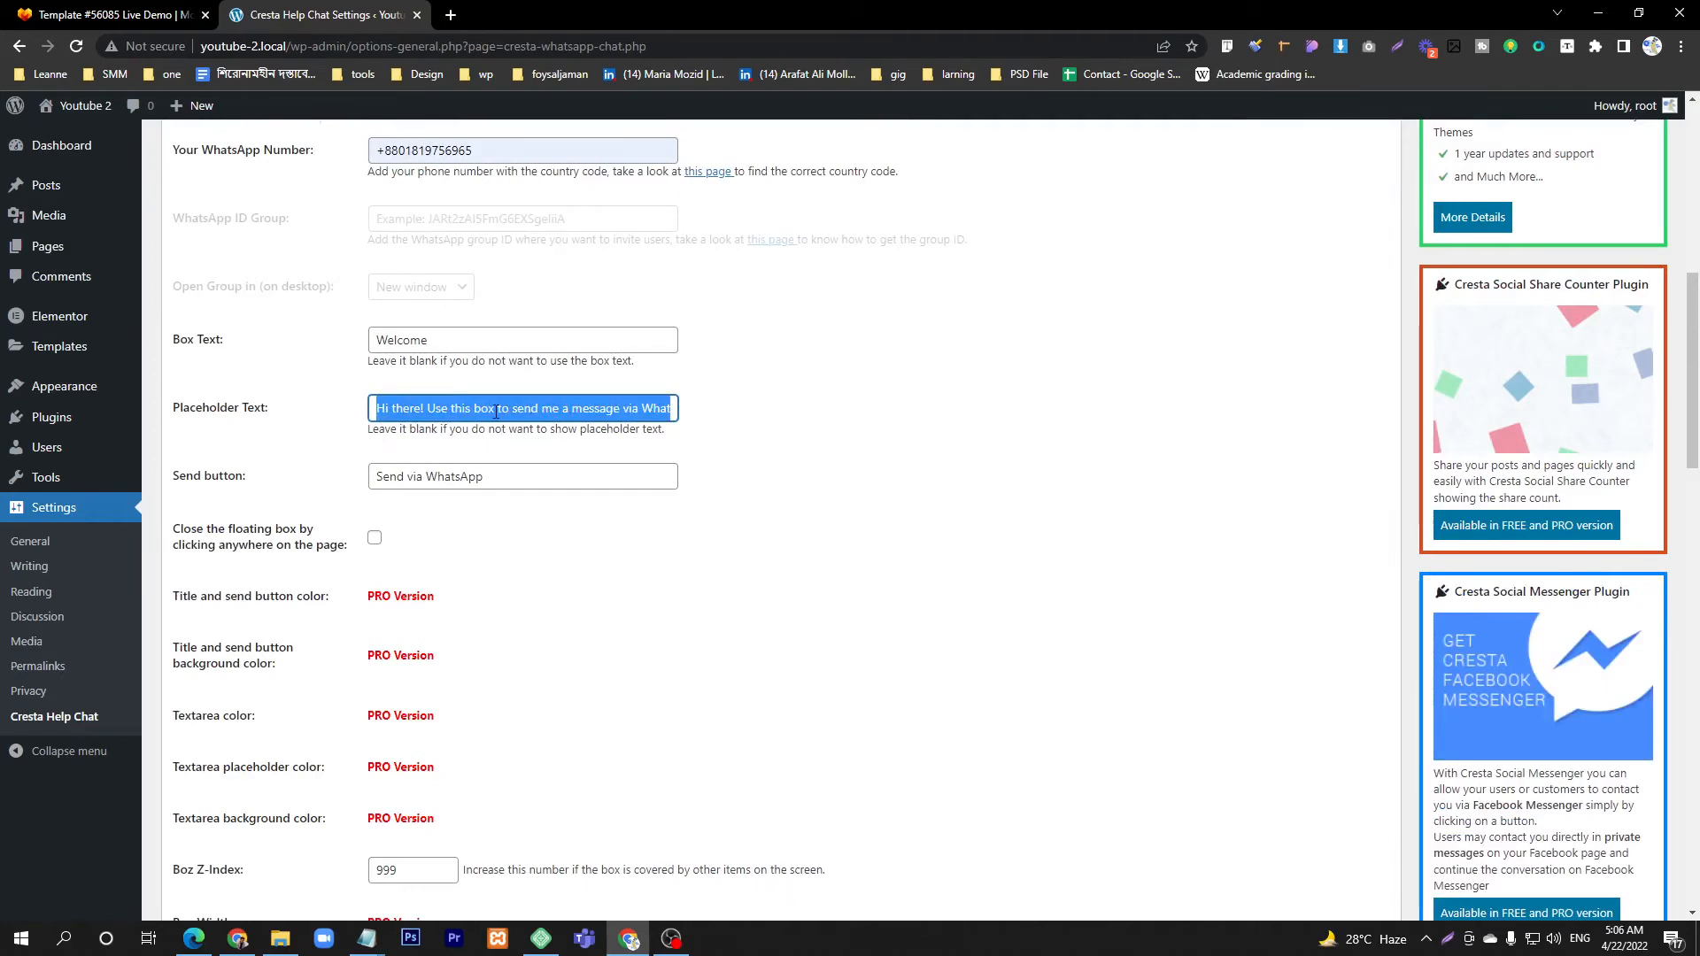
scroll(up, 3)
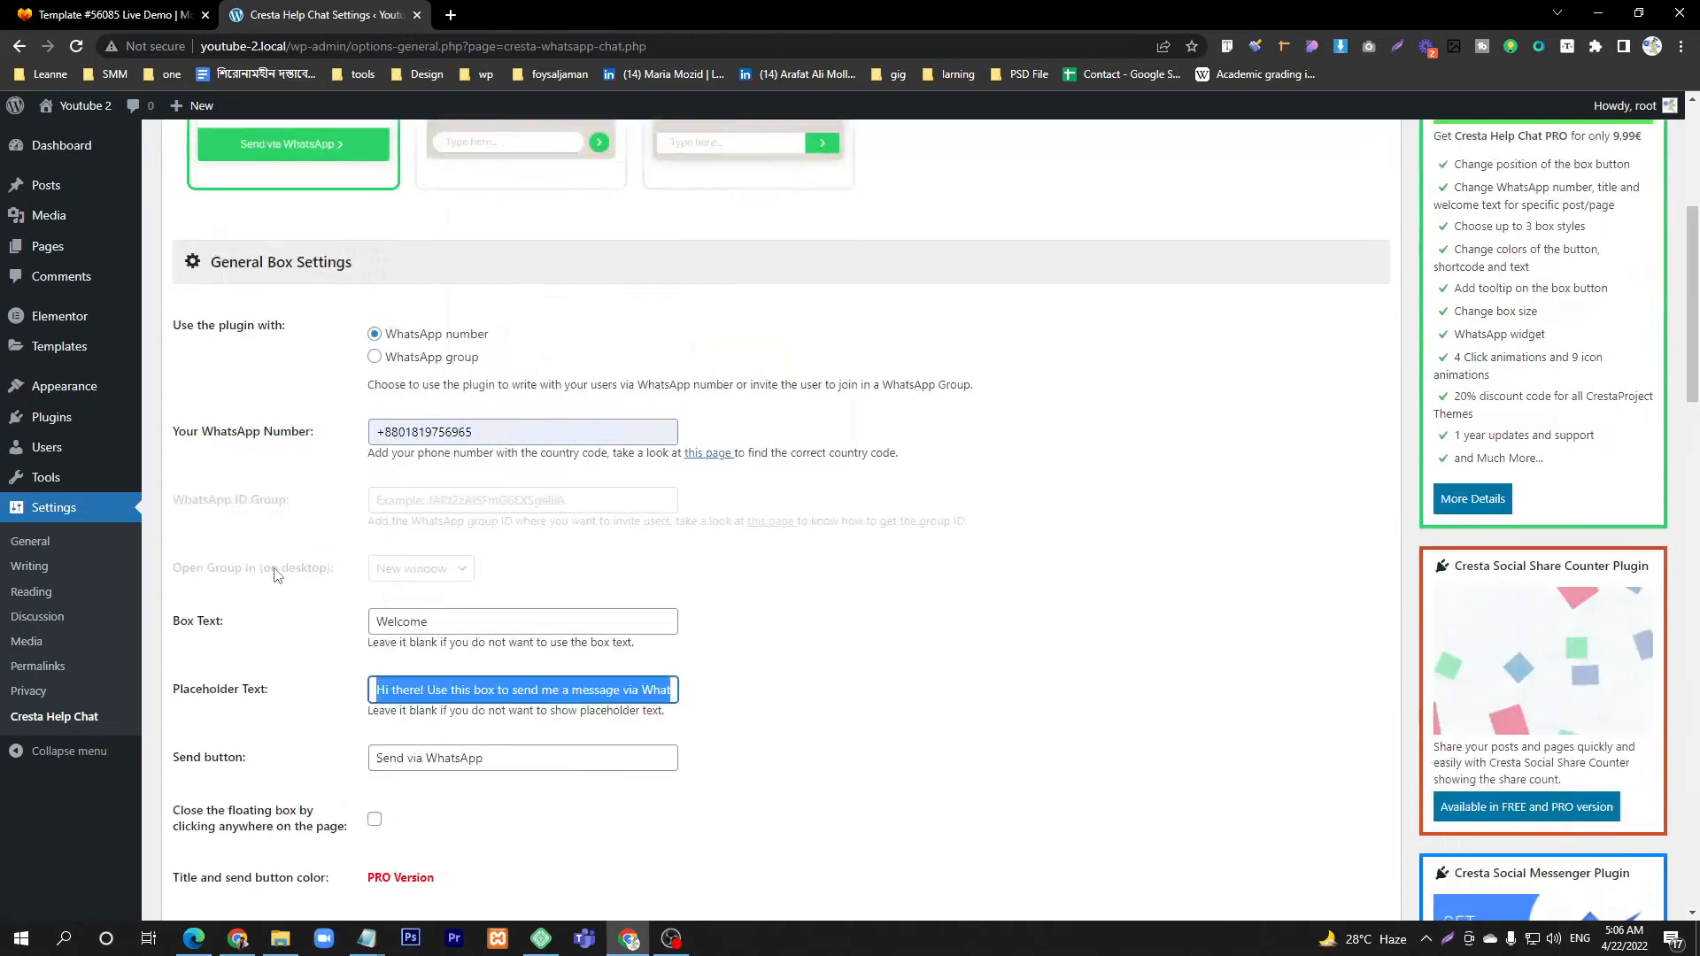
scroll(down, 3)
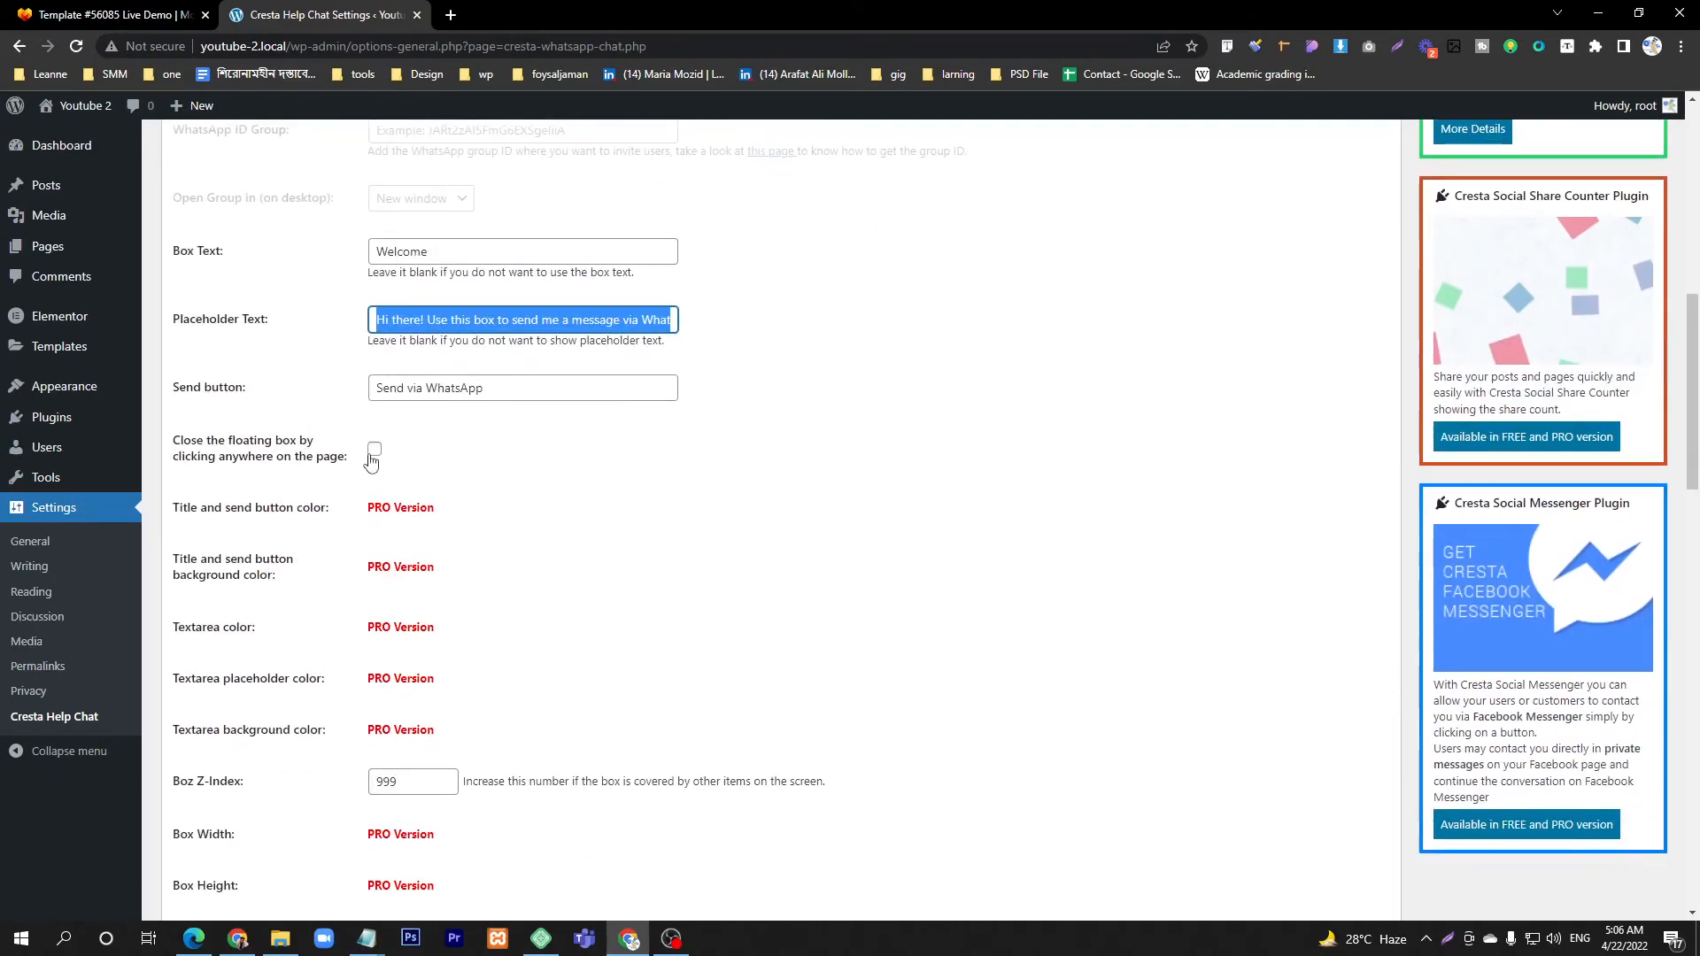
scroll(down, 3)
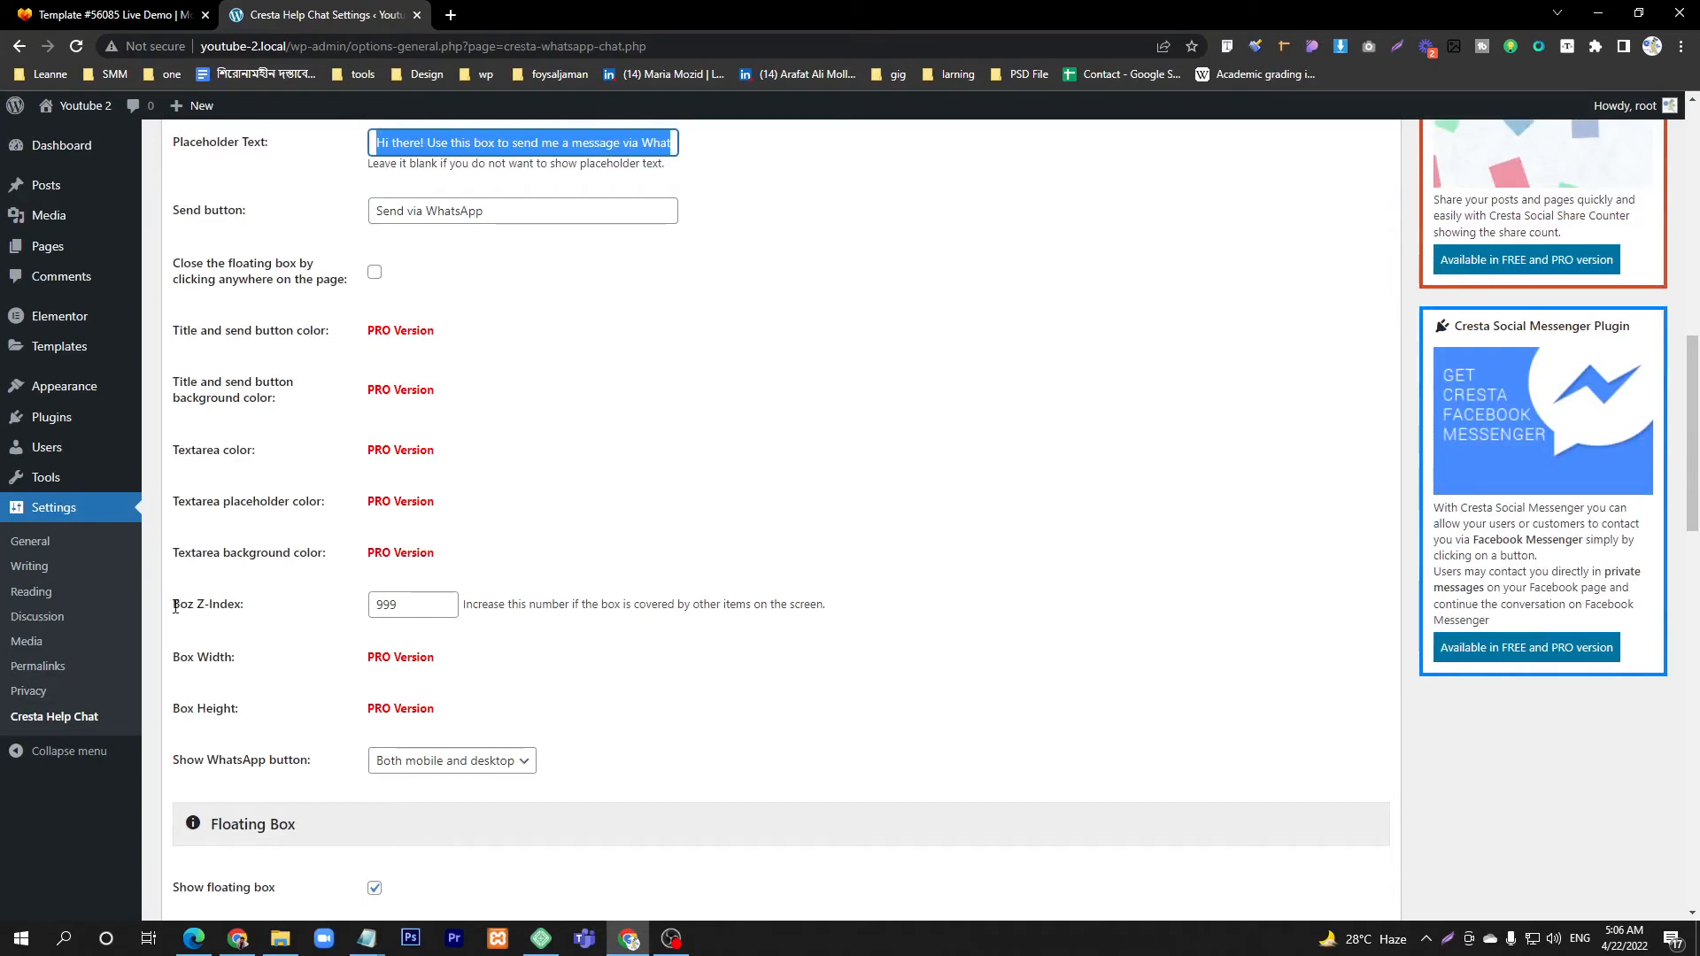
double_click(204, 603)
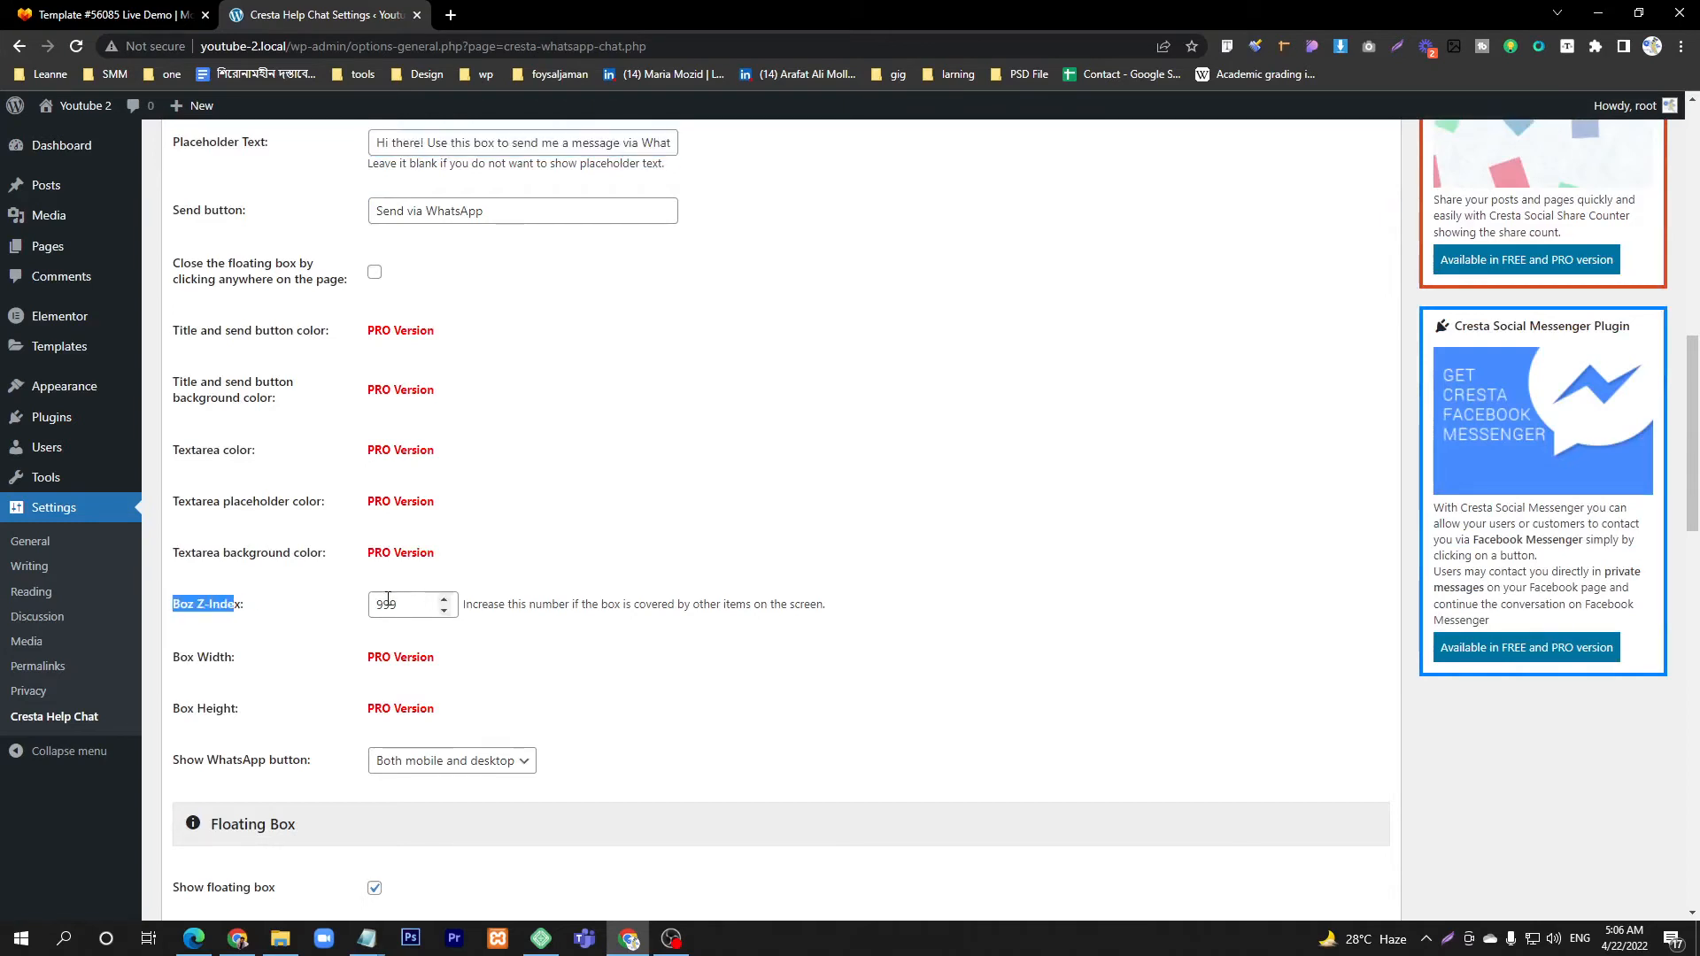
scroll(down, 3)
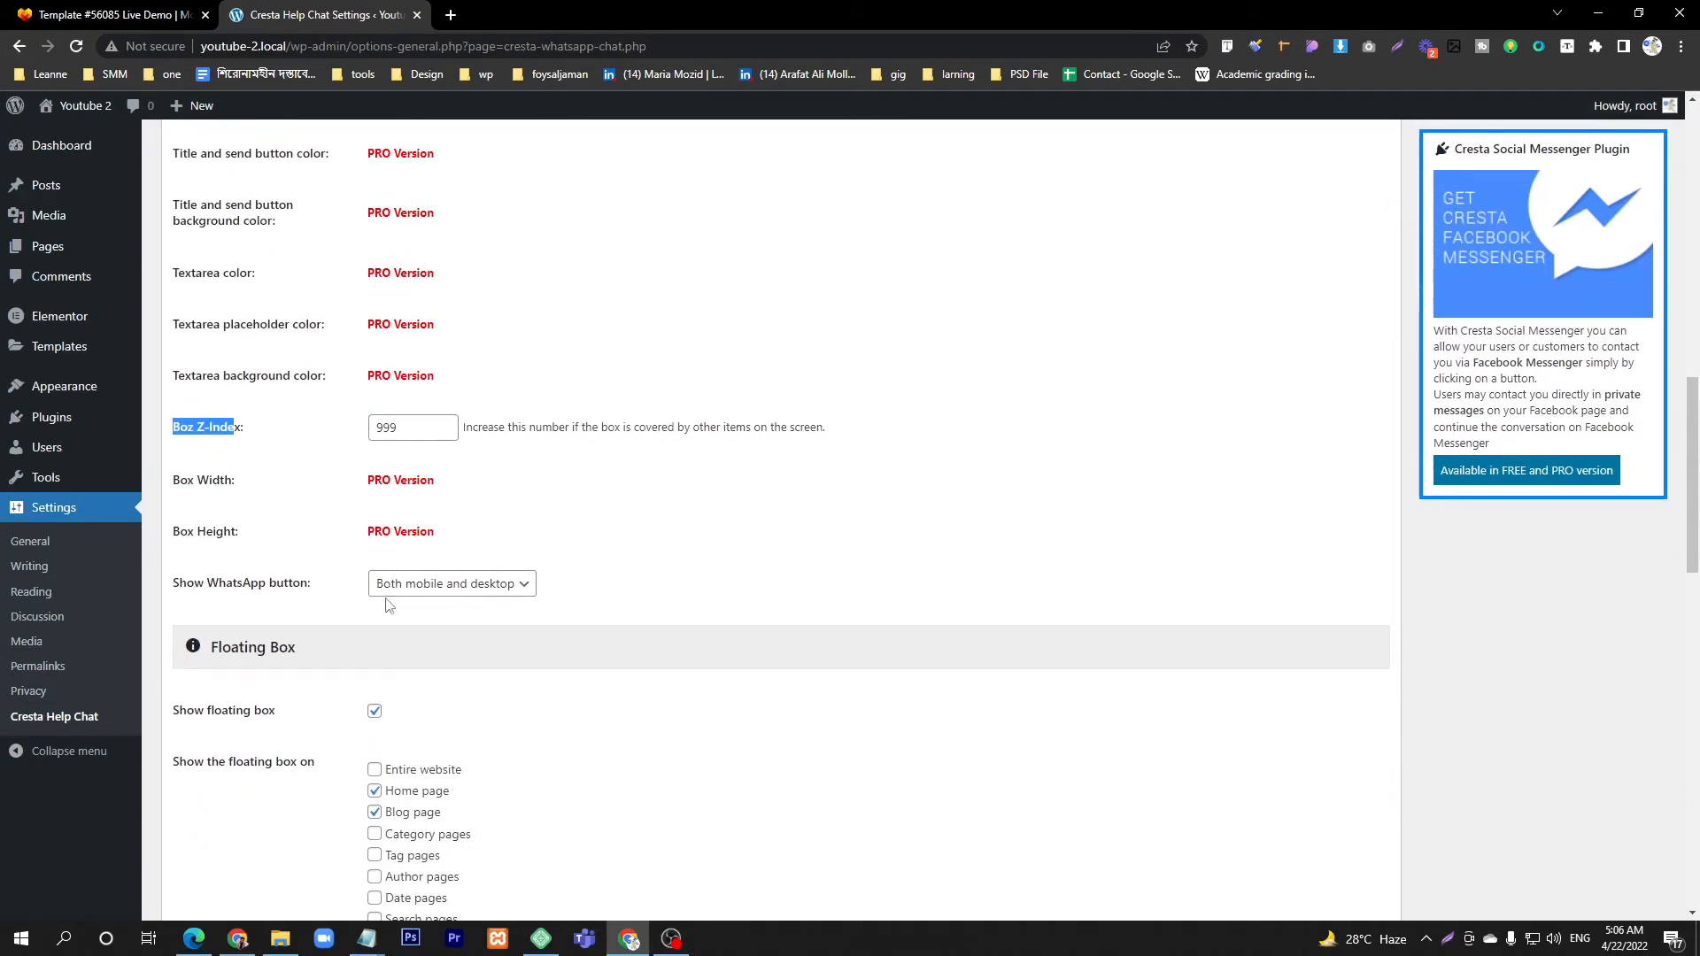
scroll(down, 3)
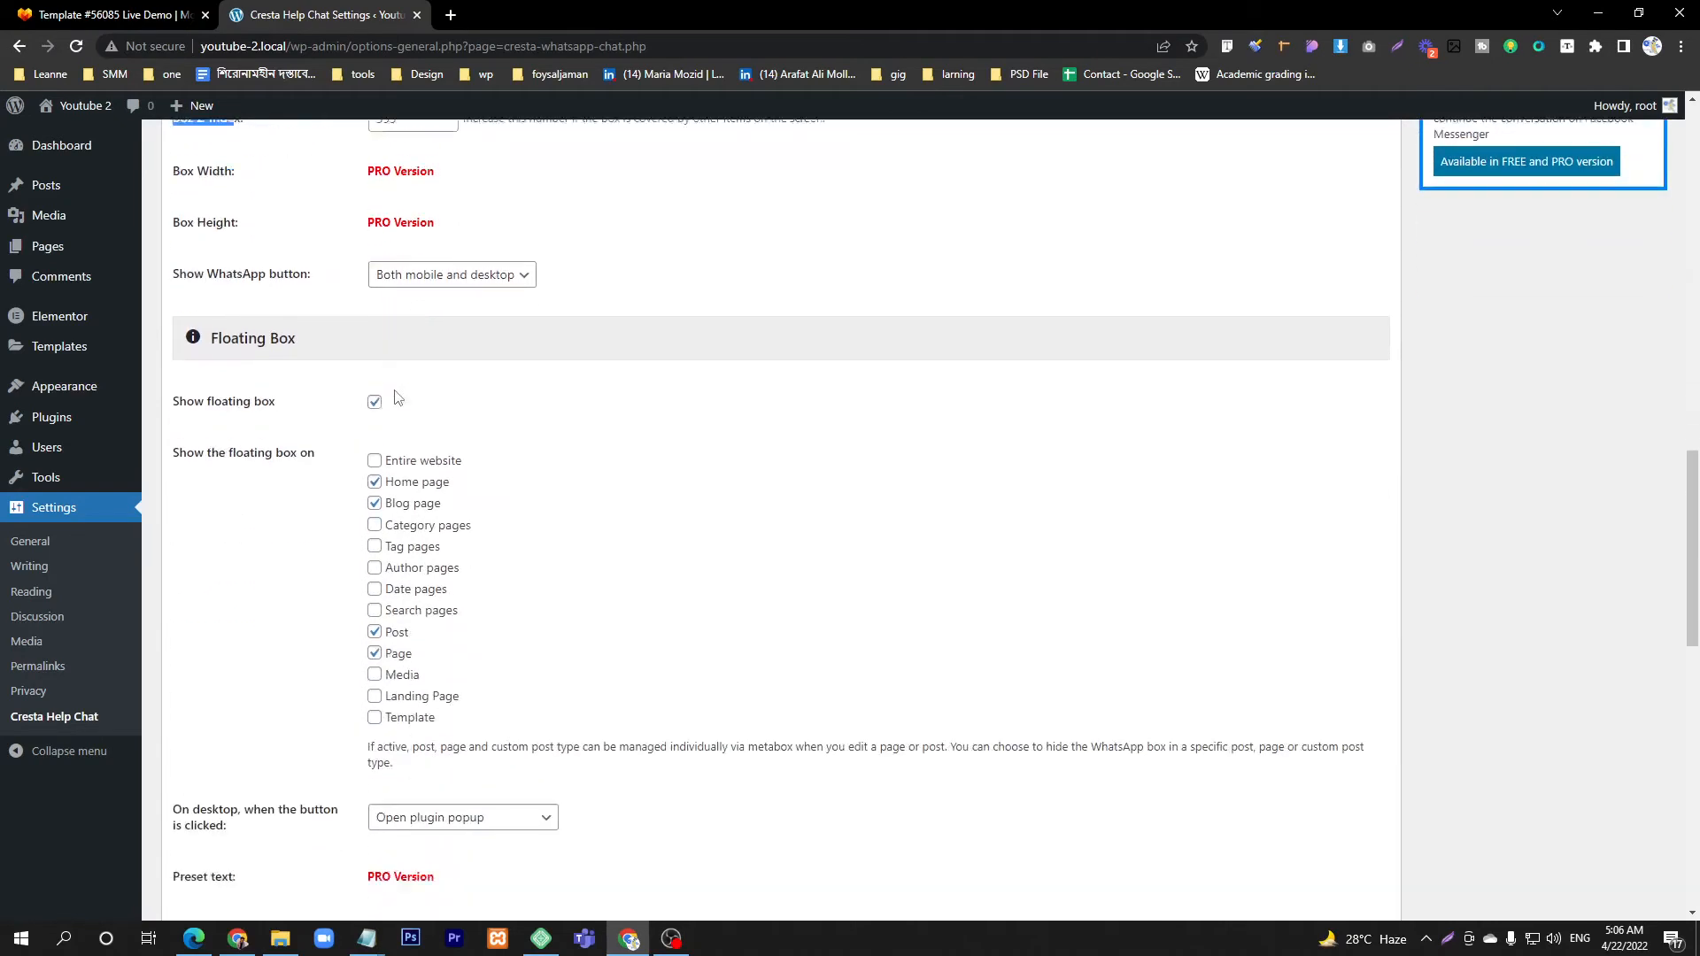
scroll(down, 3)
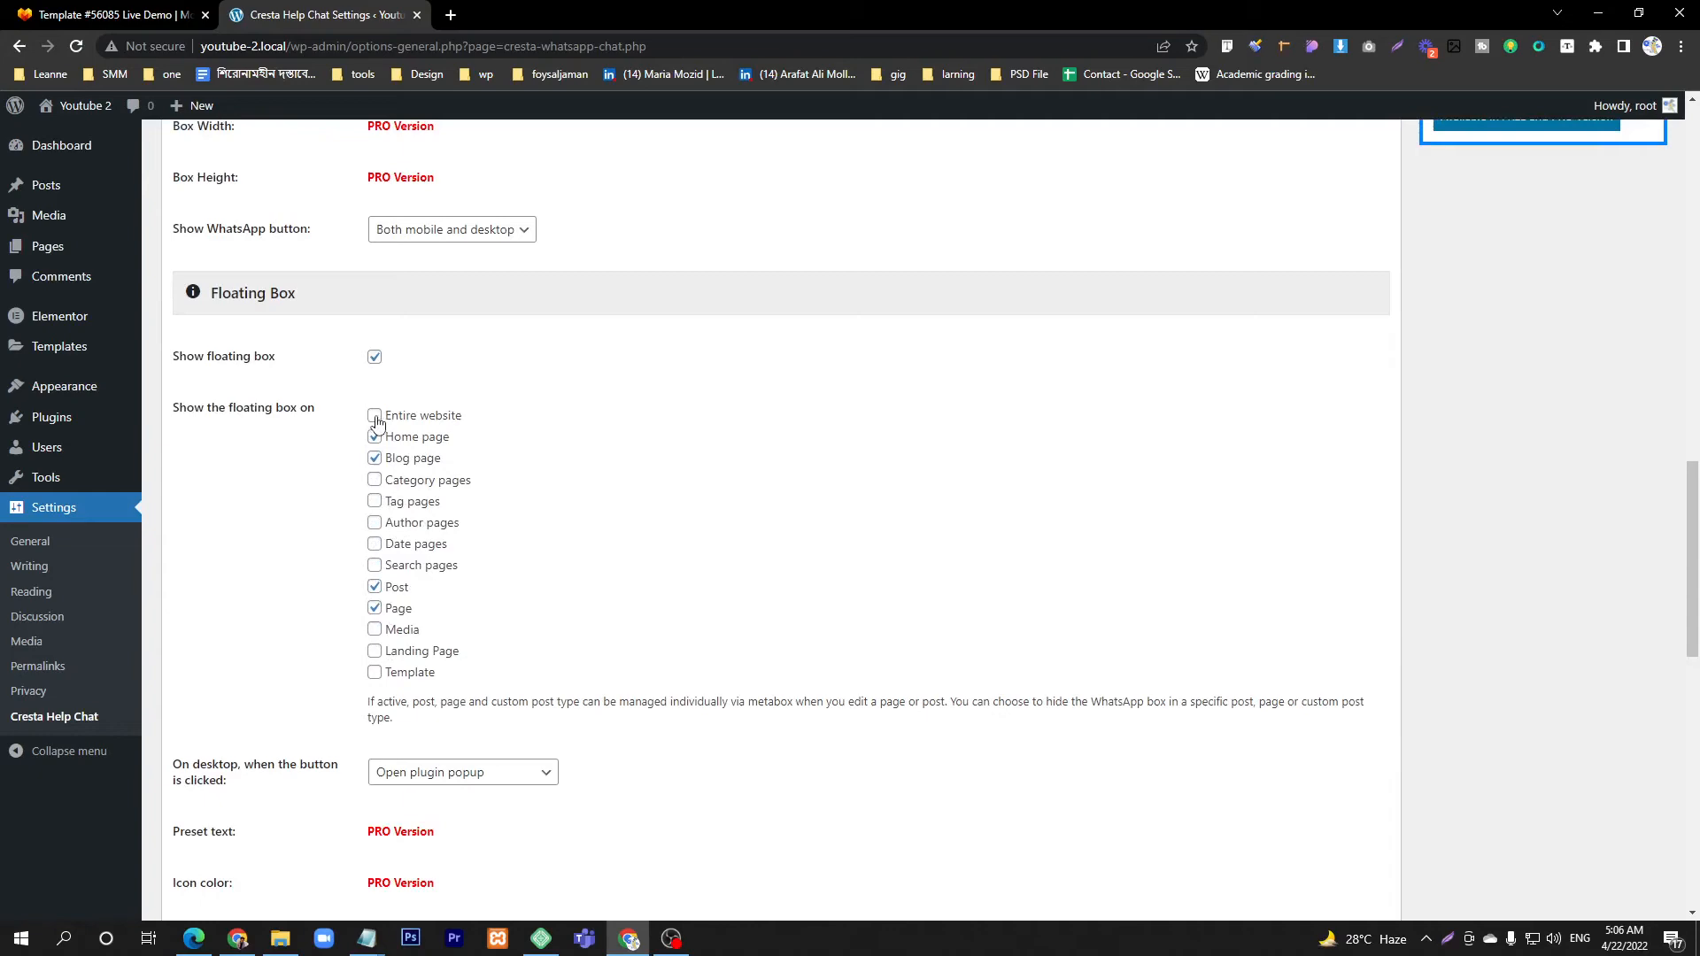
click(374, 414)
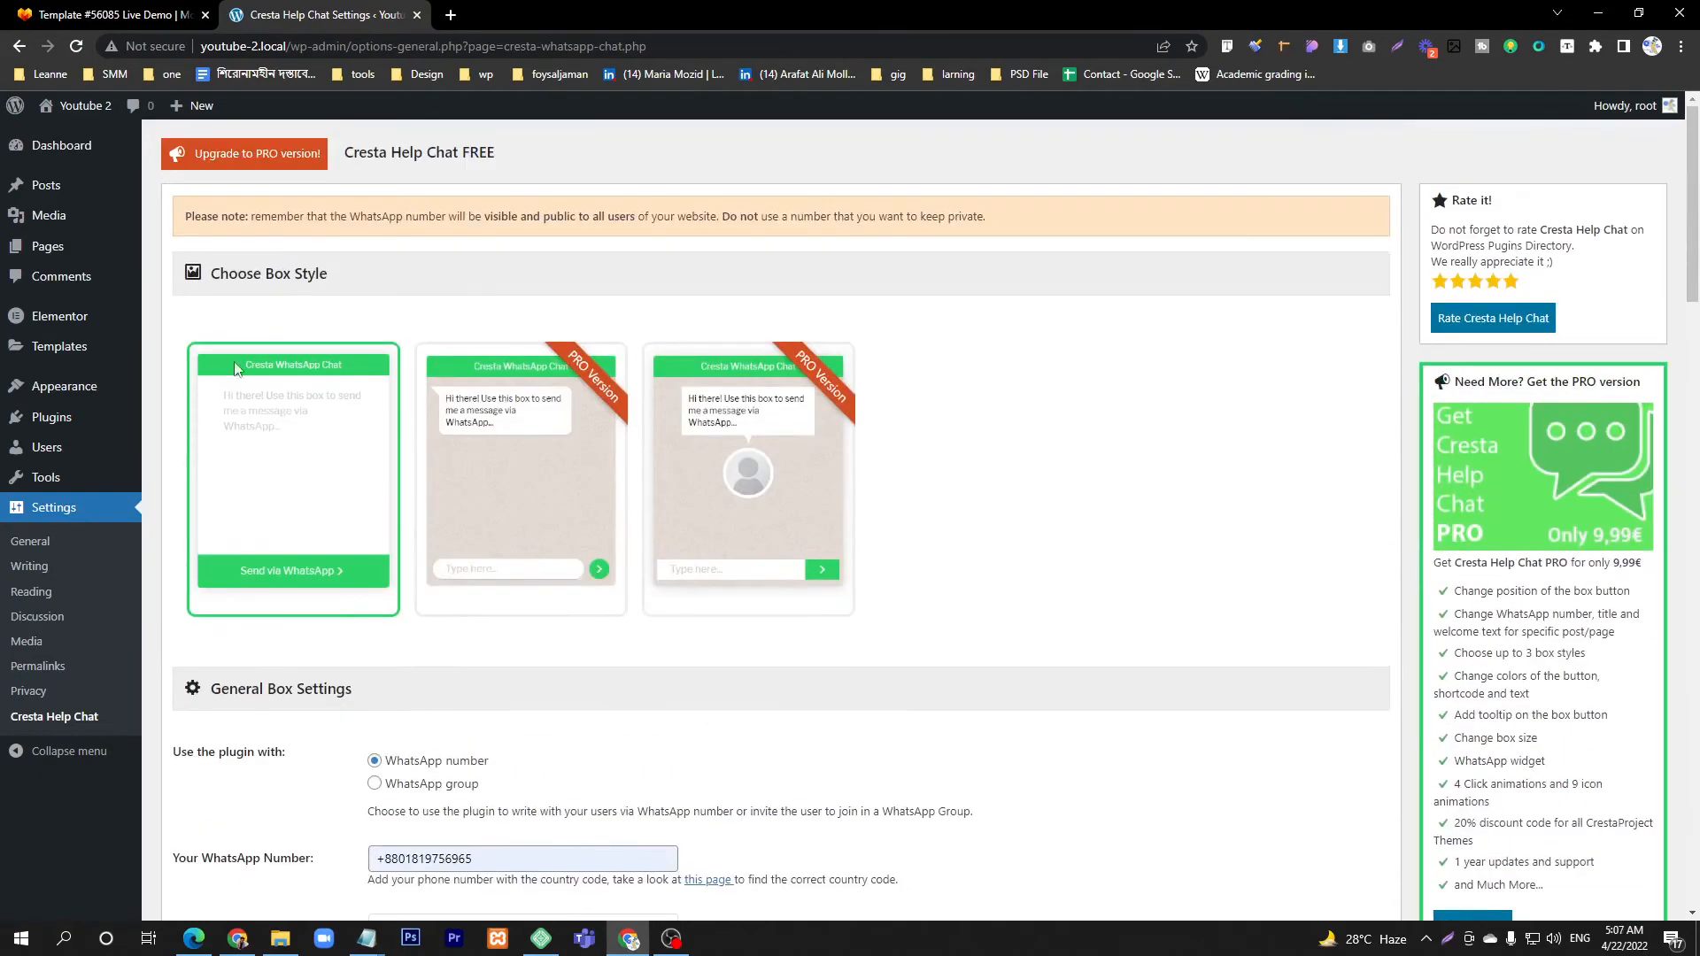
mouse_move(366, 498)
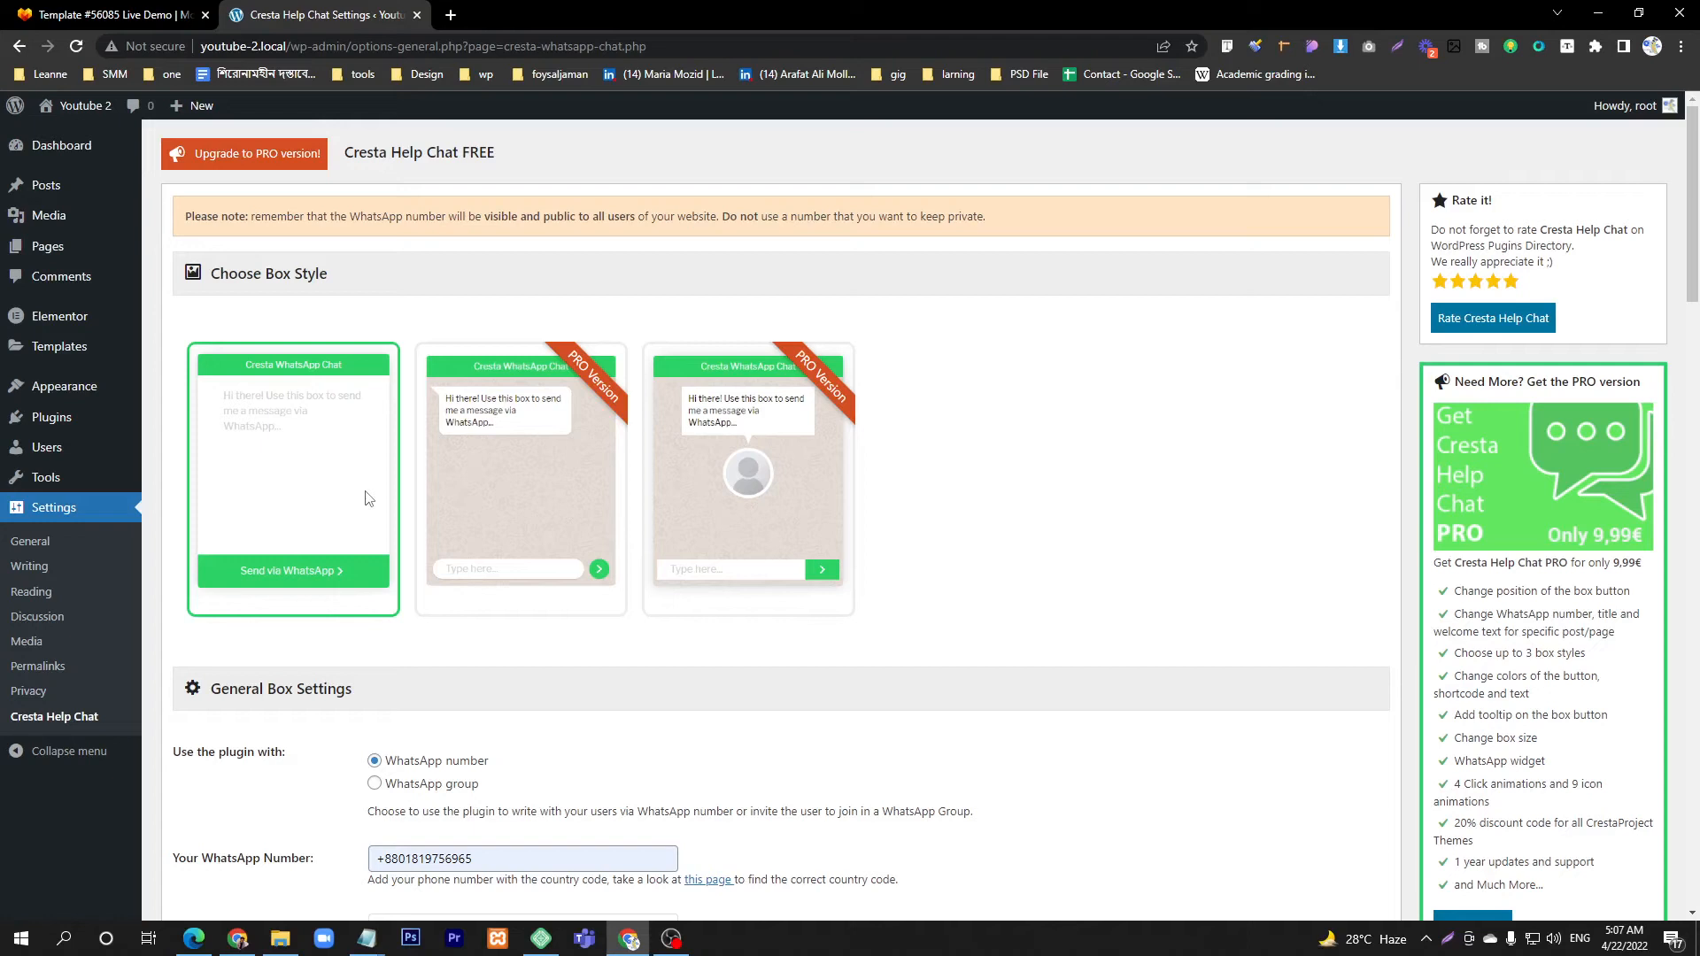
mouse_move(249, 532)
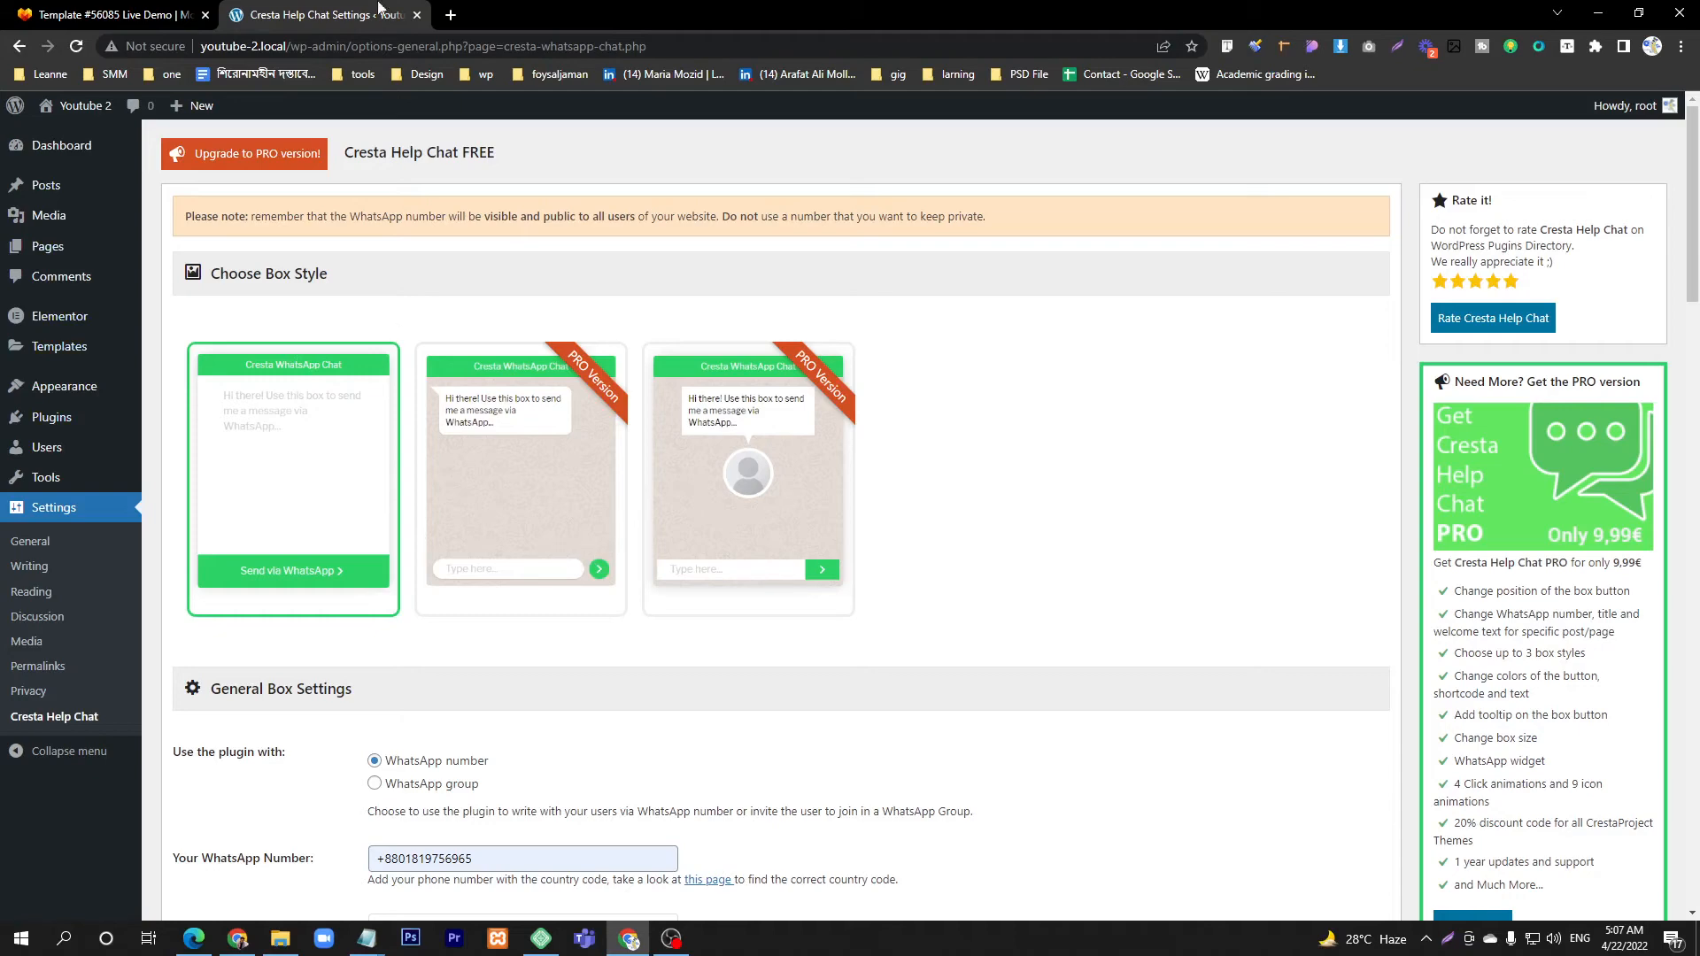
Turn off the floating box's Entire website option and save the Cresta Help Chat settings
scroll(down, 3)
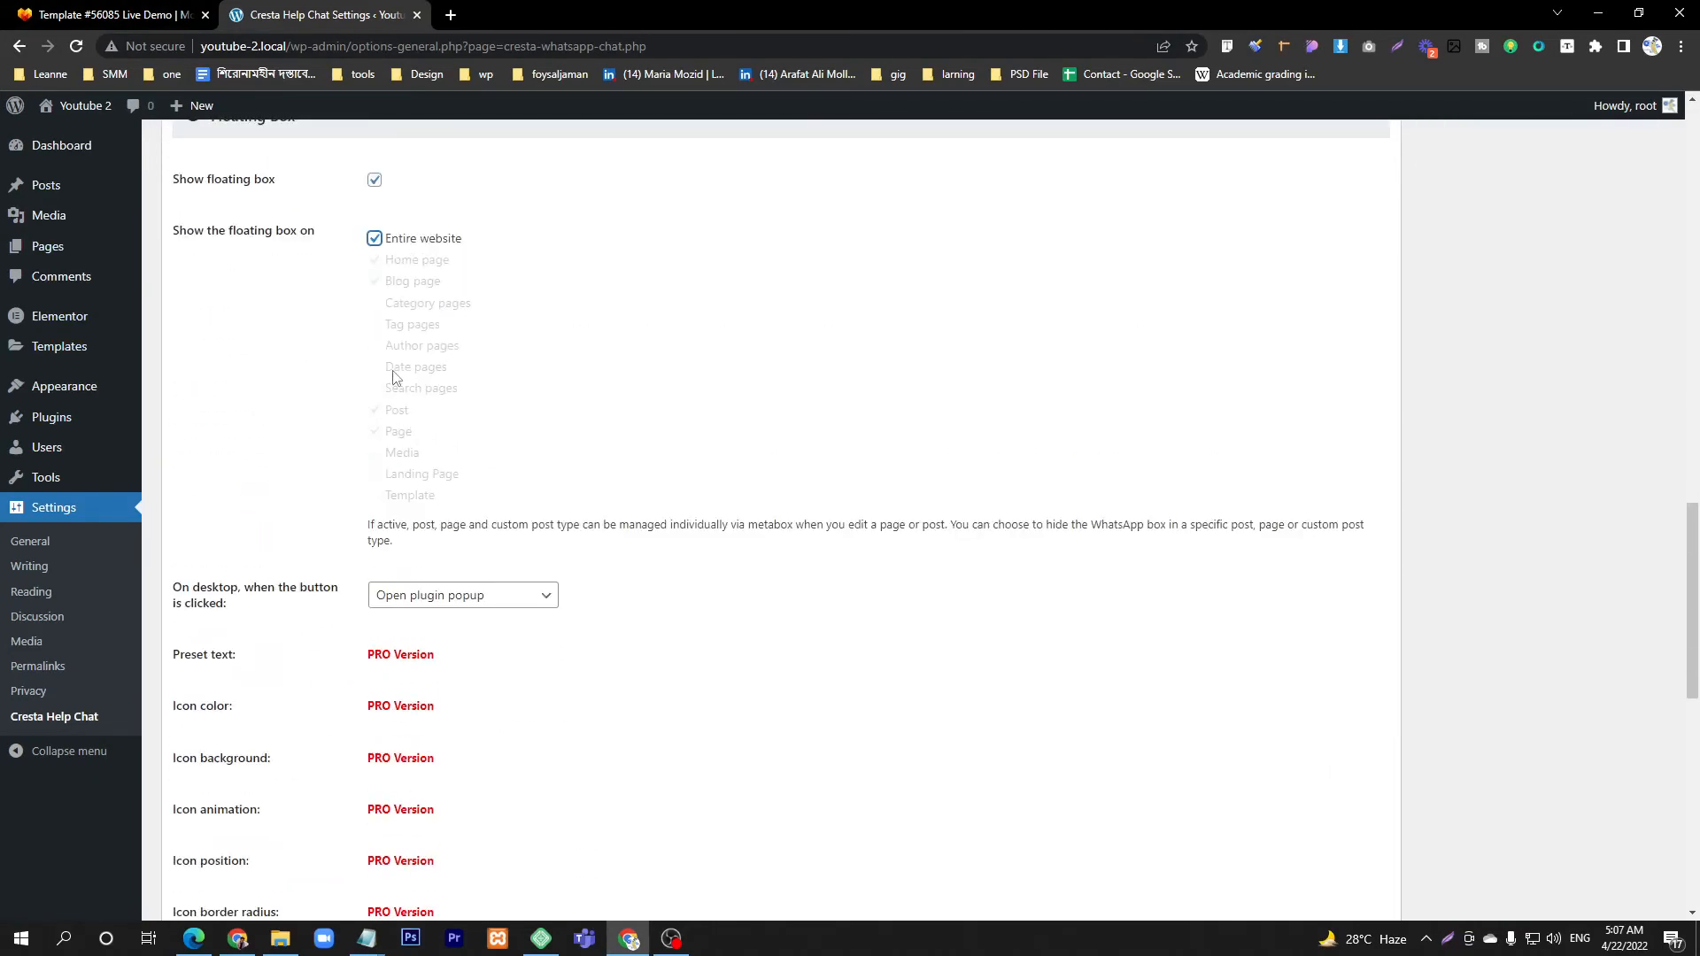
mouse_move(389, 347)
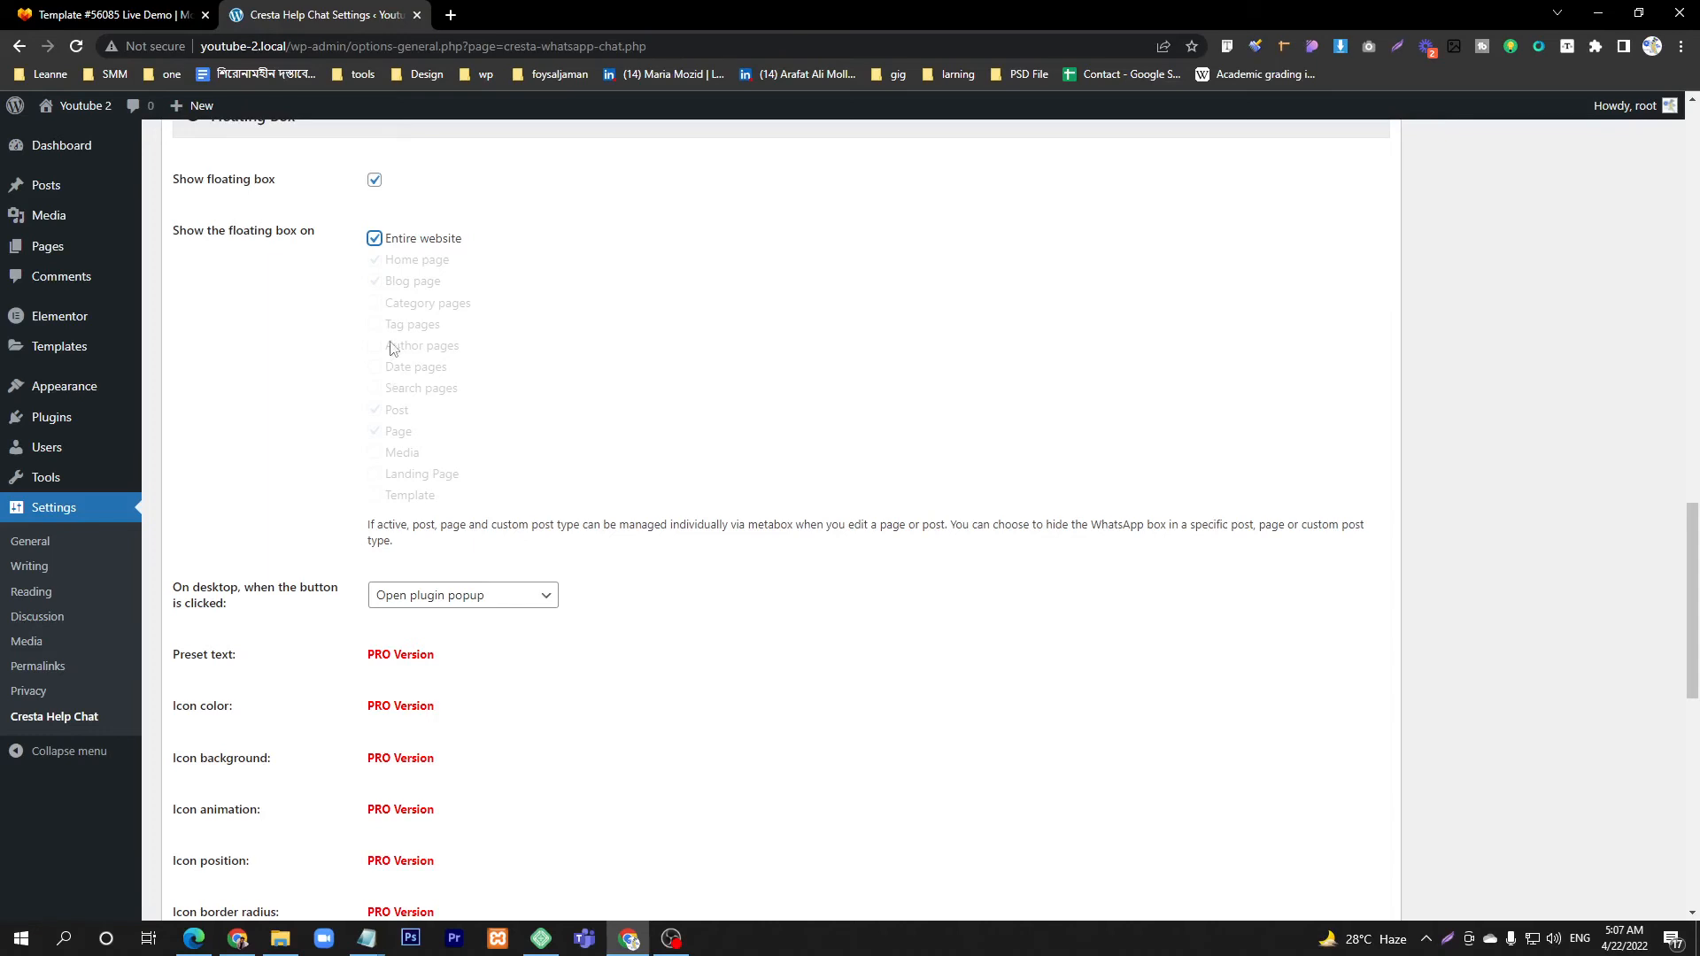
click(374, 238)
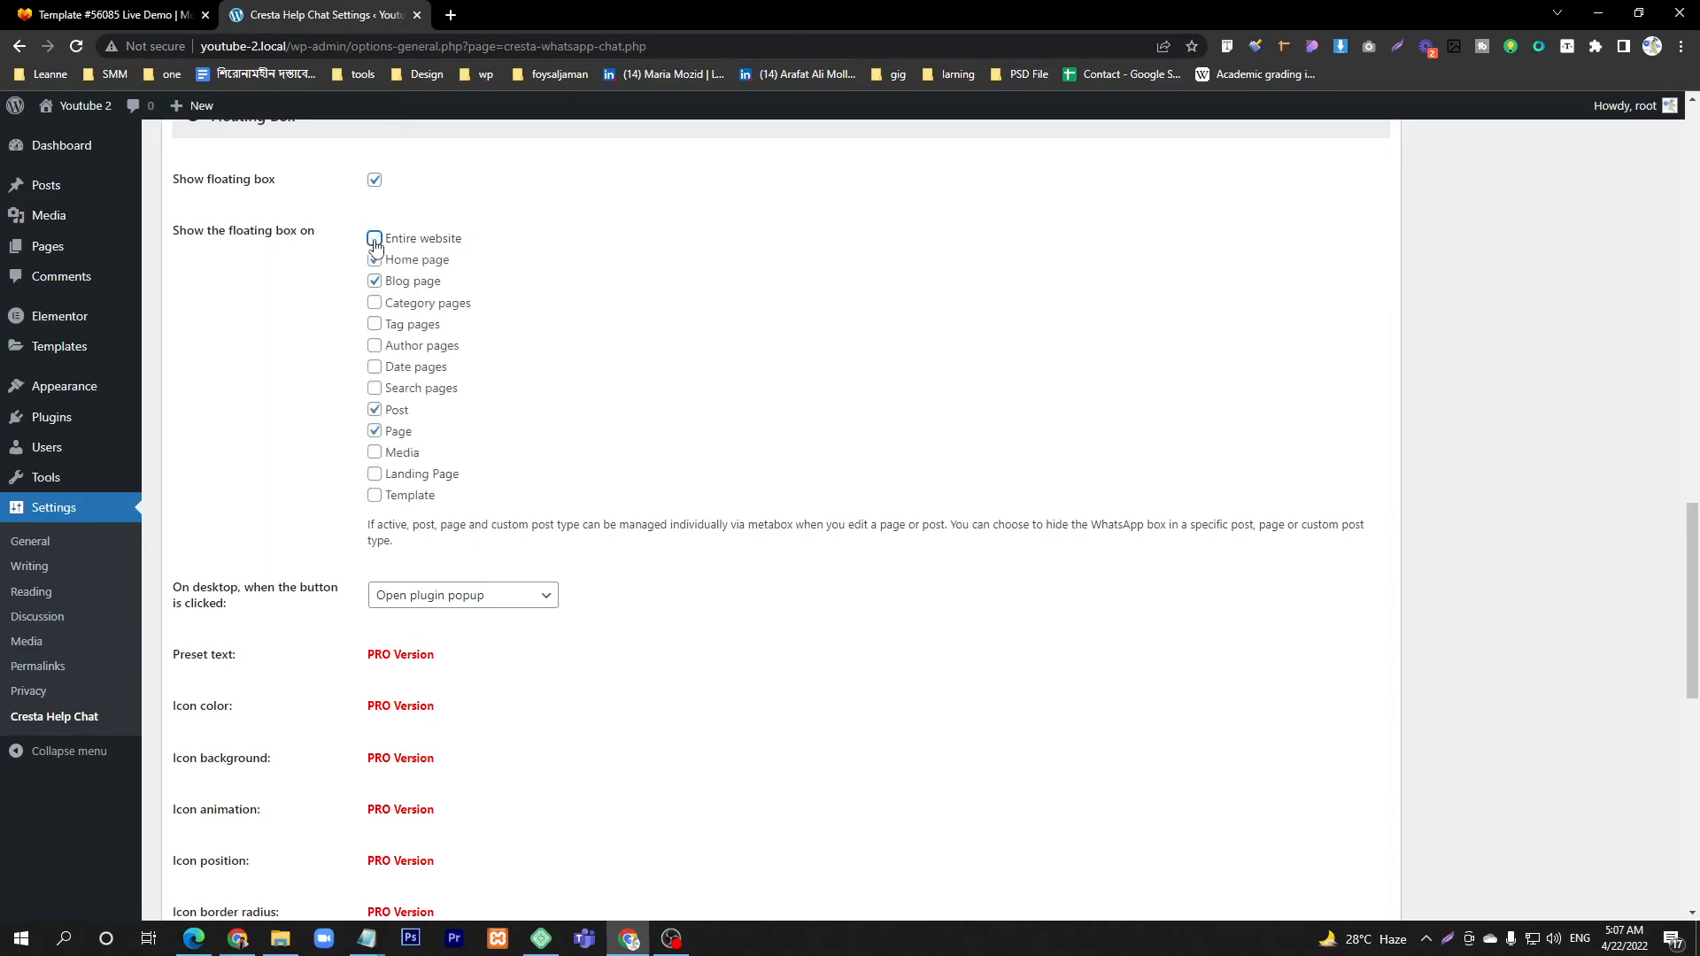
click(374, 237)
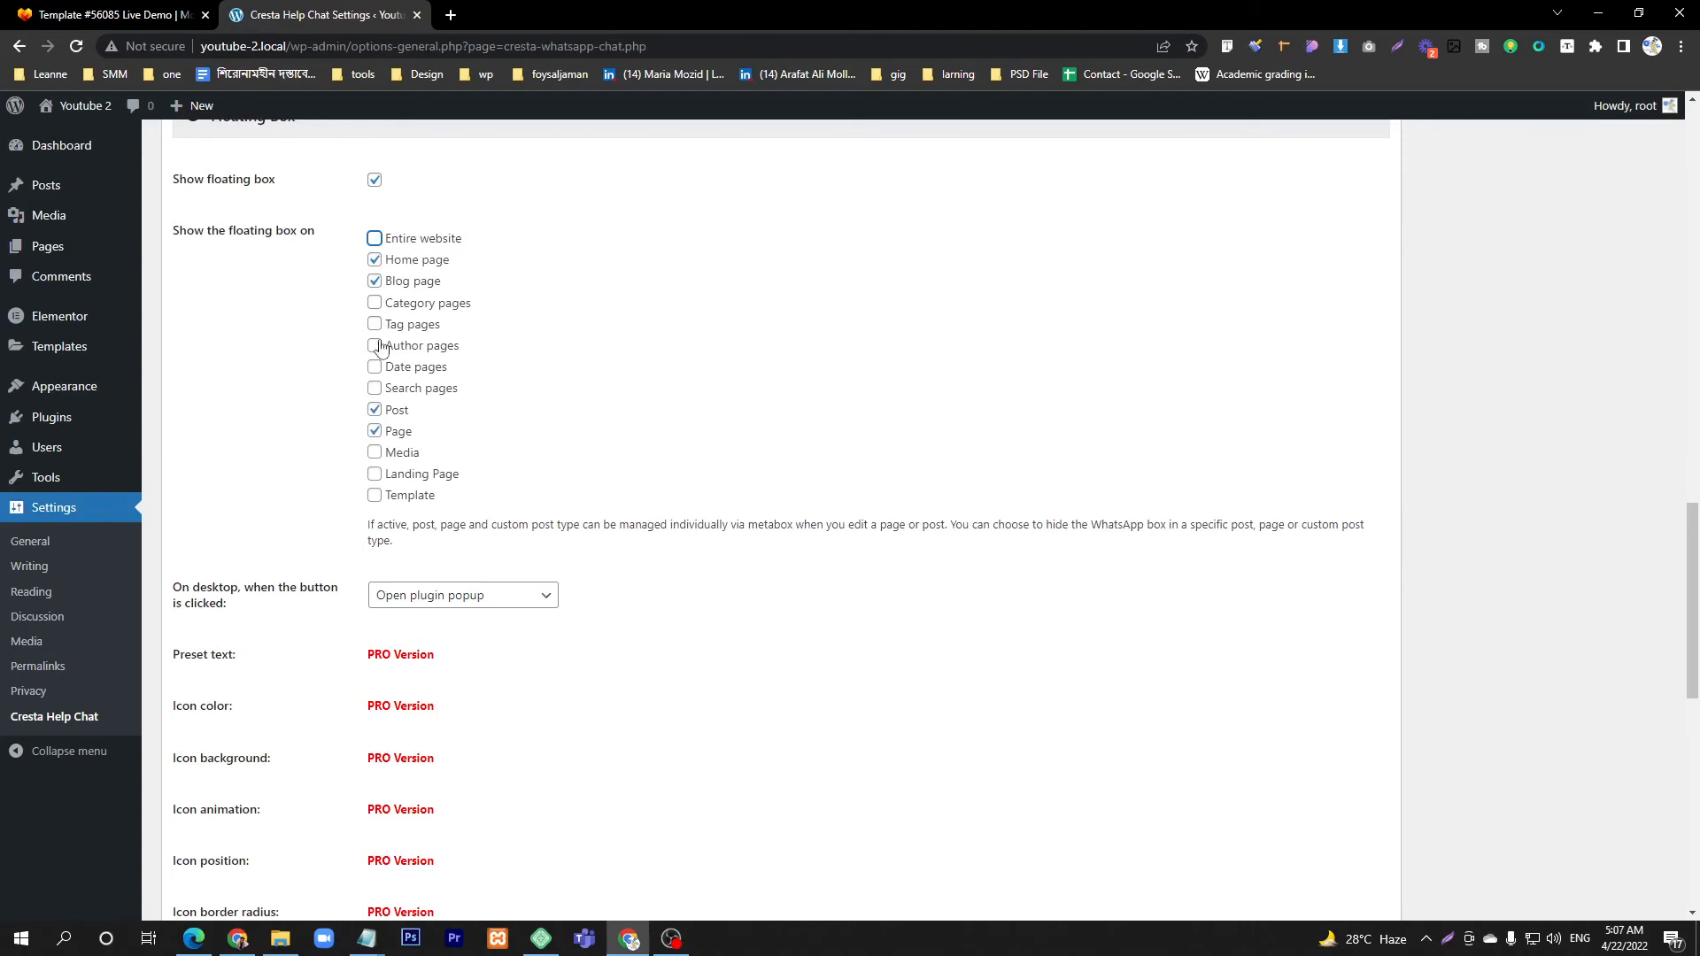
scroll(down, 3)
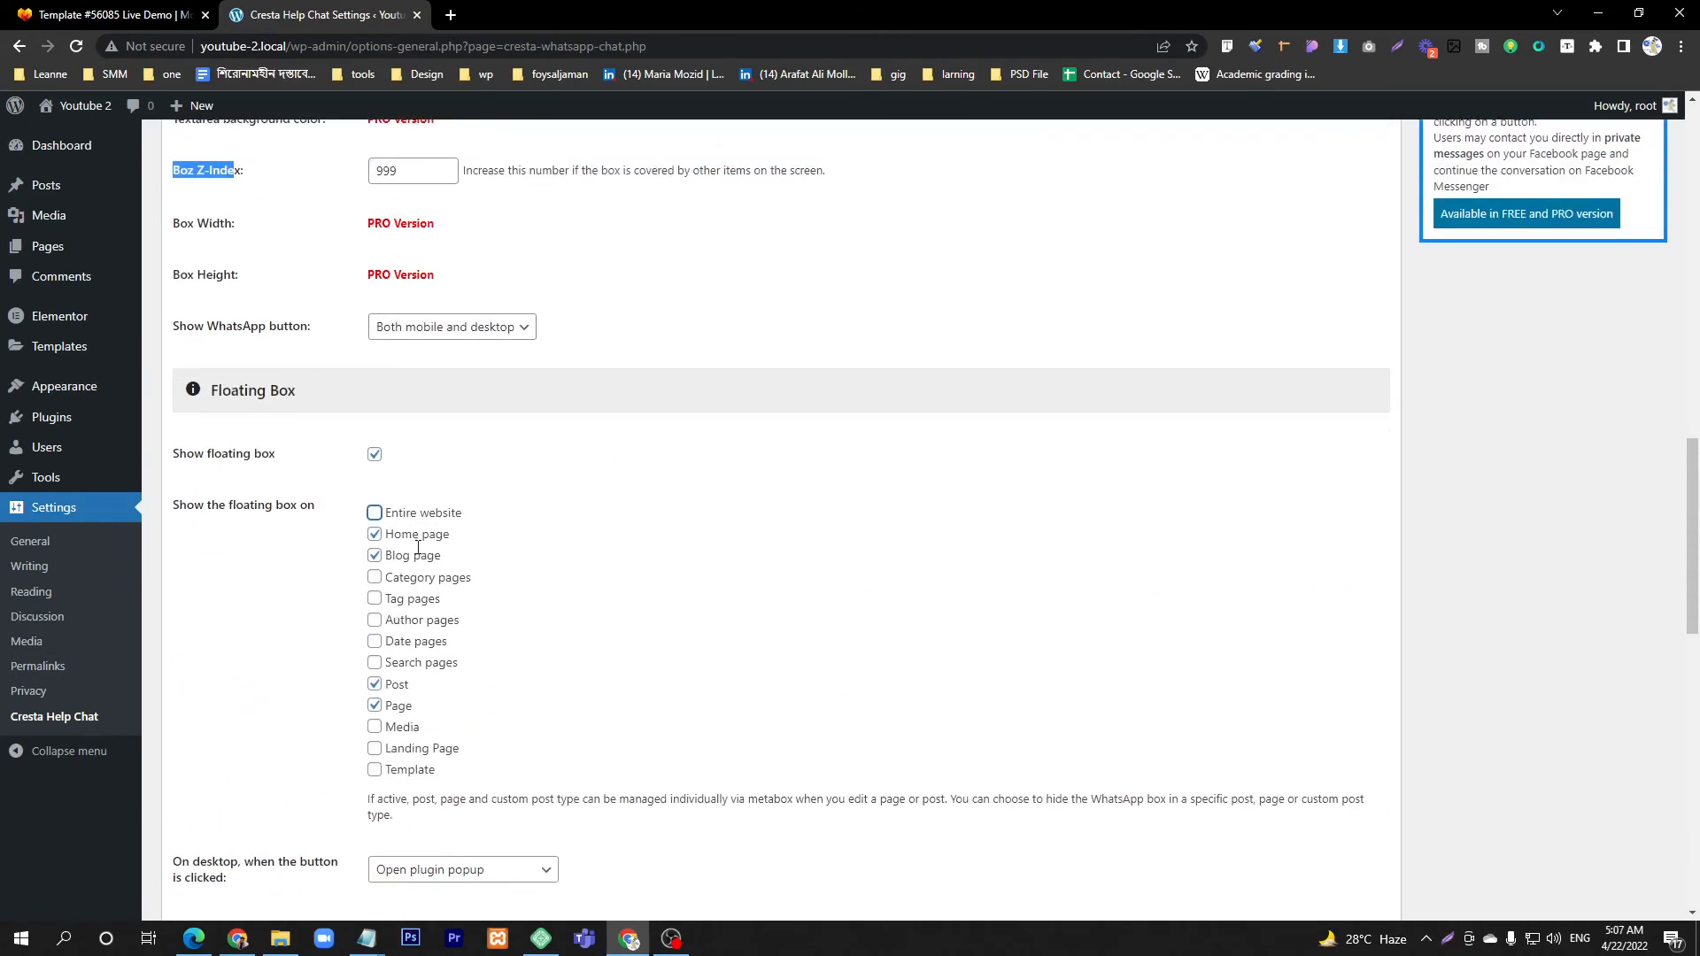
scroll(down, 3)
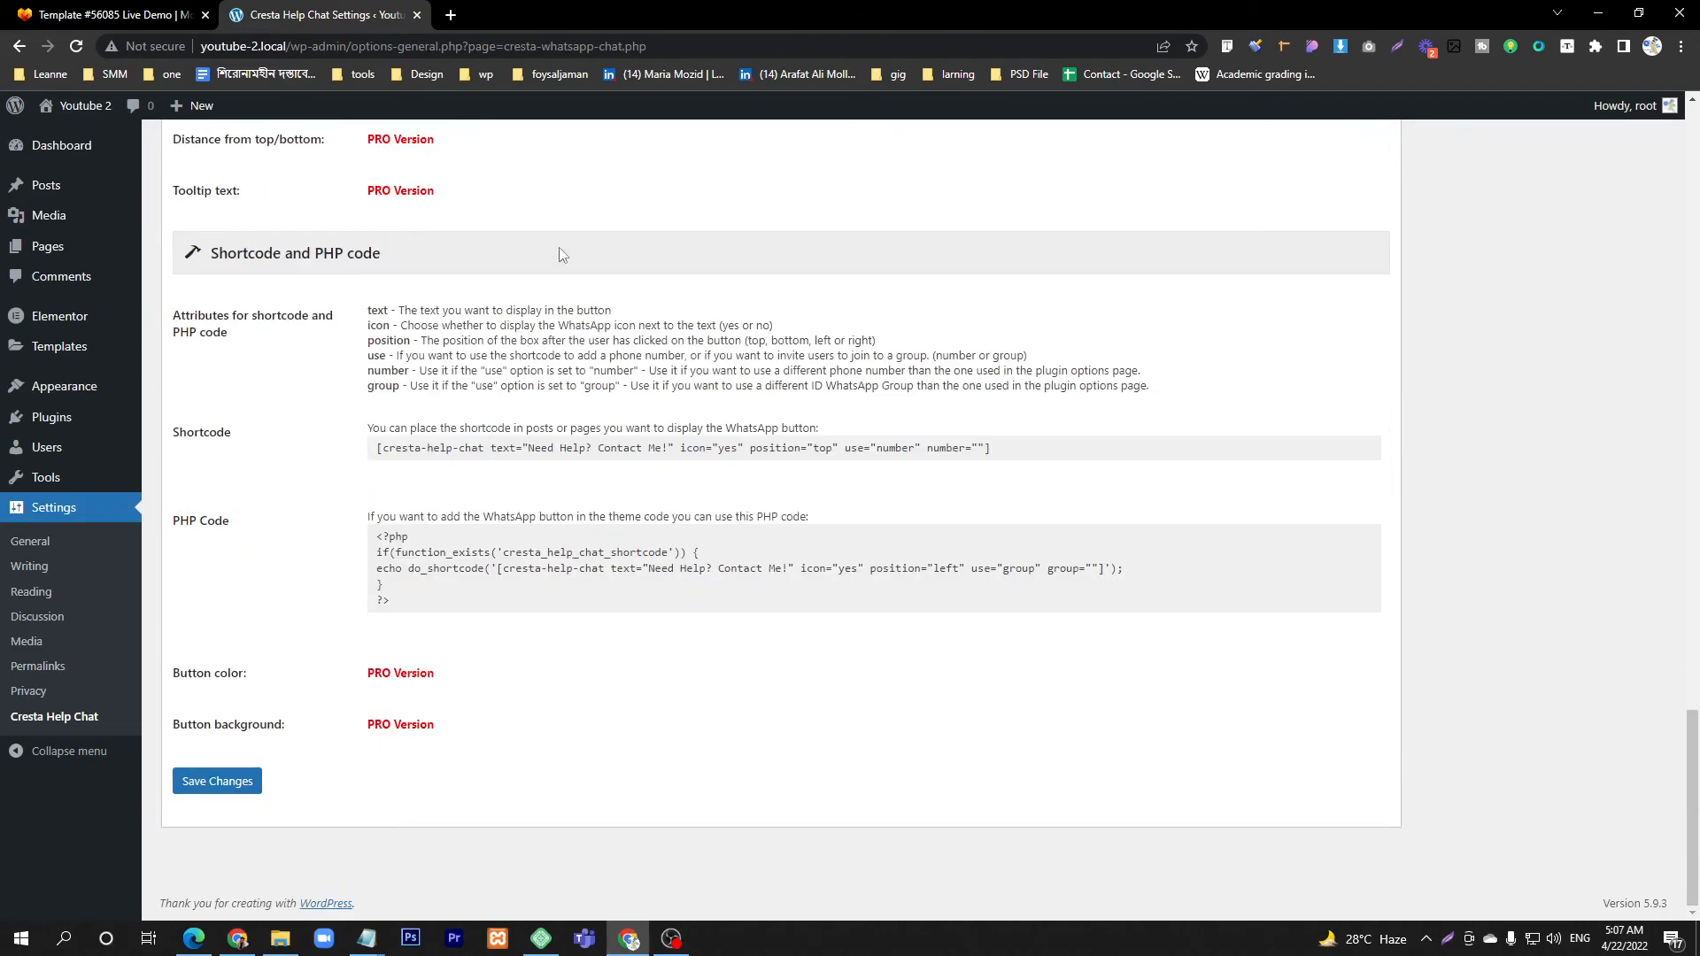
click(216, 780)
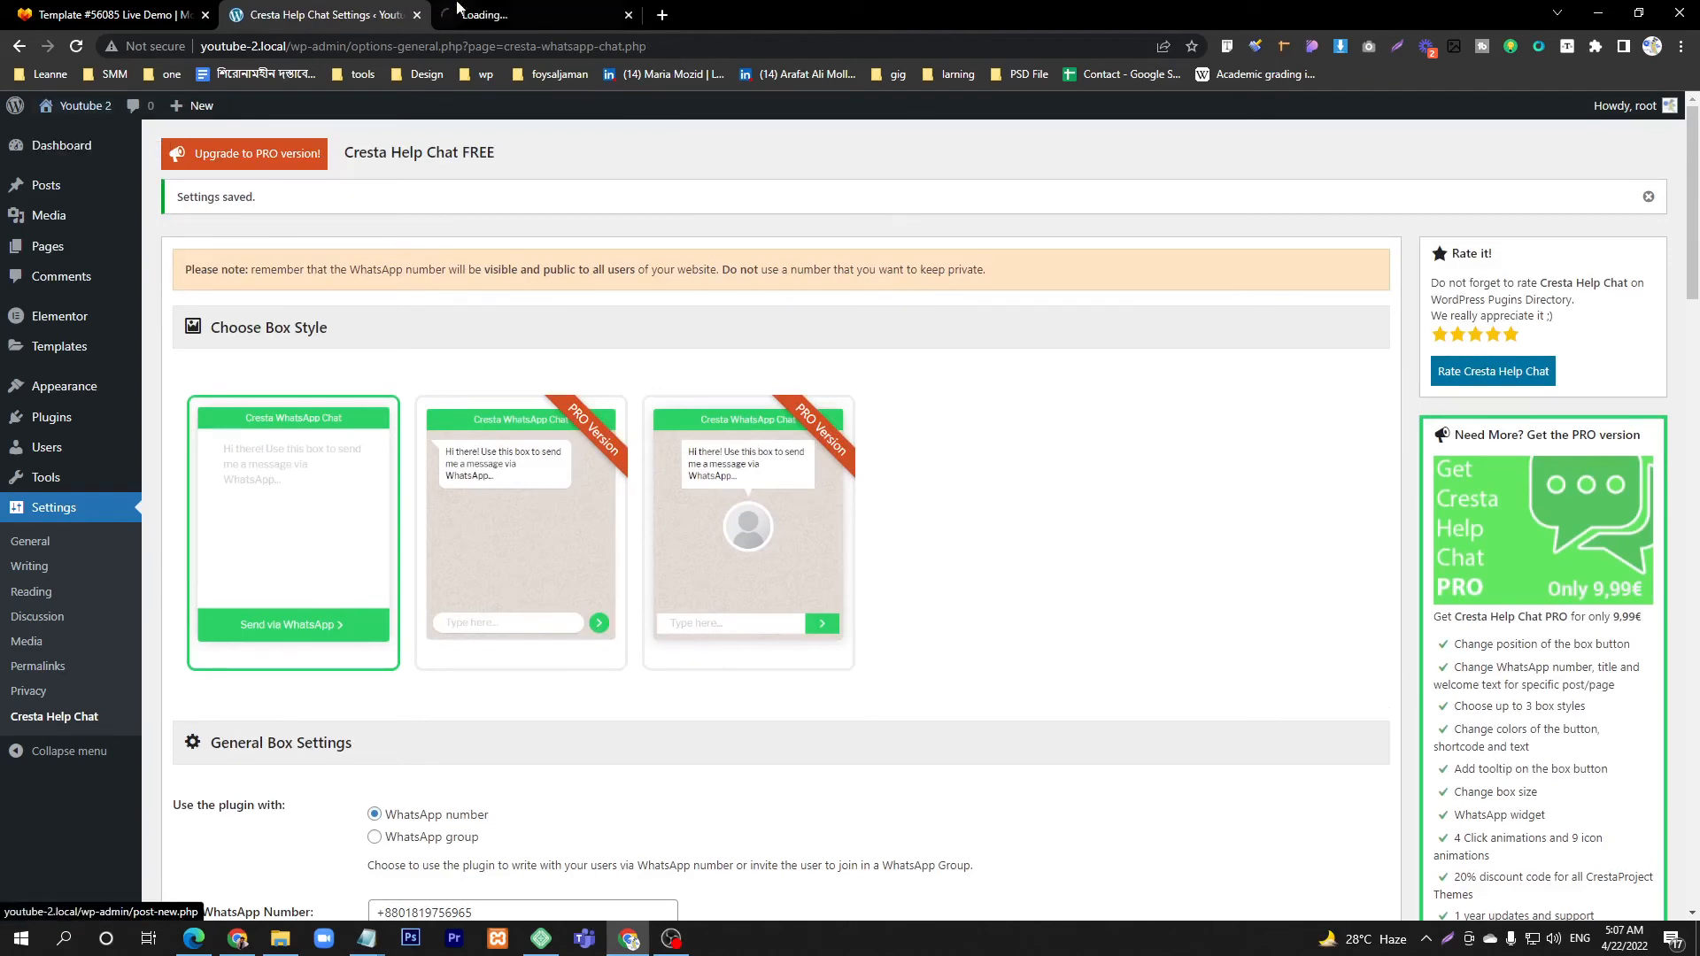
On the live site, open the green WhatsApp 'Welcome' box and write 'I need your help'
click(531, 14)
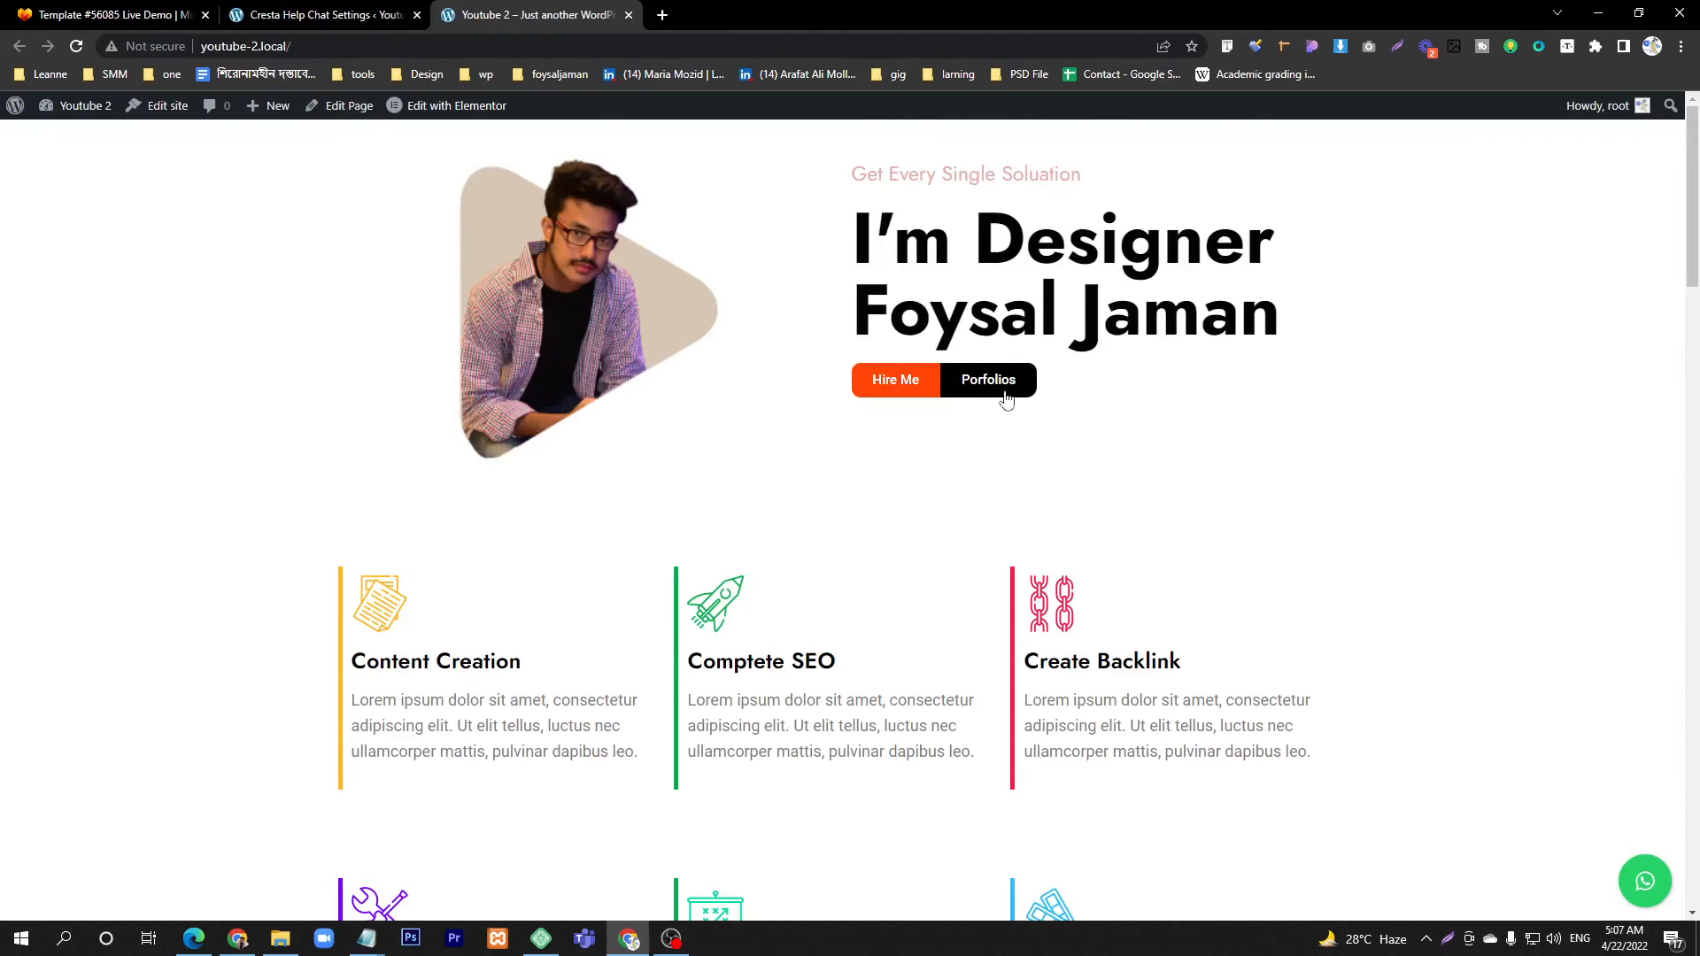
scroll(down, 3)
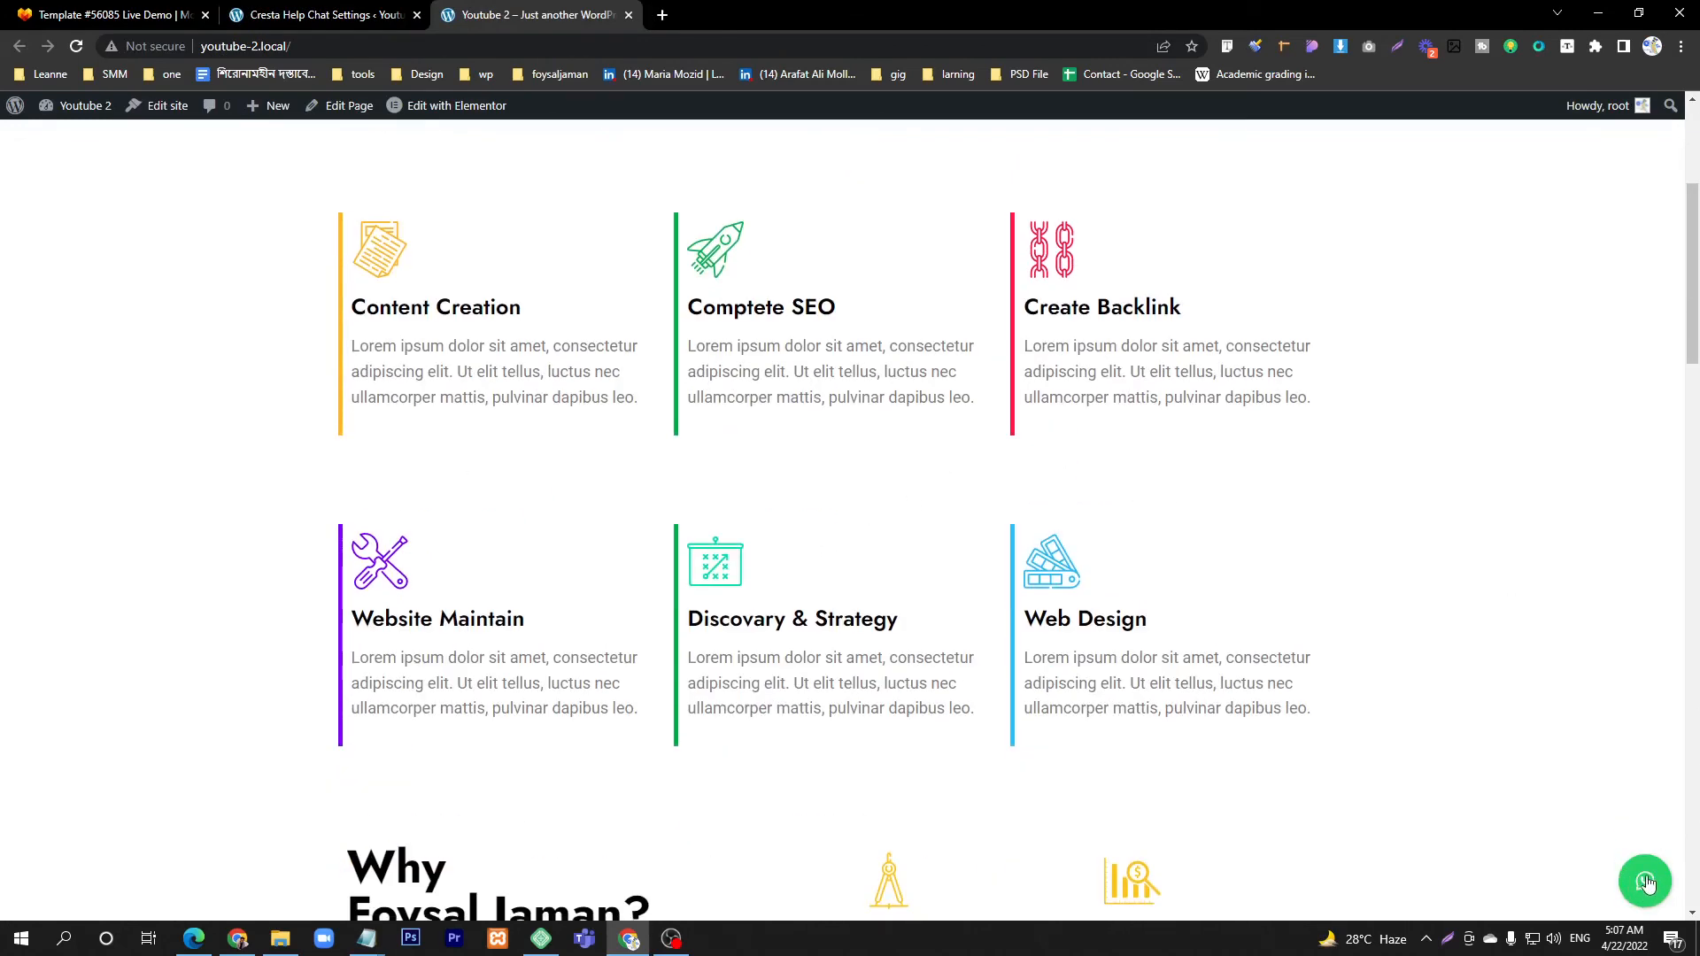
click(1645, 881)
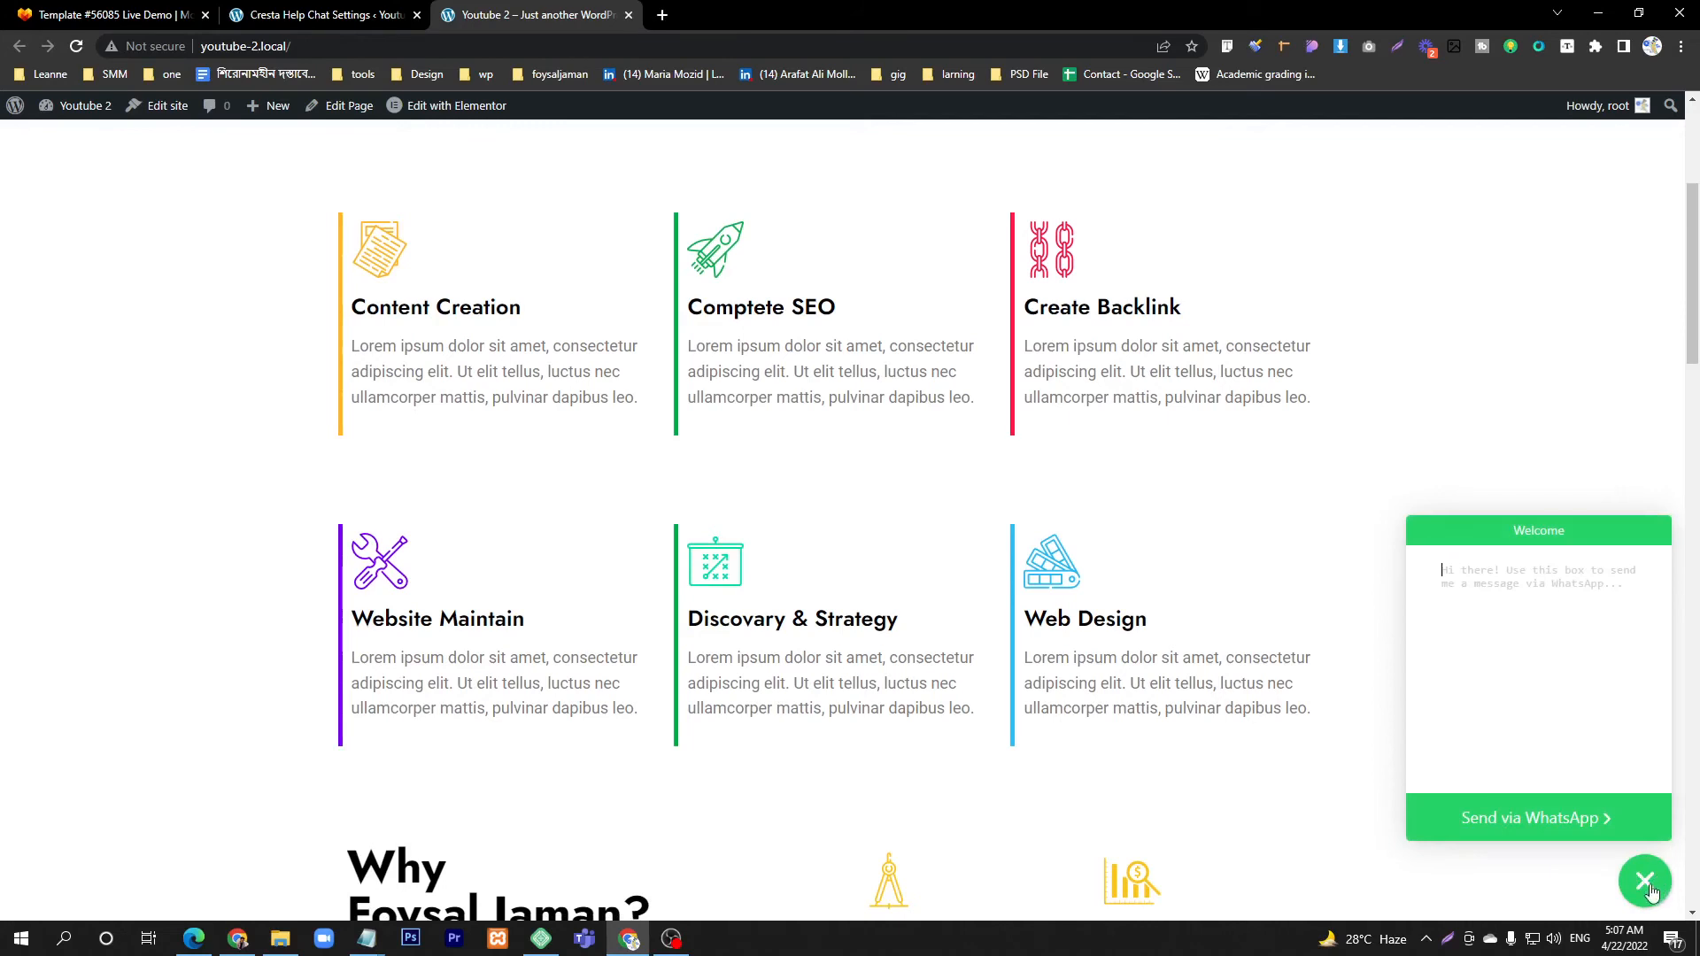
mouse_move(1590, 631)
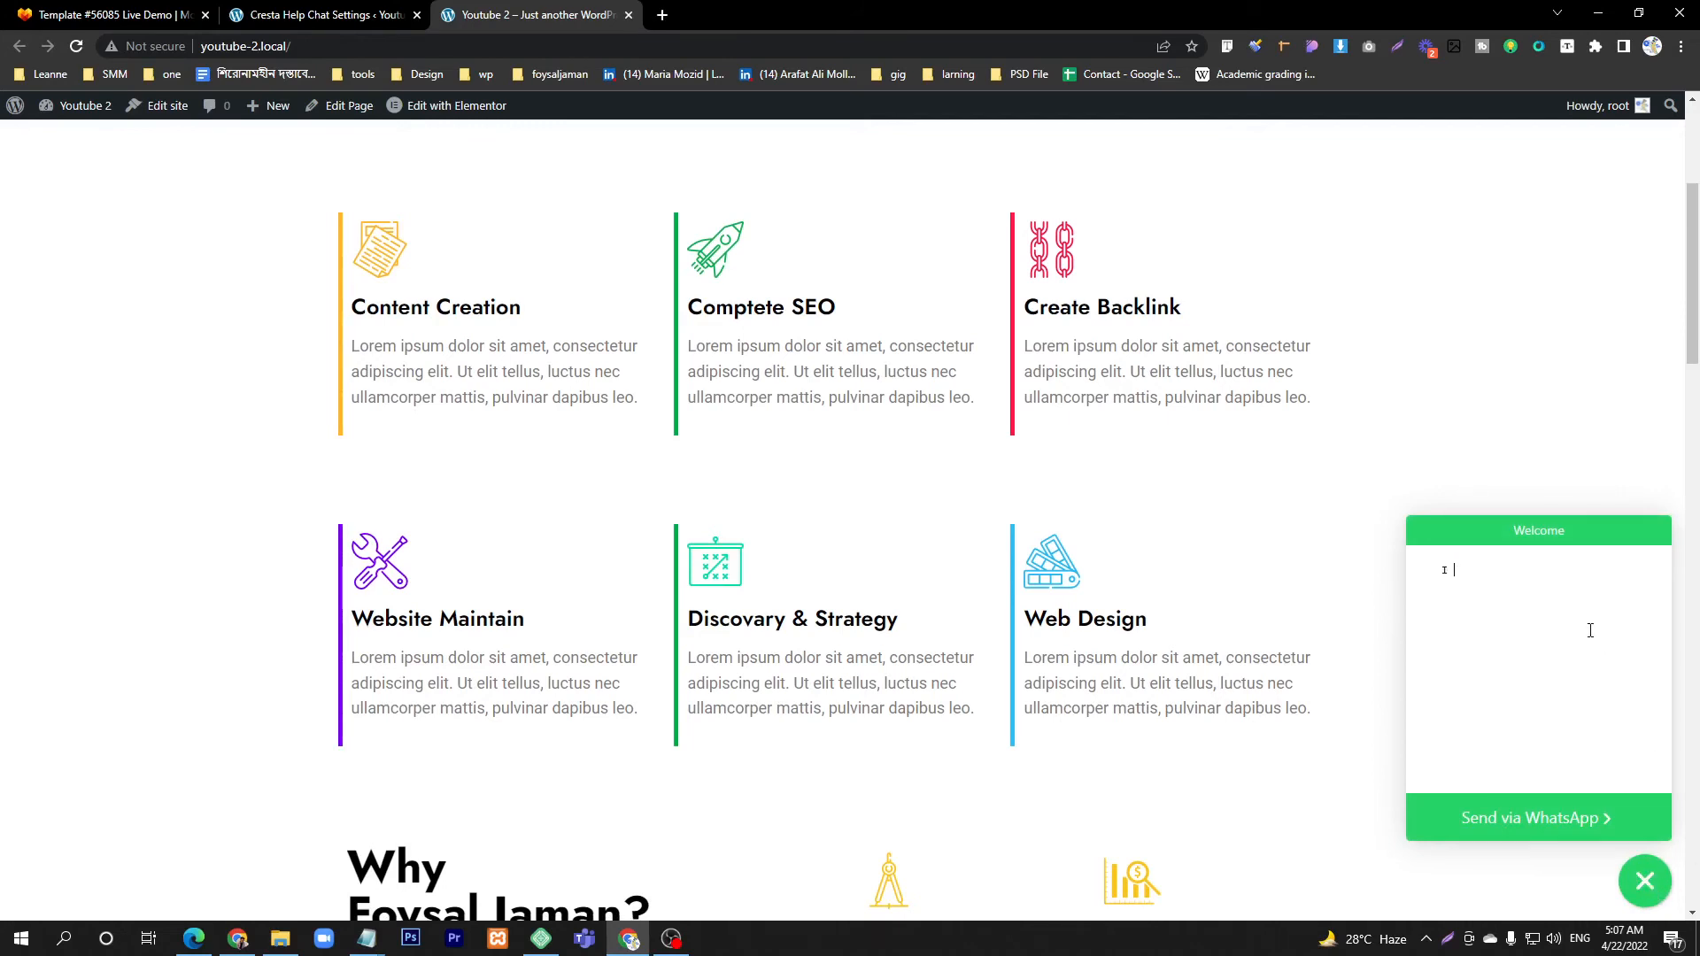
text(I need your he)
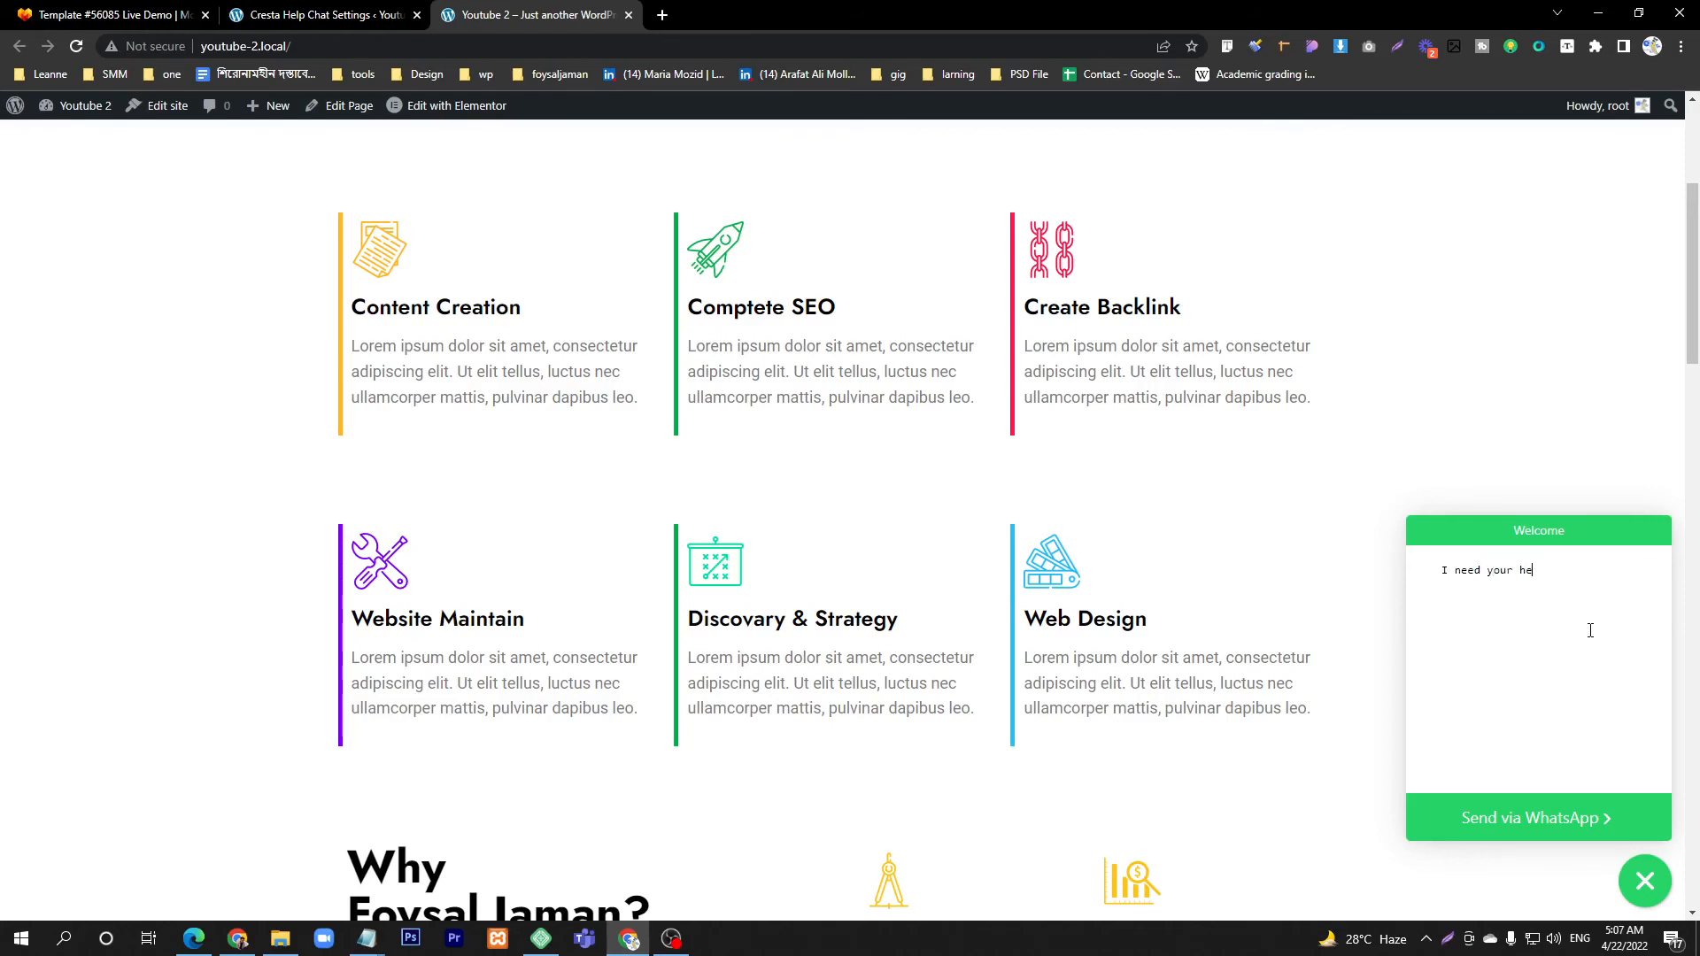
text(lp)
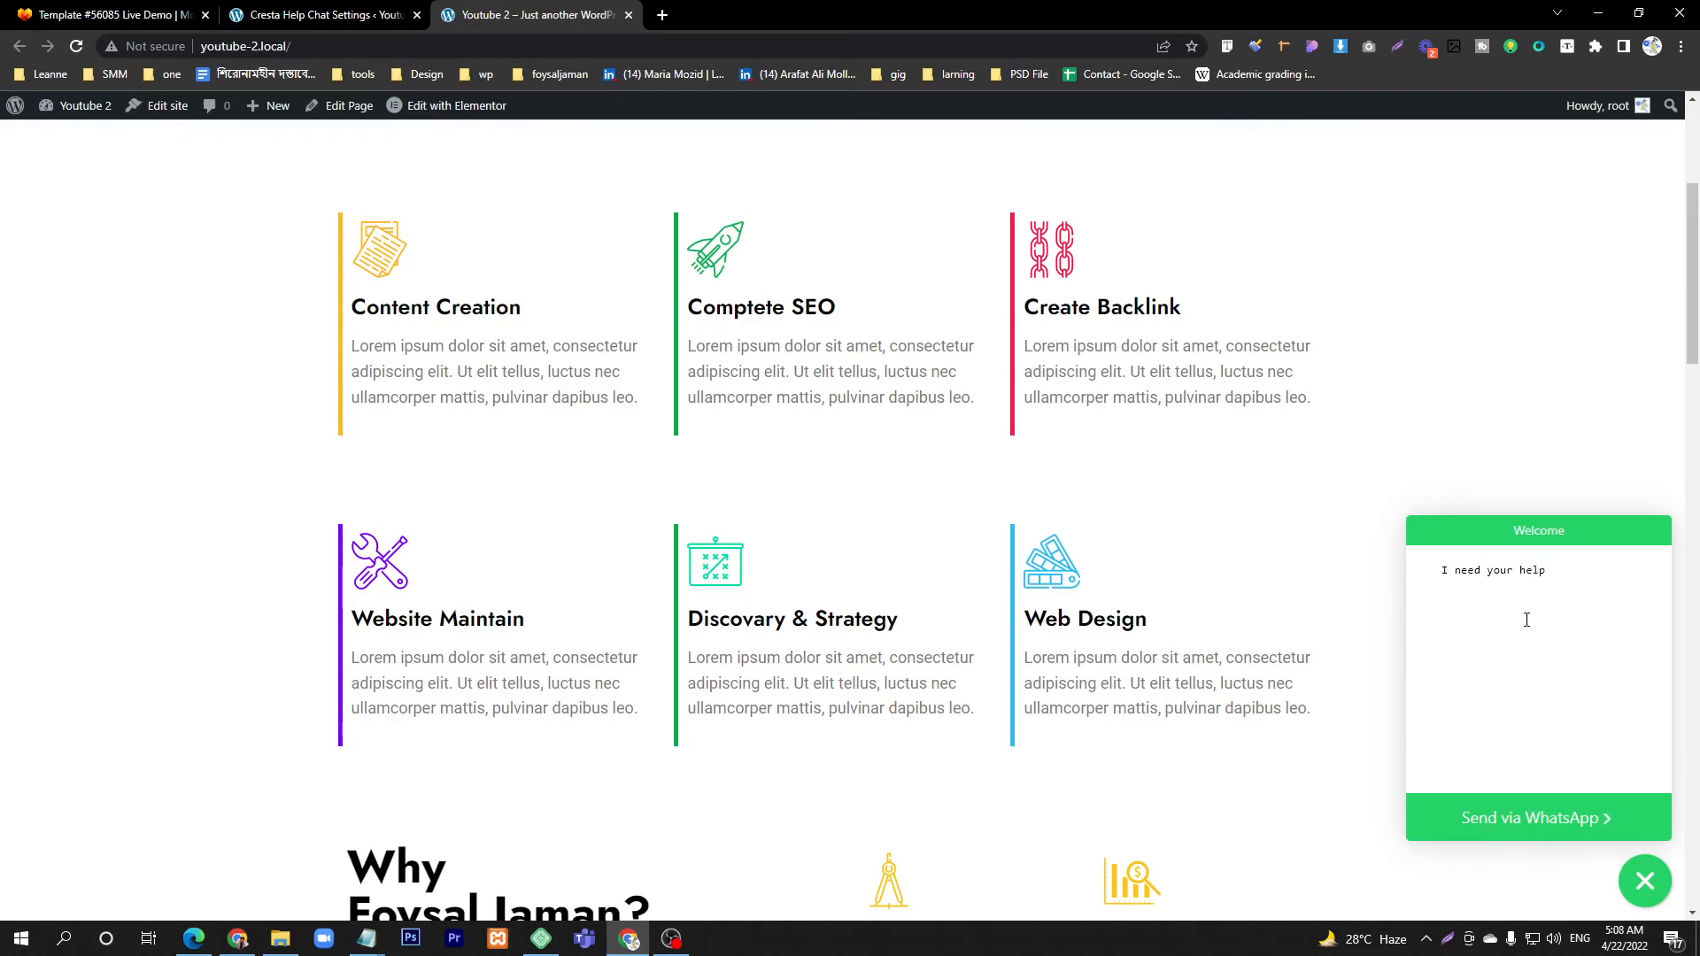
mouse_move(357, 207)
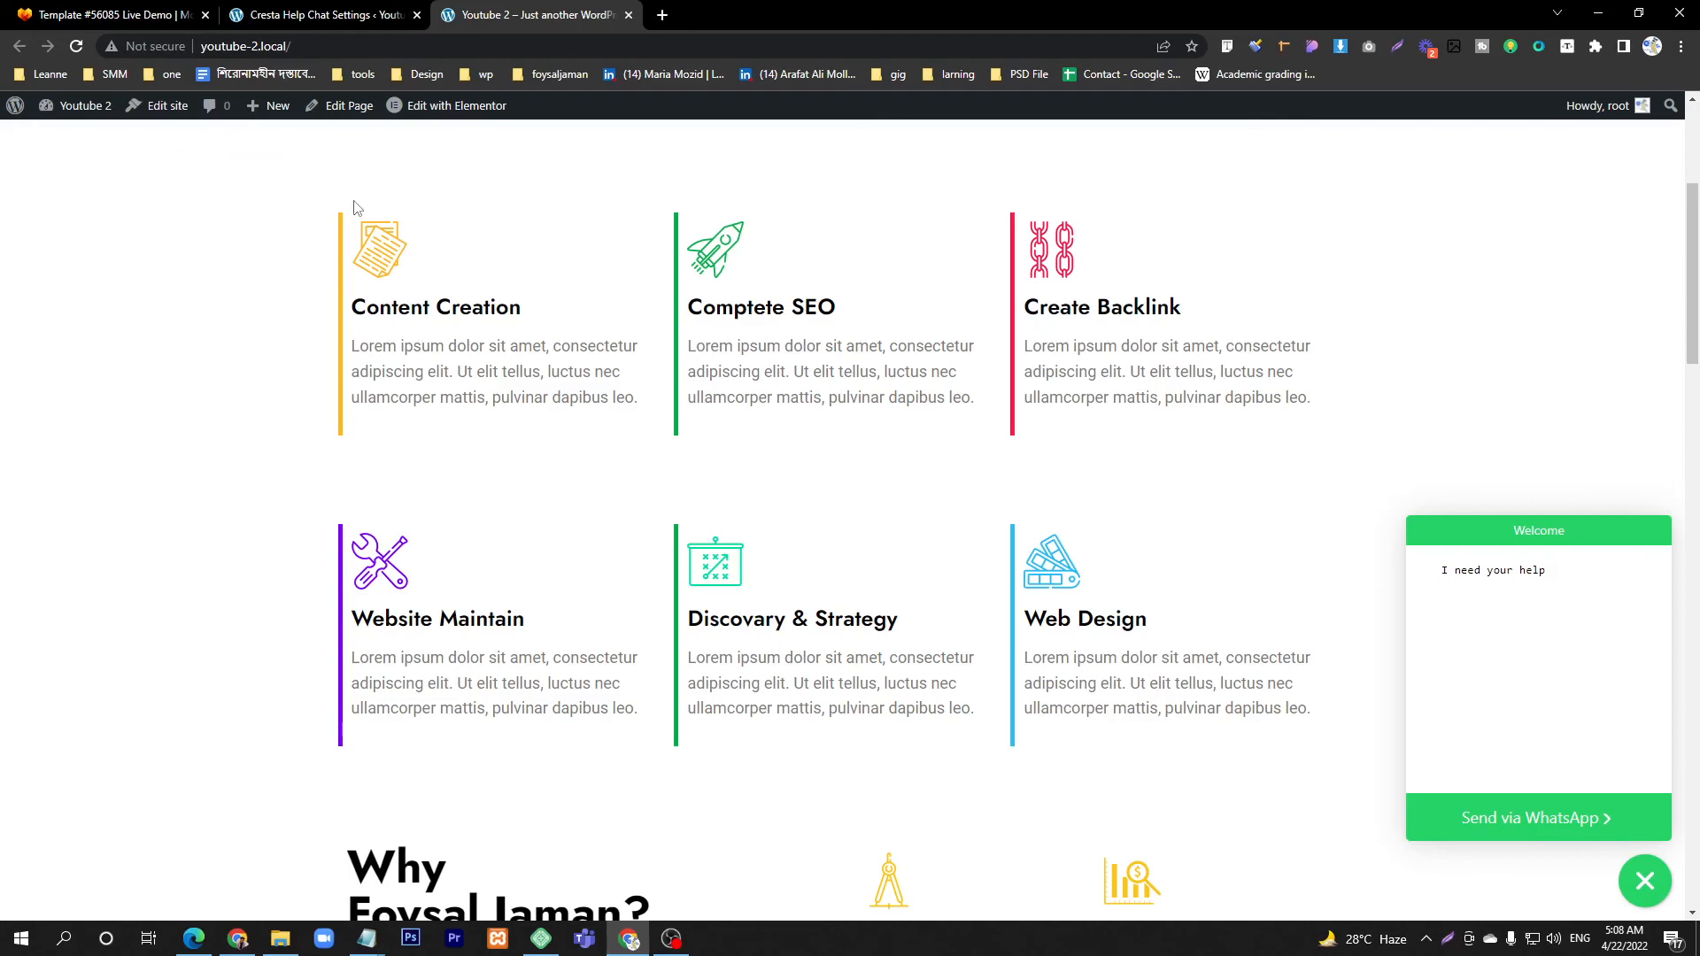
click(320, 14)
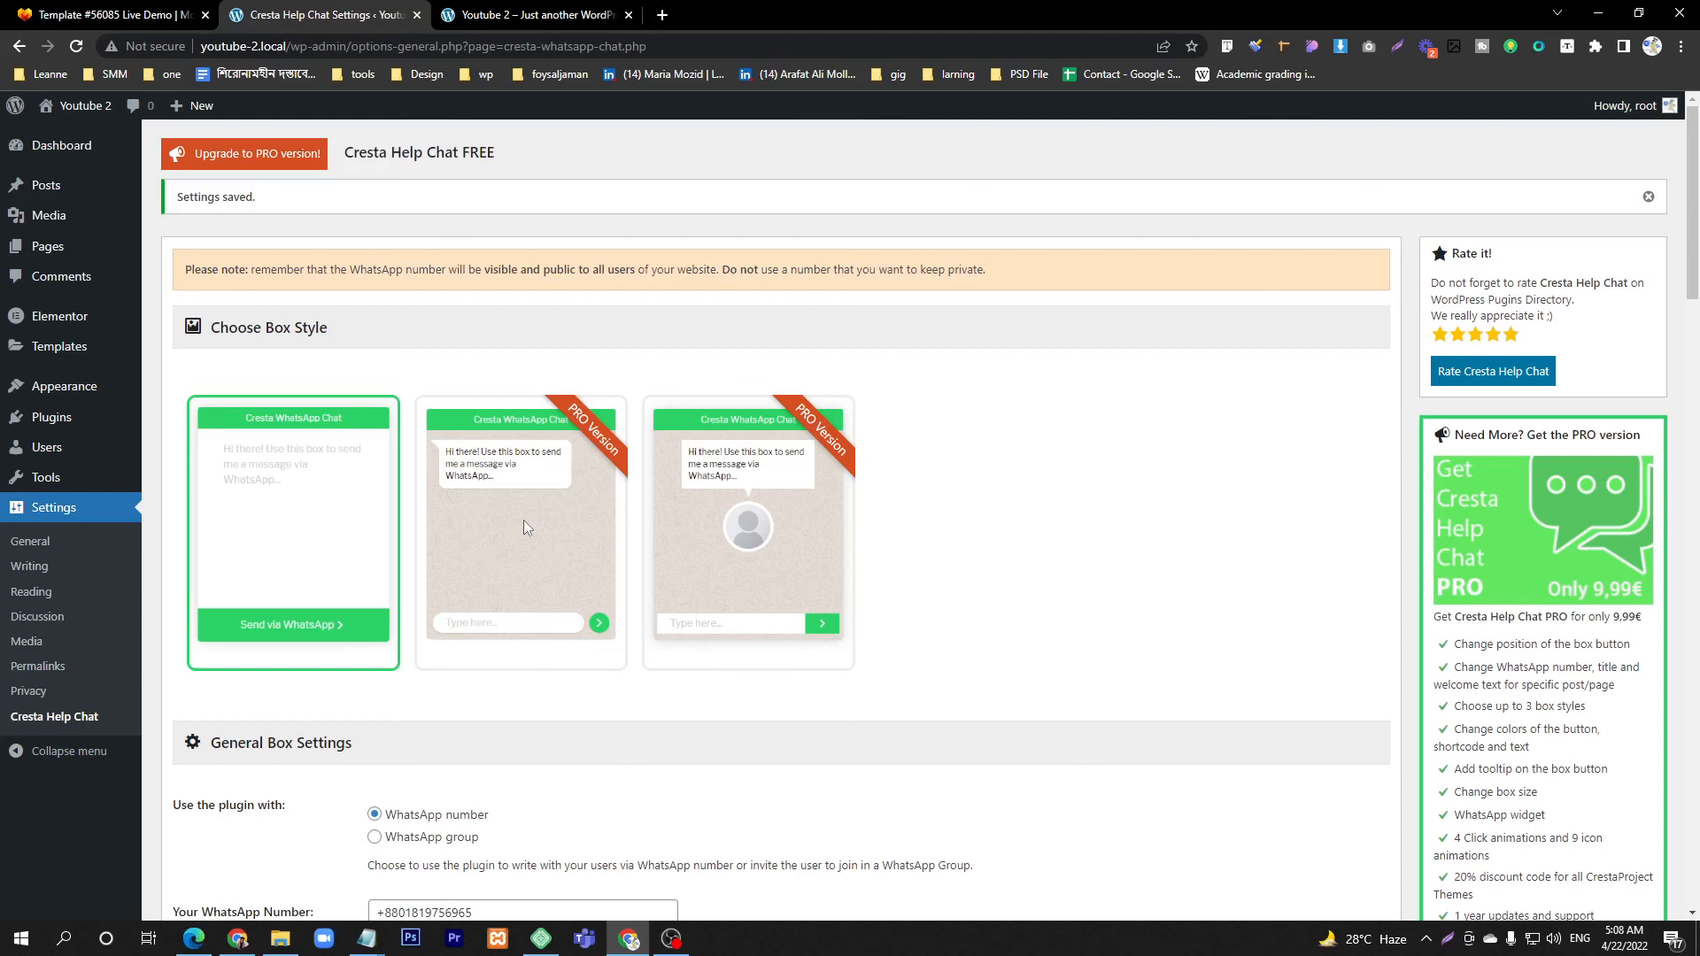
mouse_move(488, 384)
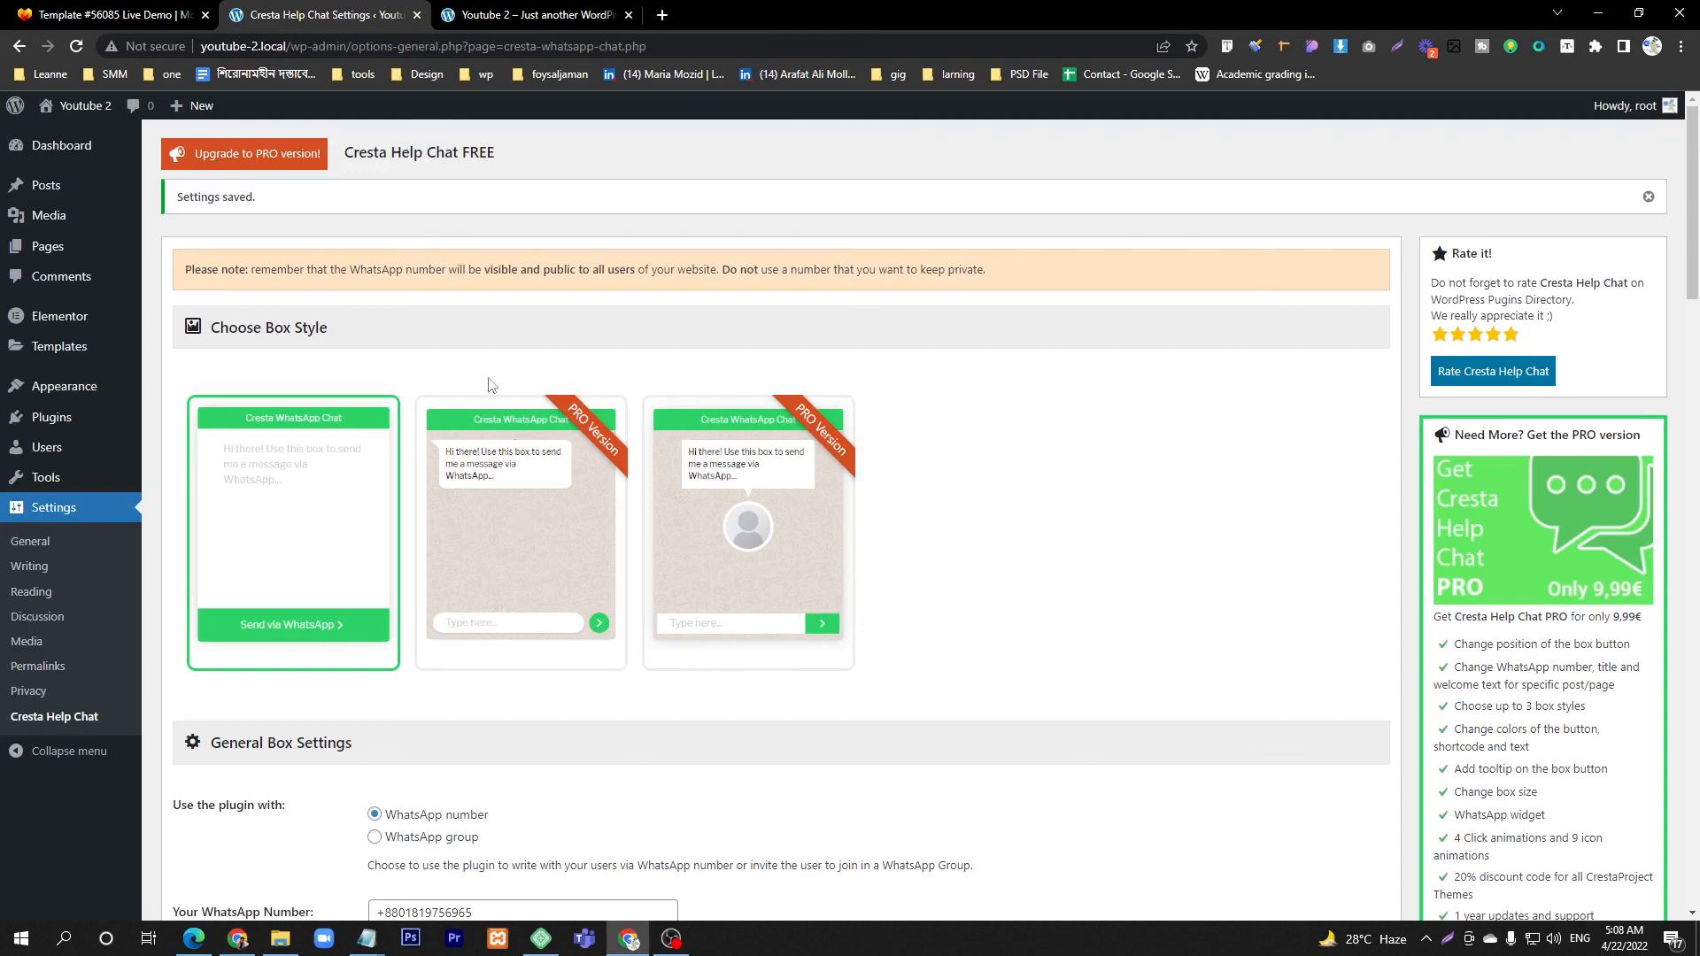
mouse_move(335, 358)
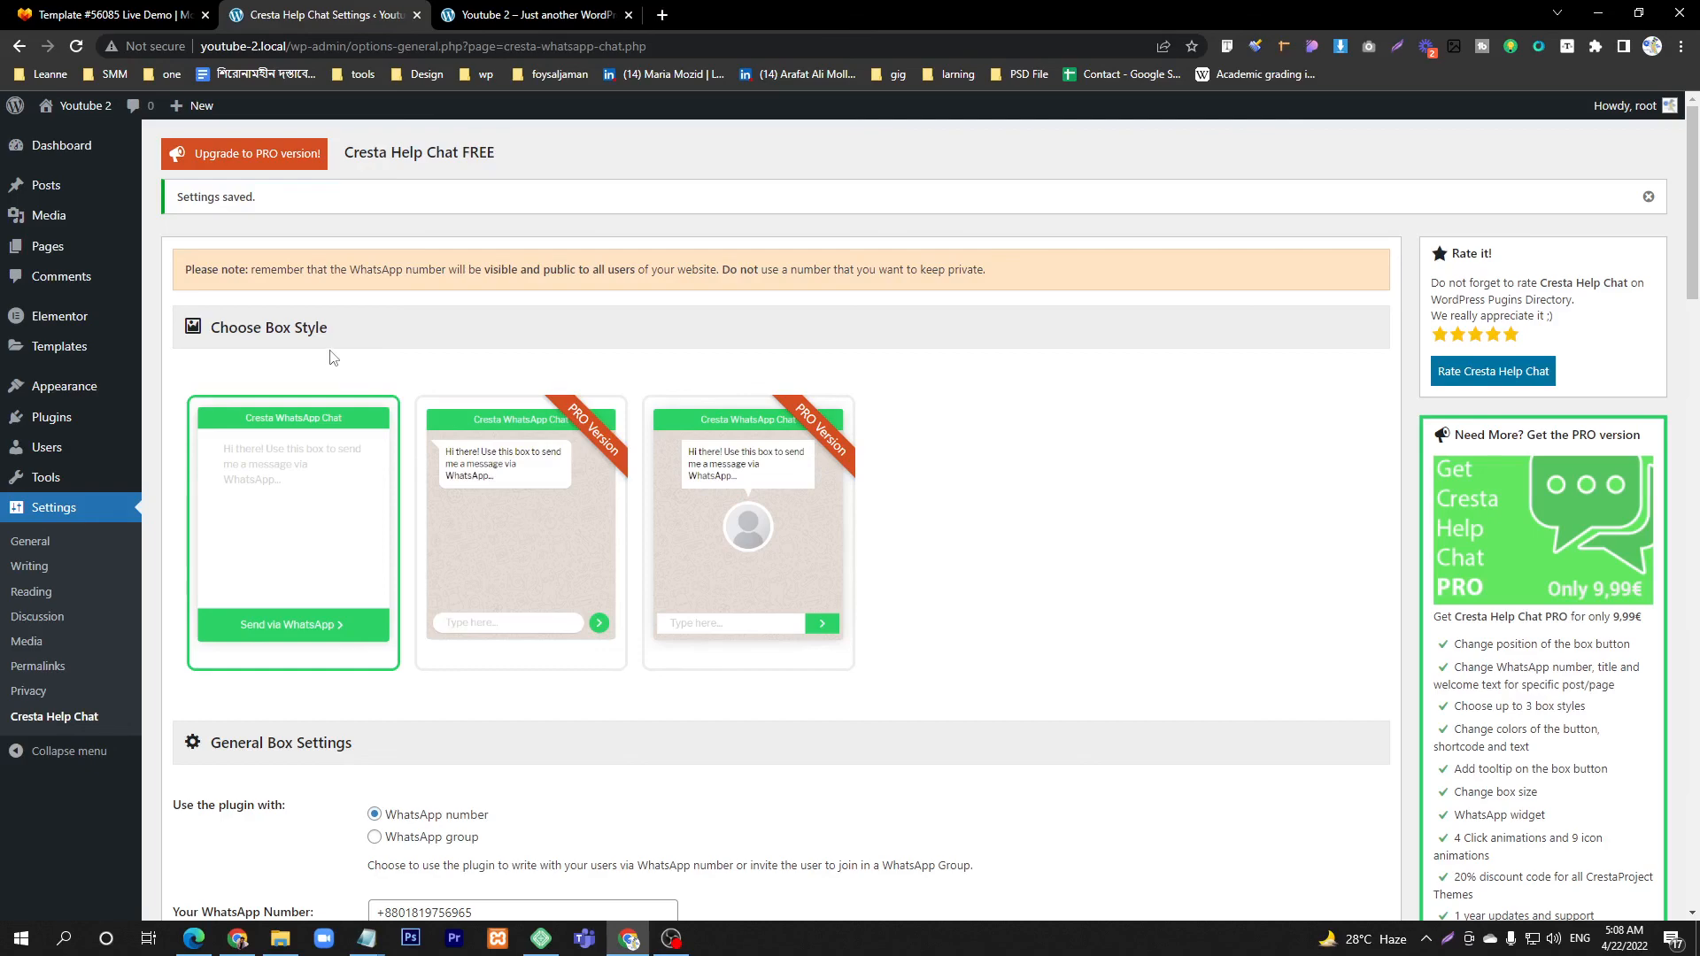